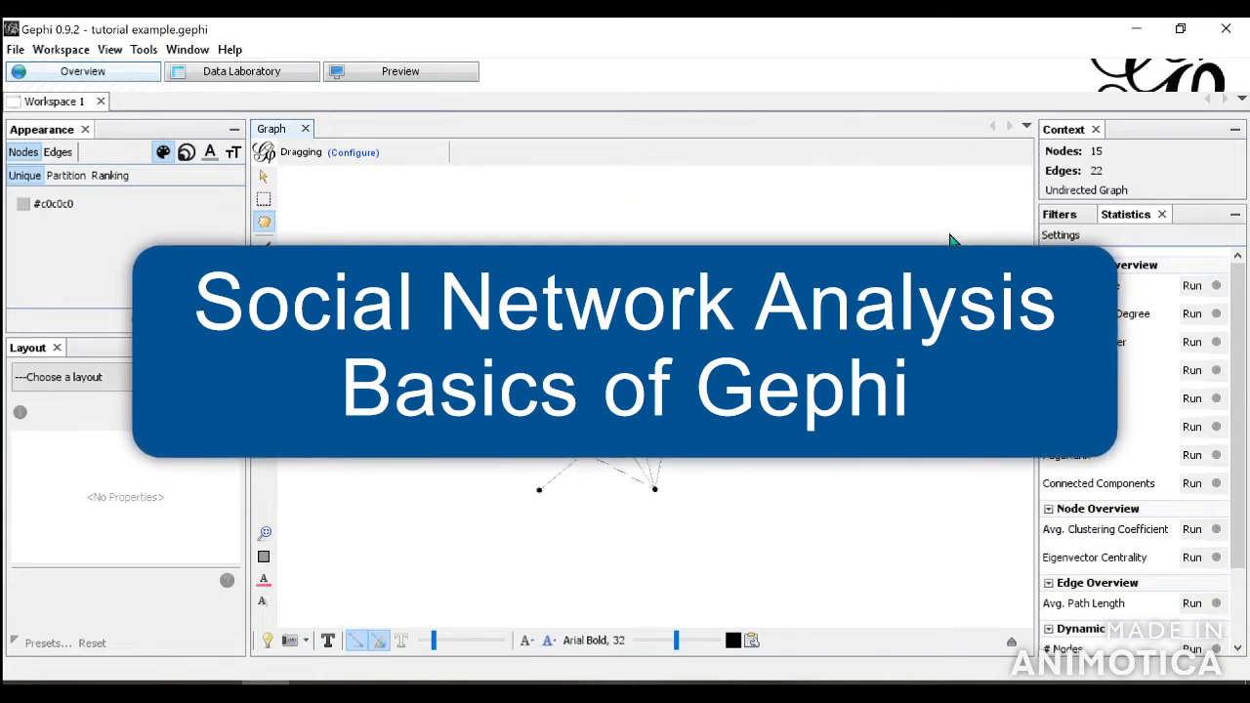
# Step: Move between Overview and Data Laboratory, ending on the edge table with source, target and weight
pyautogui.click(263, 177)
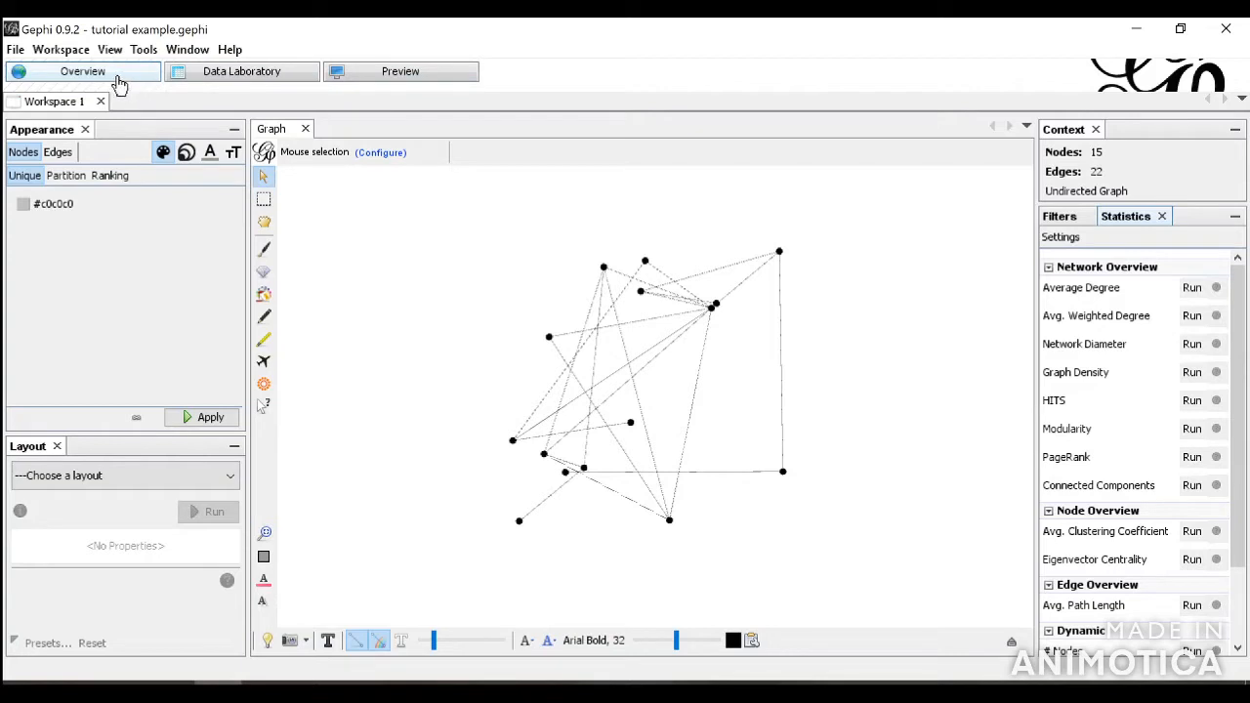
pyautogui.moveTo(117, 86)
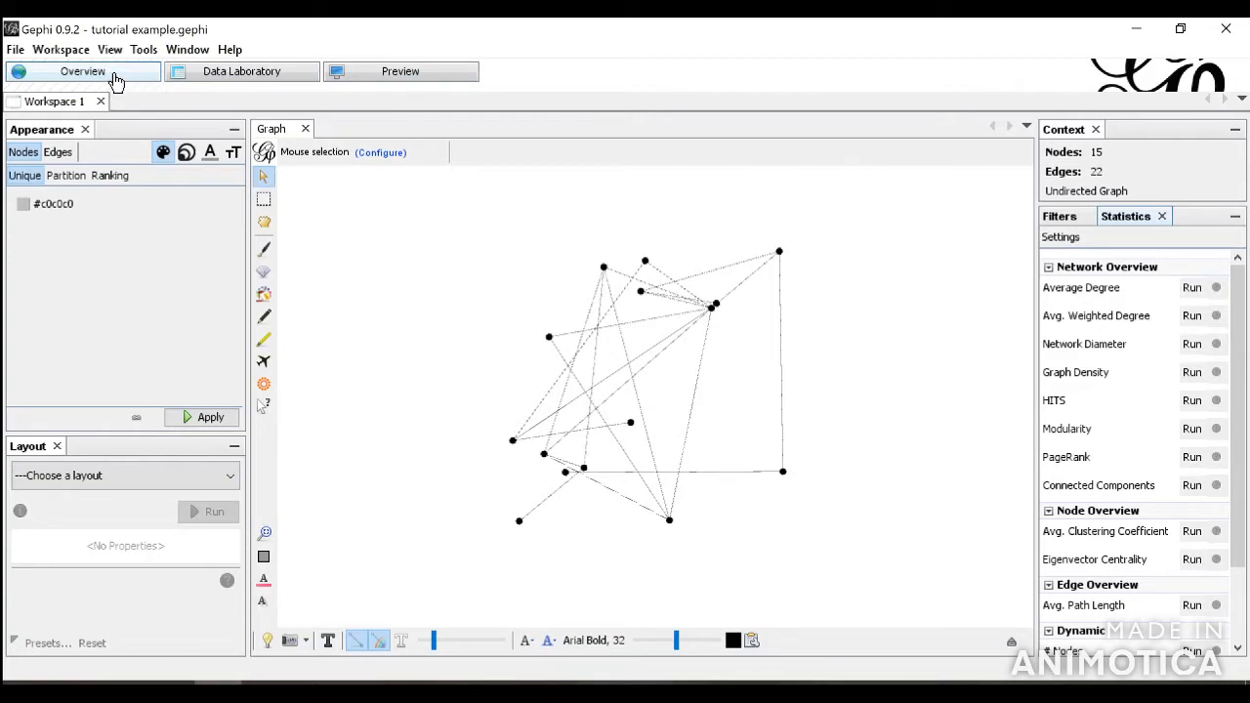
pyautogui.moveTo(477, 355)
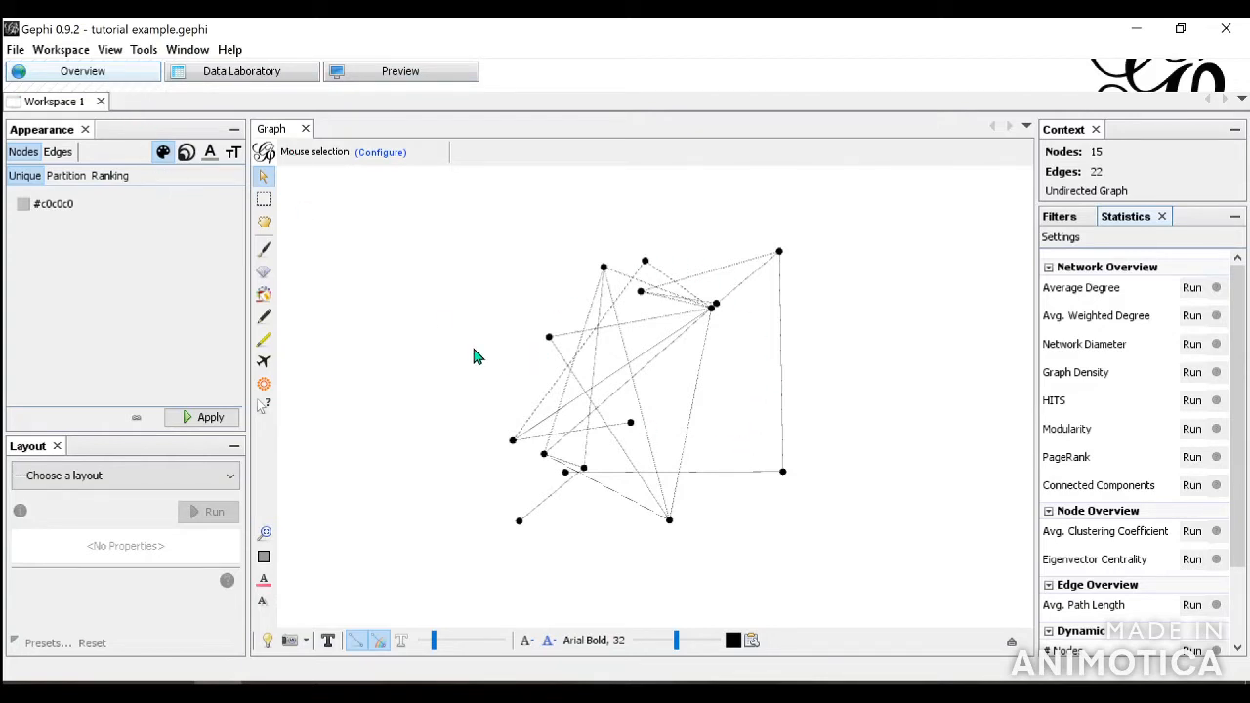
pyautogui.moveTo(223, 148)
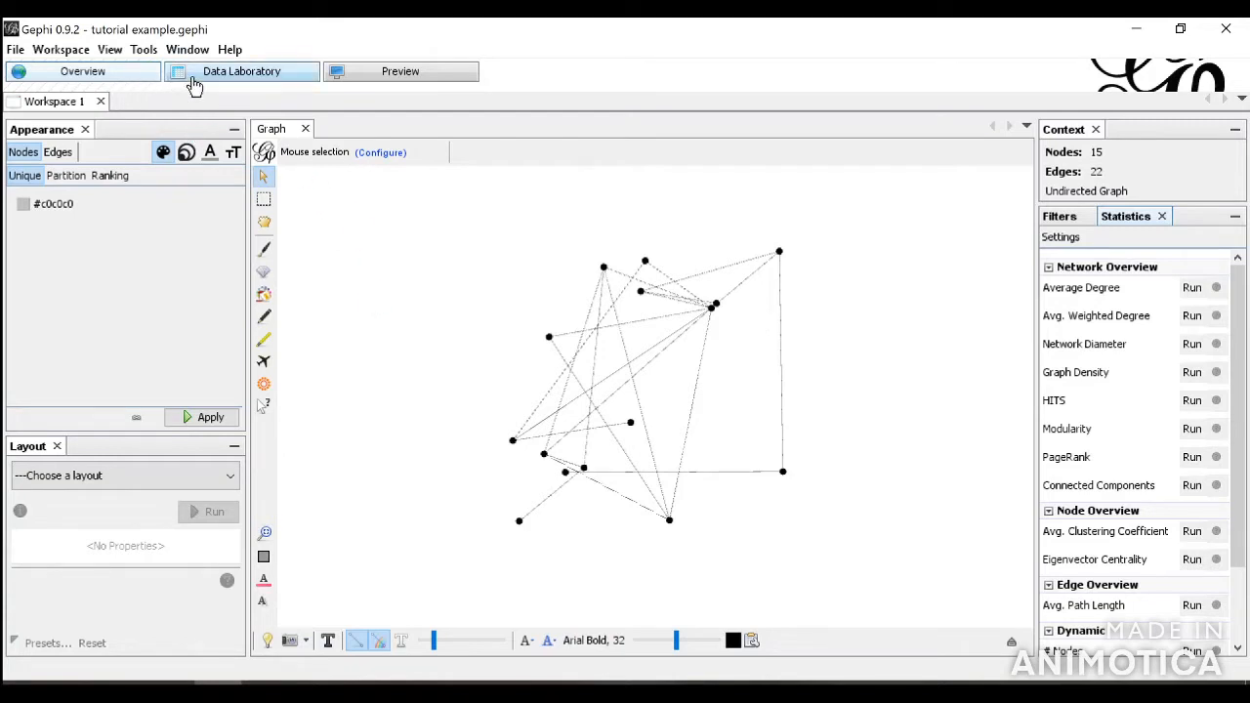
pyautogui.click(241, 70)
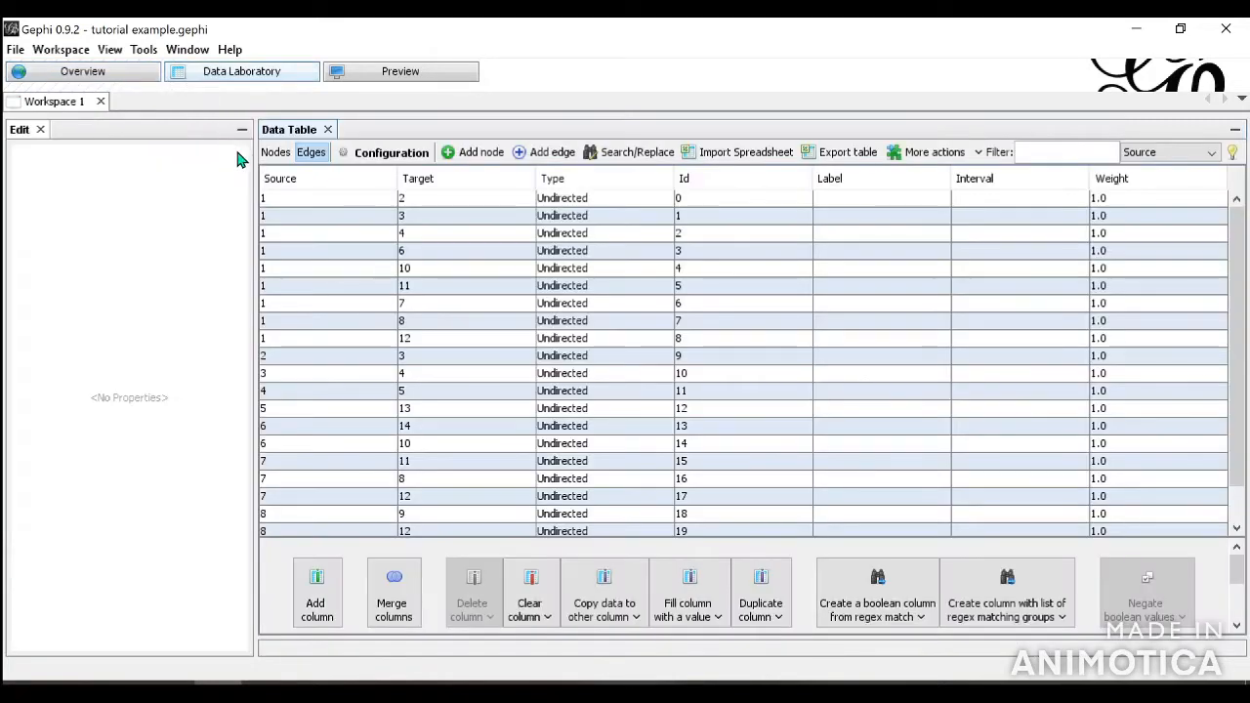
pyautogui.moveTo(254, 187)
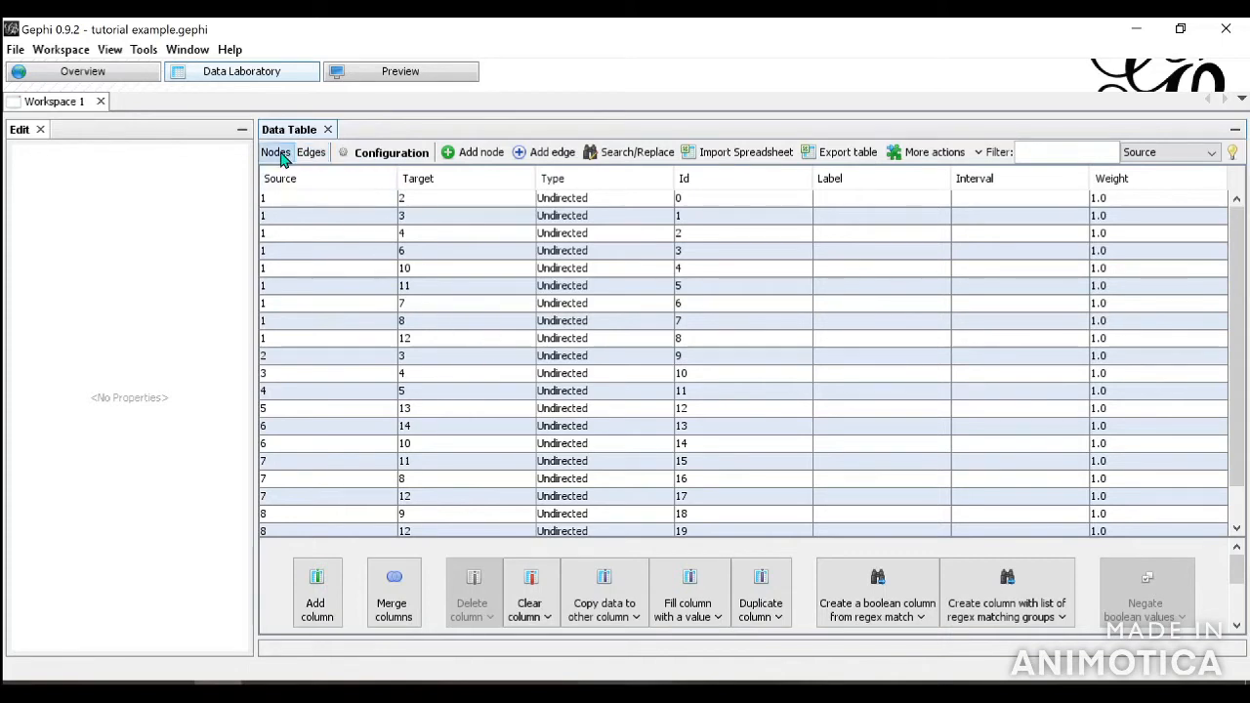
pyautogui.click(82, 71)
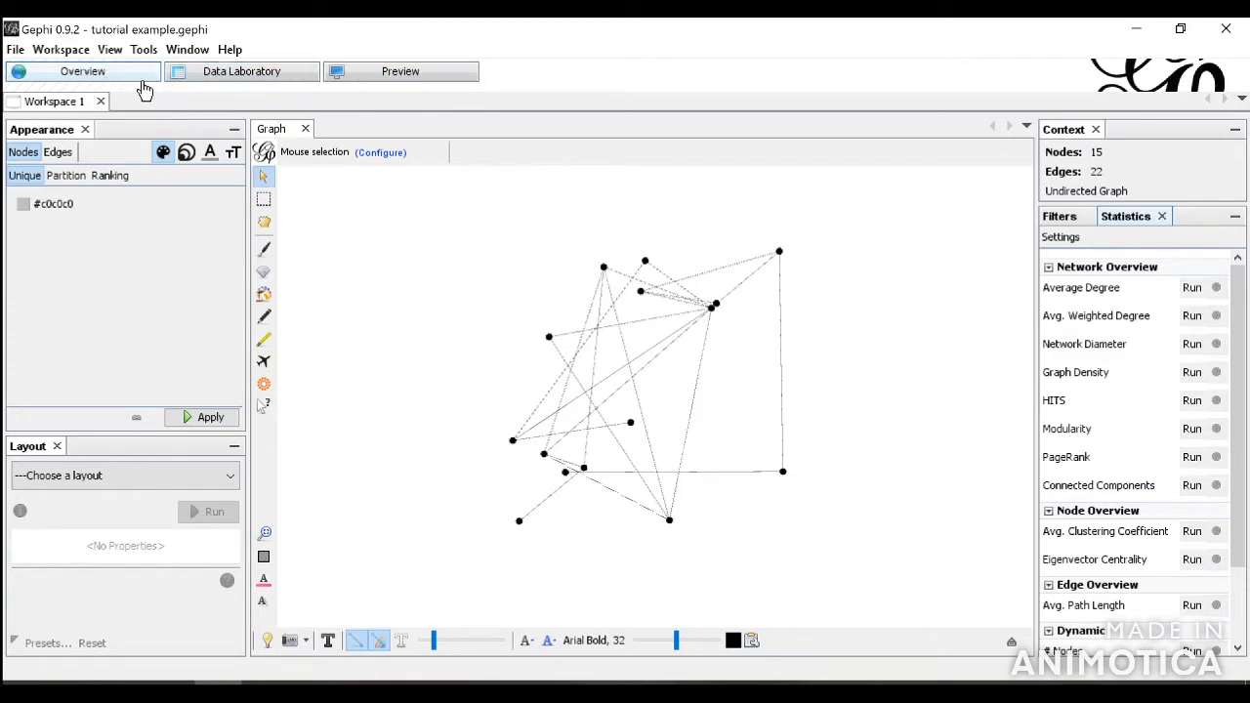
pyautogui.moveTo(116, 80)
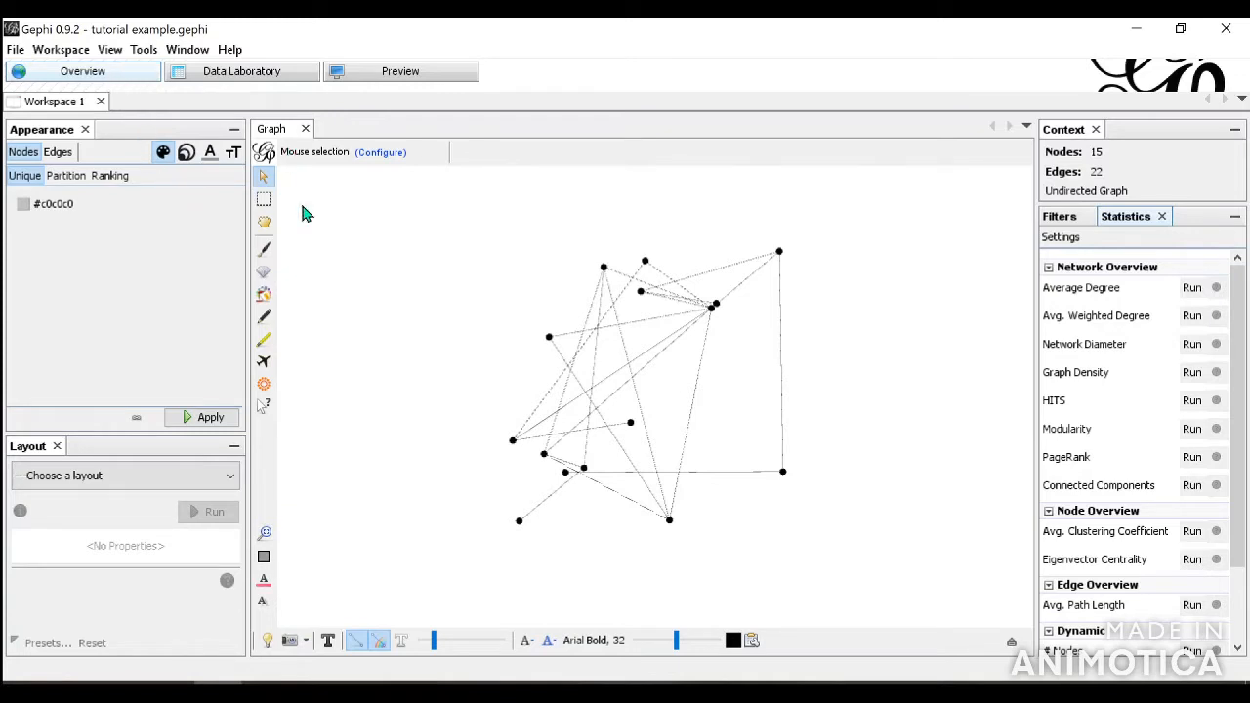
pyautogui.moveTo(361, 310)
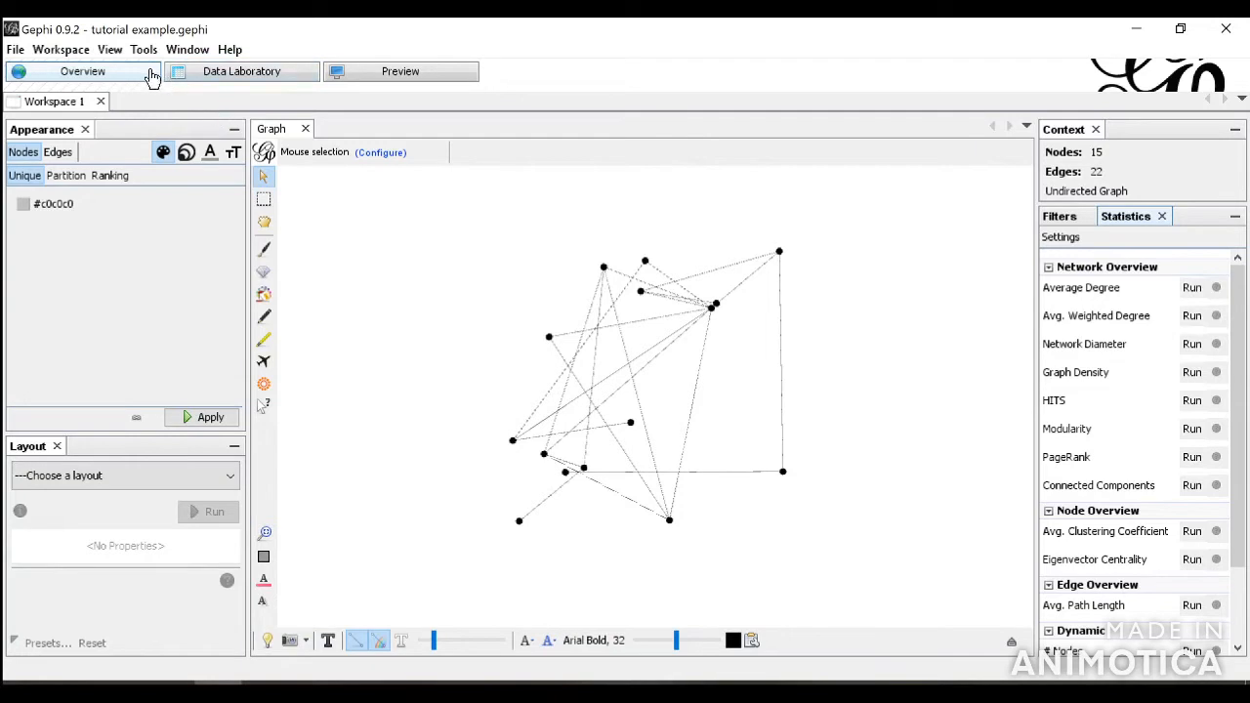
pyautogui.moveTo(195, 78)
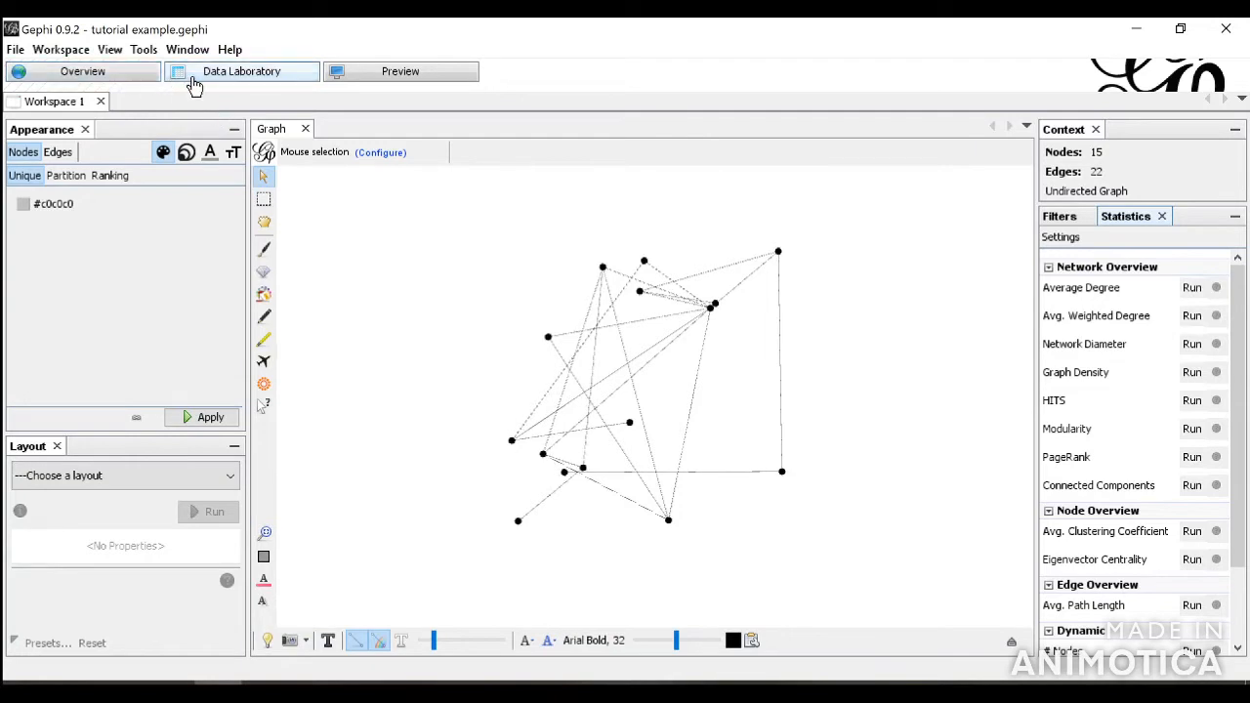
pyautogui.click(241, 70)
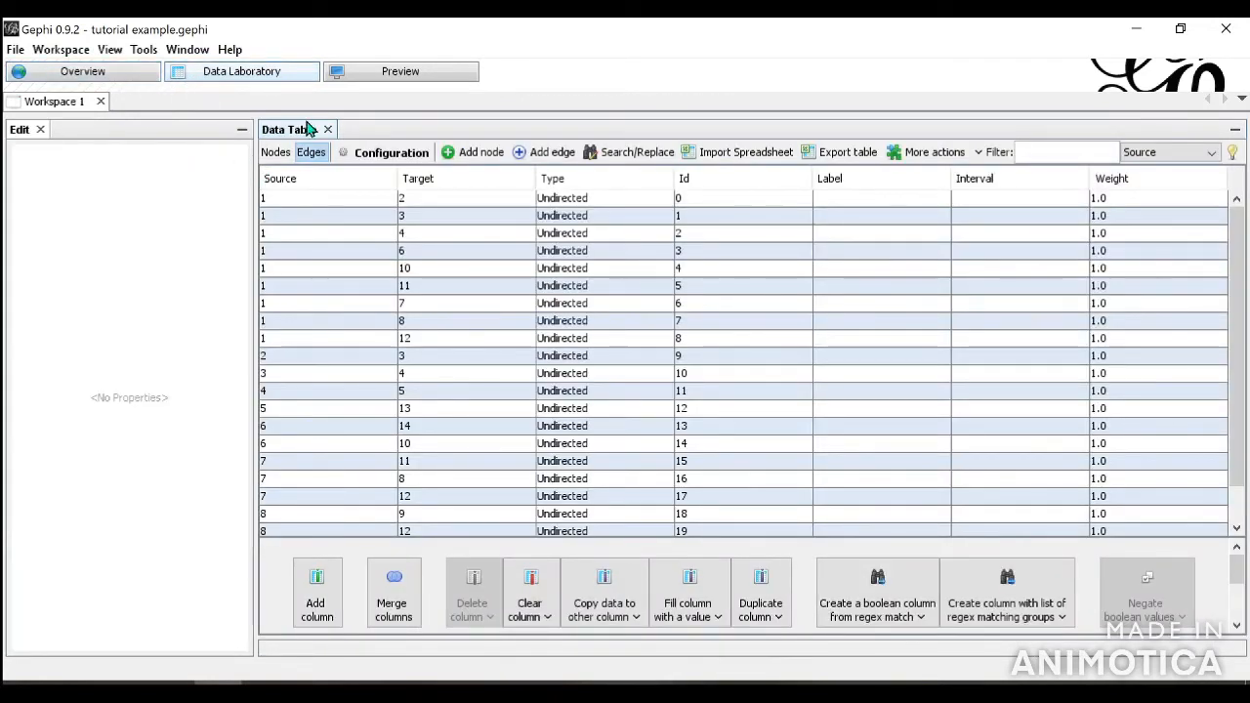
# Step: Open the Preview workspace and check its Presets list, keeping the Default preset
pyautogui.click(399, 70)
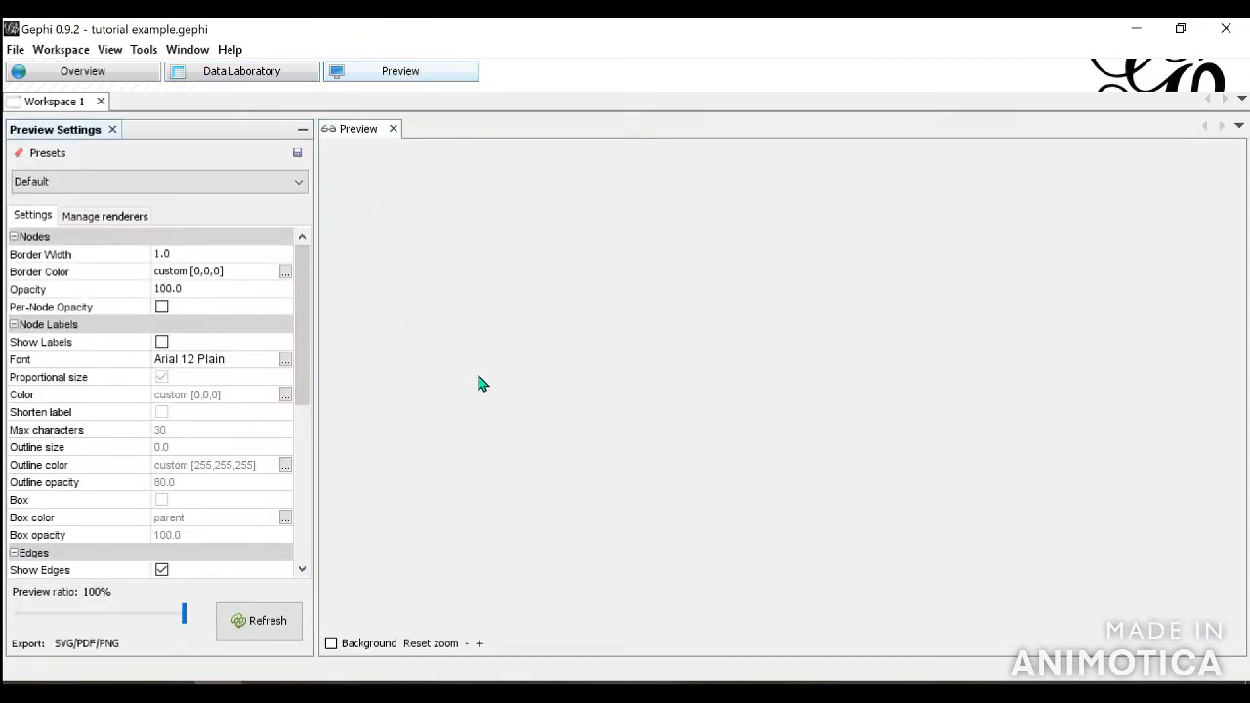
pyautogui.moveTo(410, 339)
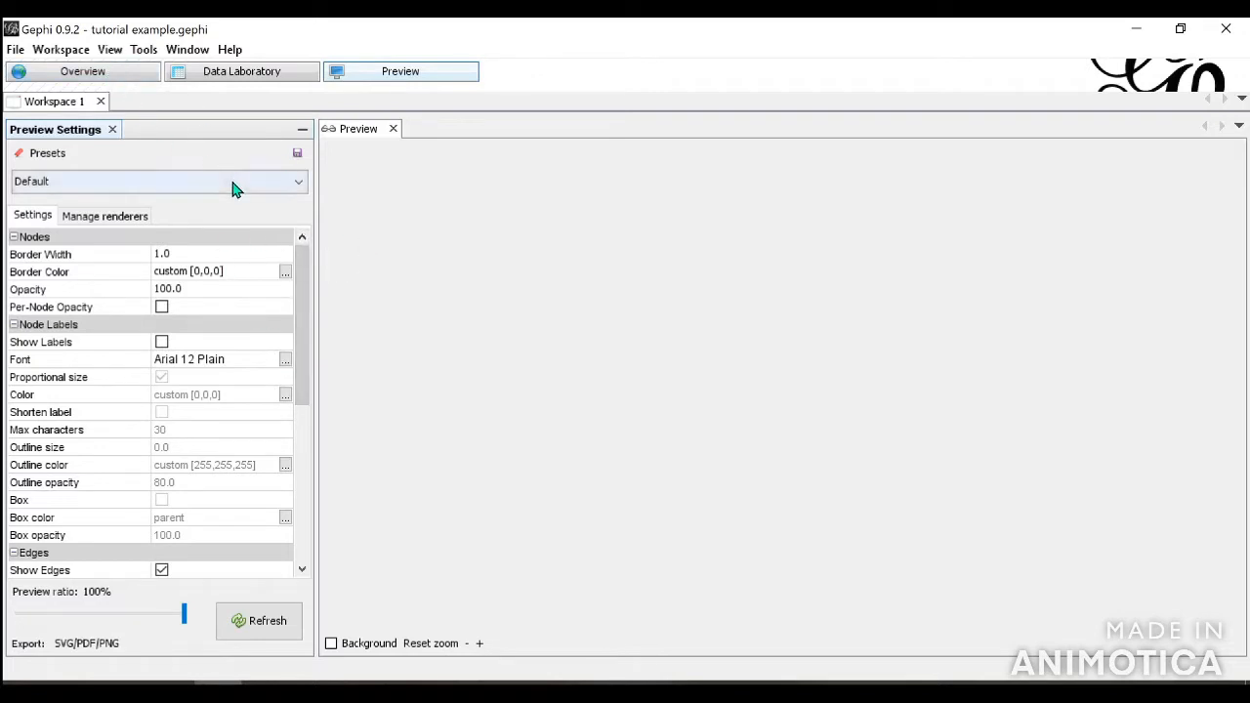
pyautogui.moveTo(378, 205)
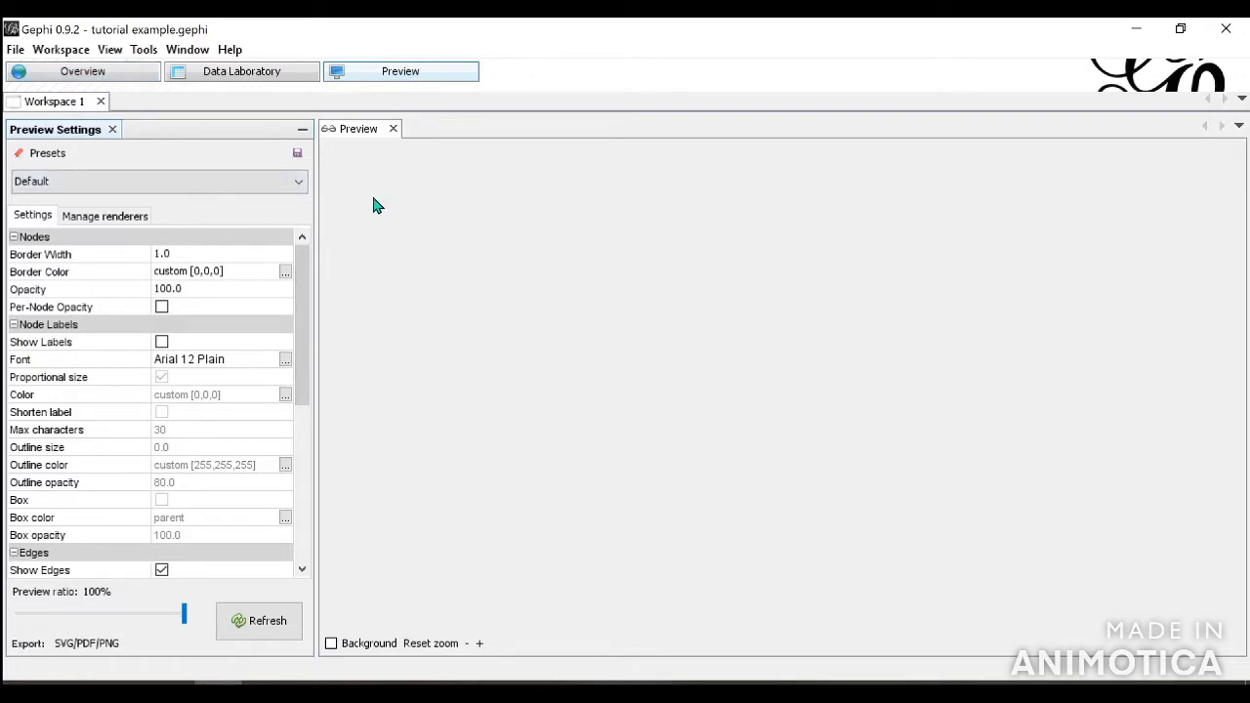
pyautogui.moveTo(220, 188)
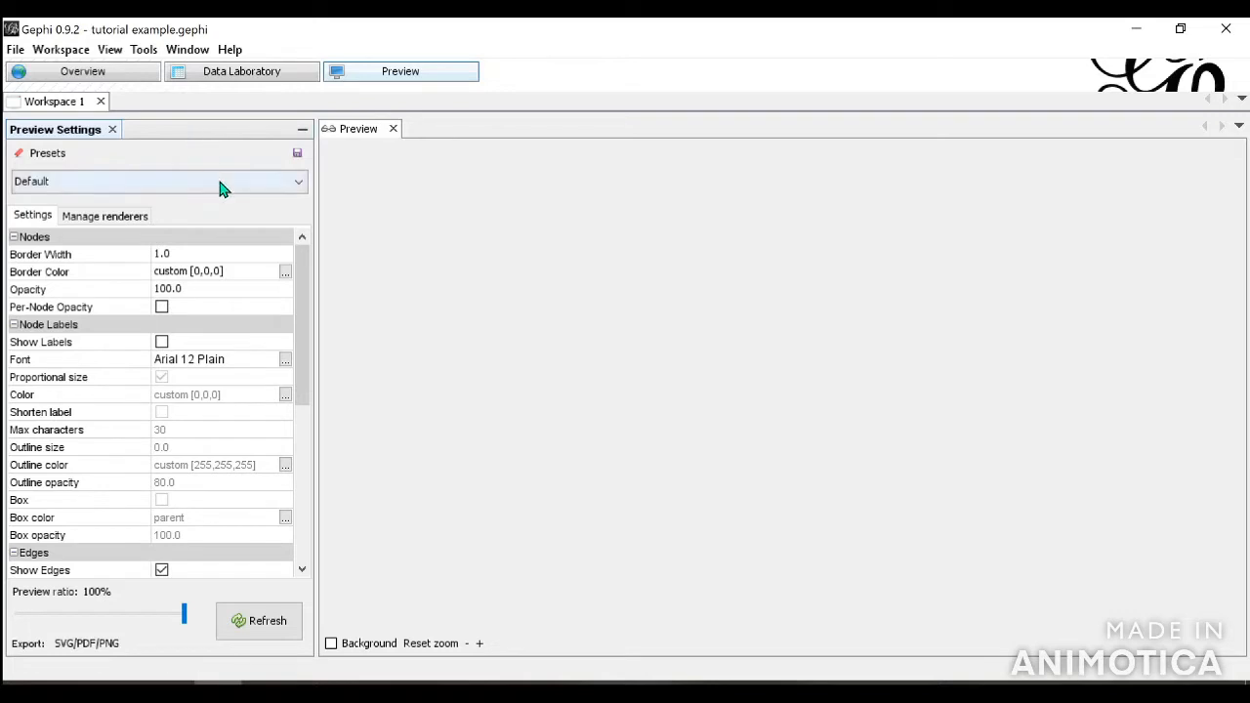
pyautogui.click(156, 180)
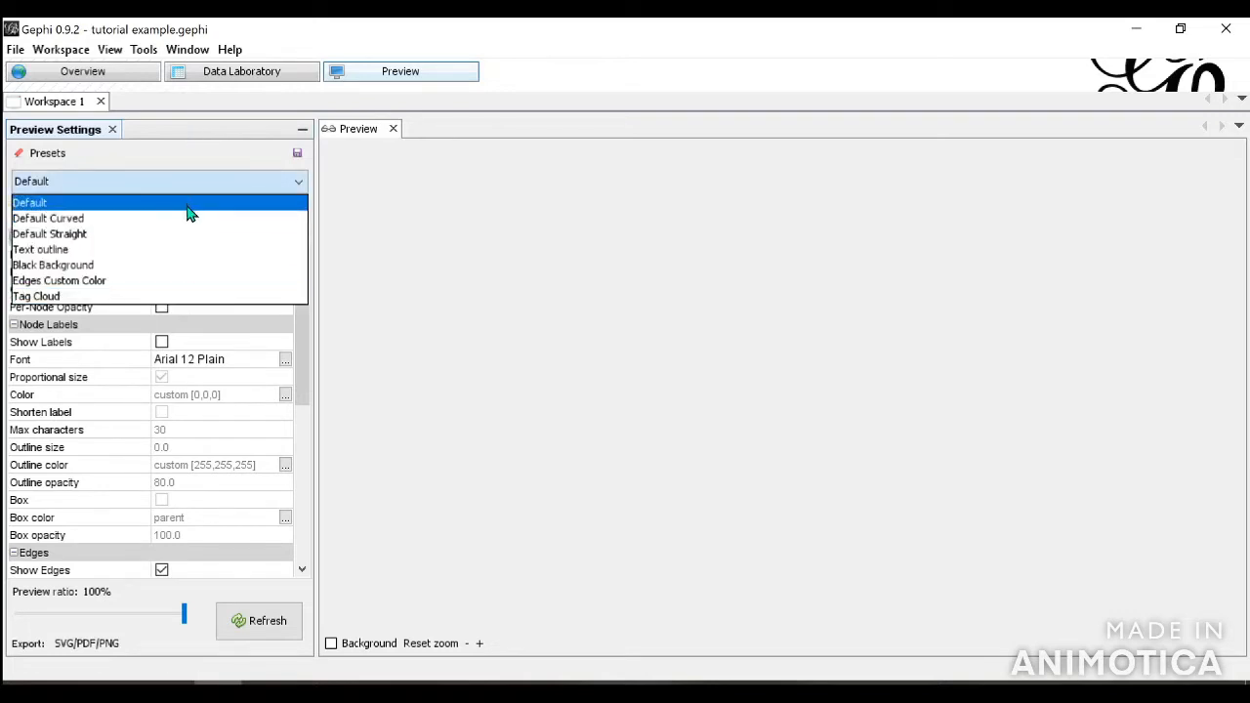
pyautogui.moveTo(193, 286)
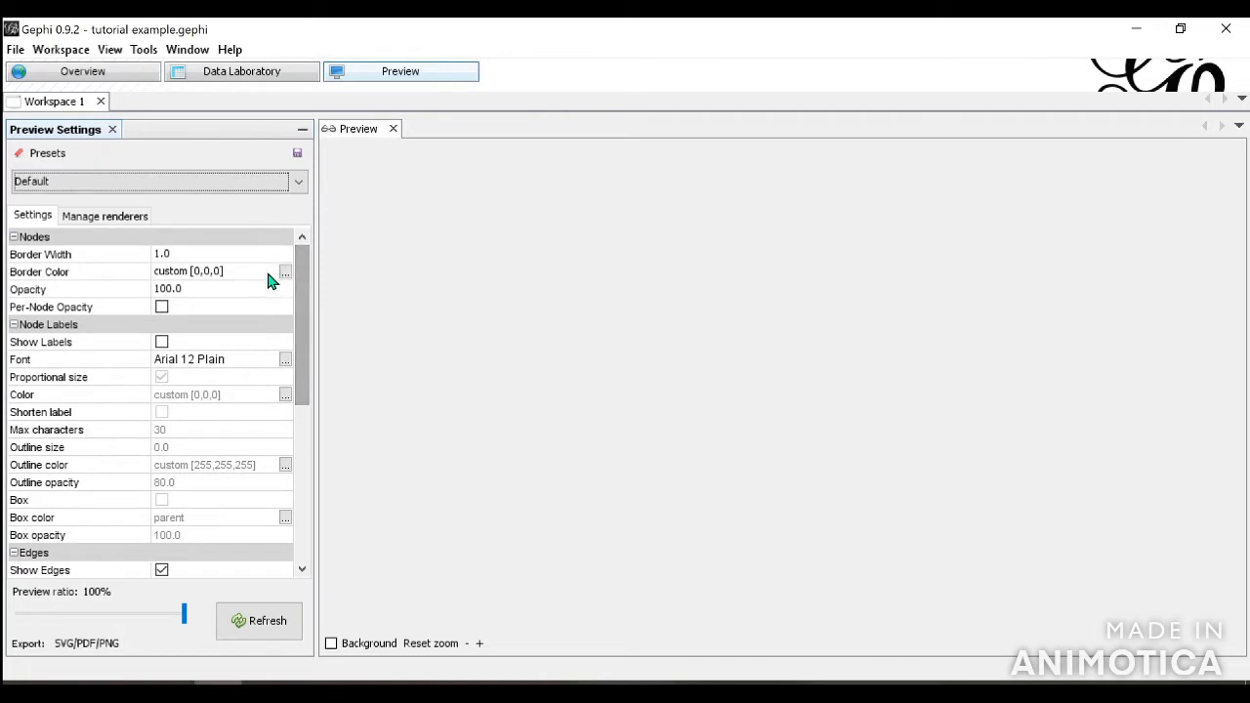
# Step: Refresh the preview to render the network as black nodes with curved edges
pyautogui.click(259, 620)
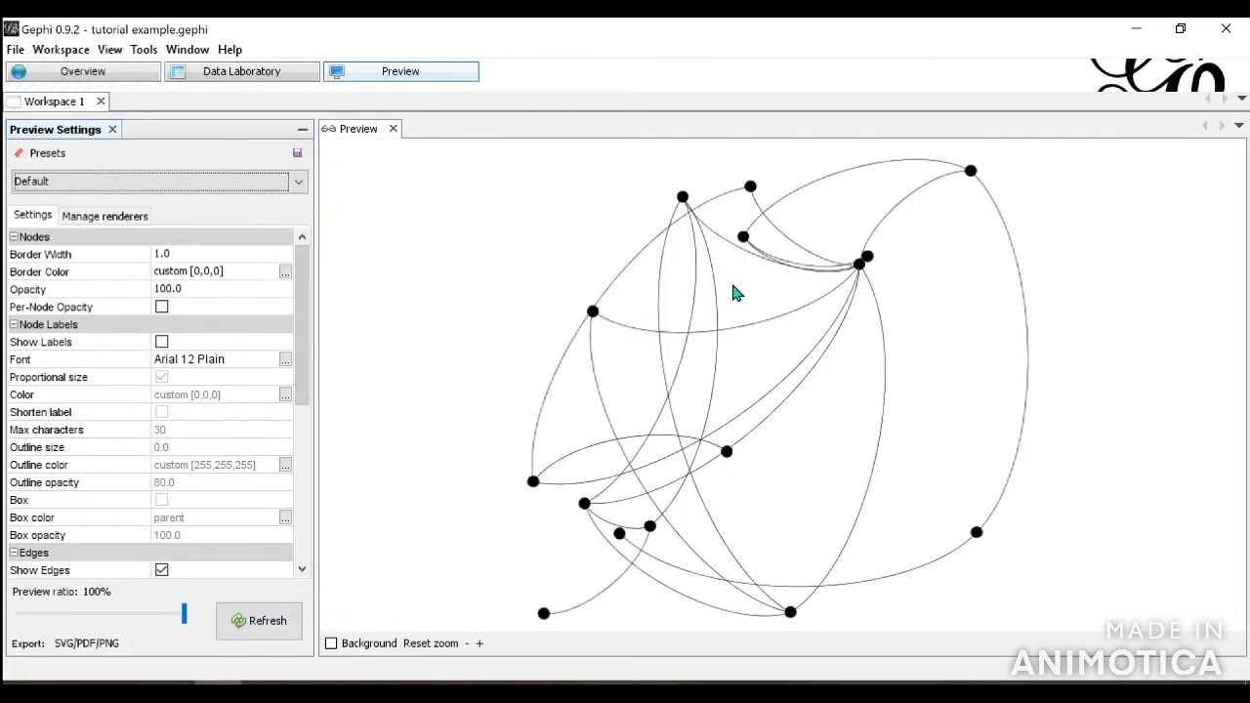
pyautogui.moveTo(625, 508)
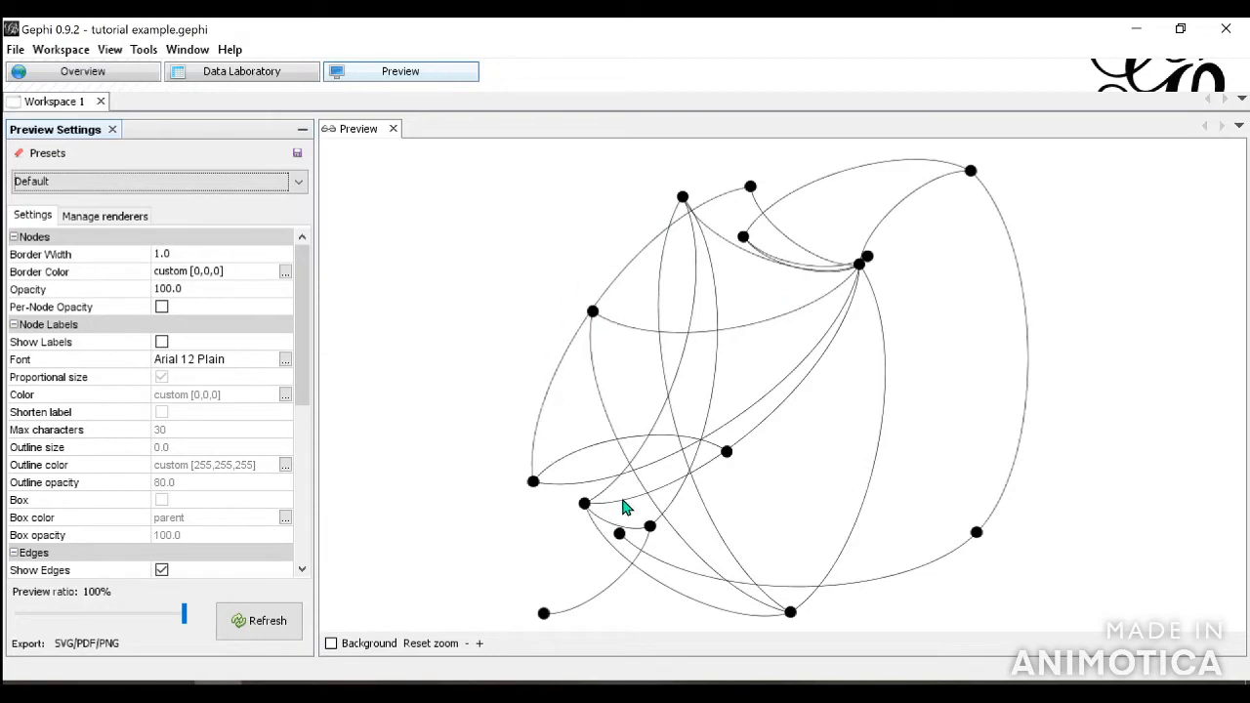
pyautogui.moveTo(647, 514)
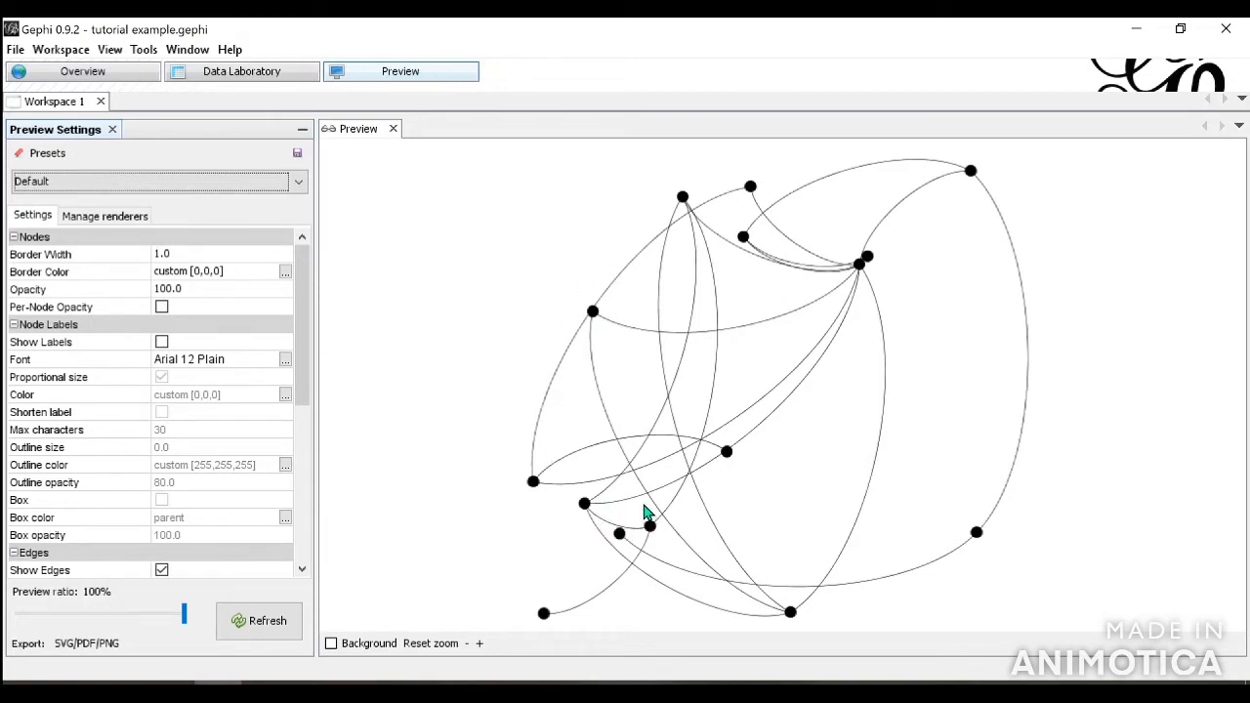
pyautogui.moveTo(86, 642)
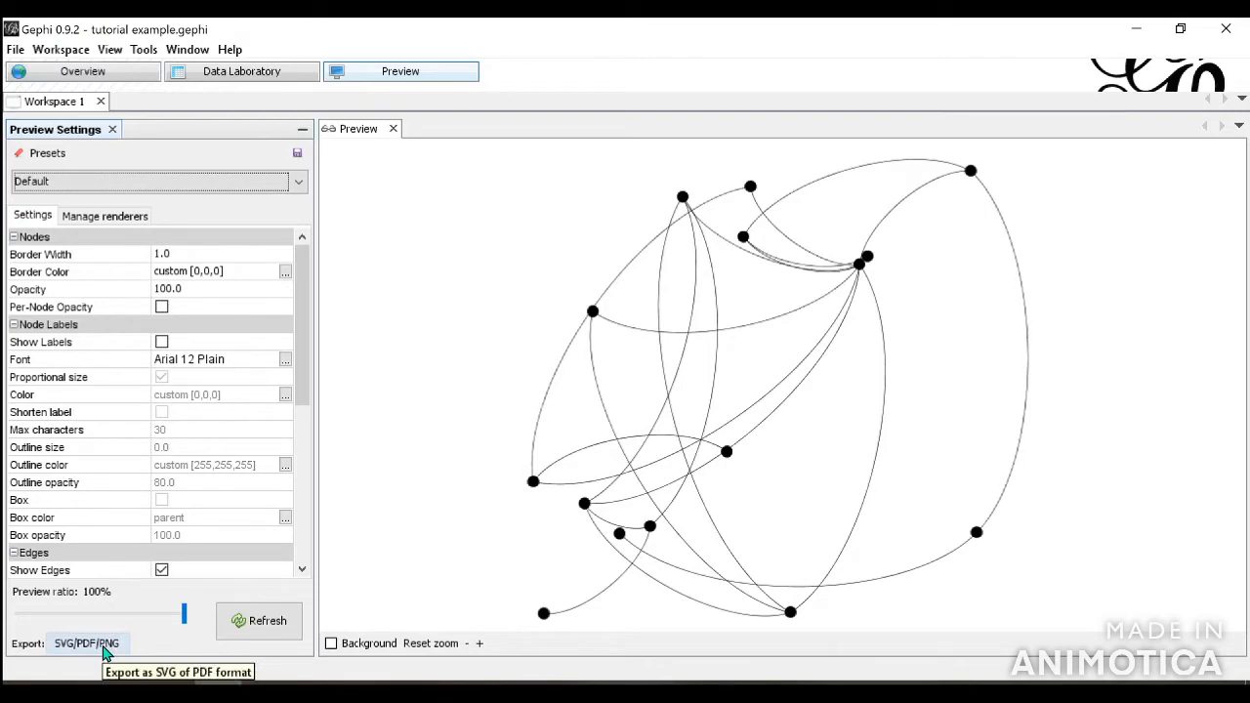
pyautogui.moveTo(120, 74)
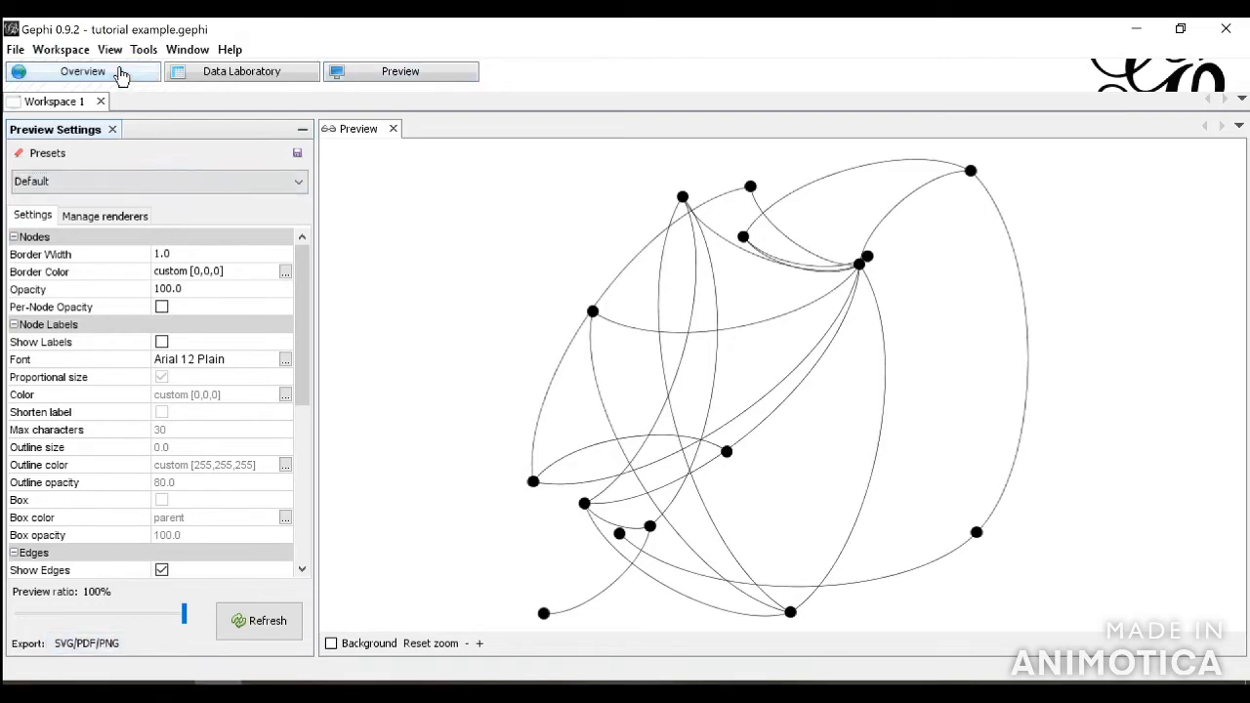
# Step: Return to the Overview graph of 15 nodes and 22 undirected edges
pyautogui.click(82, 71)
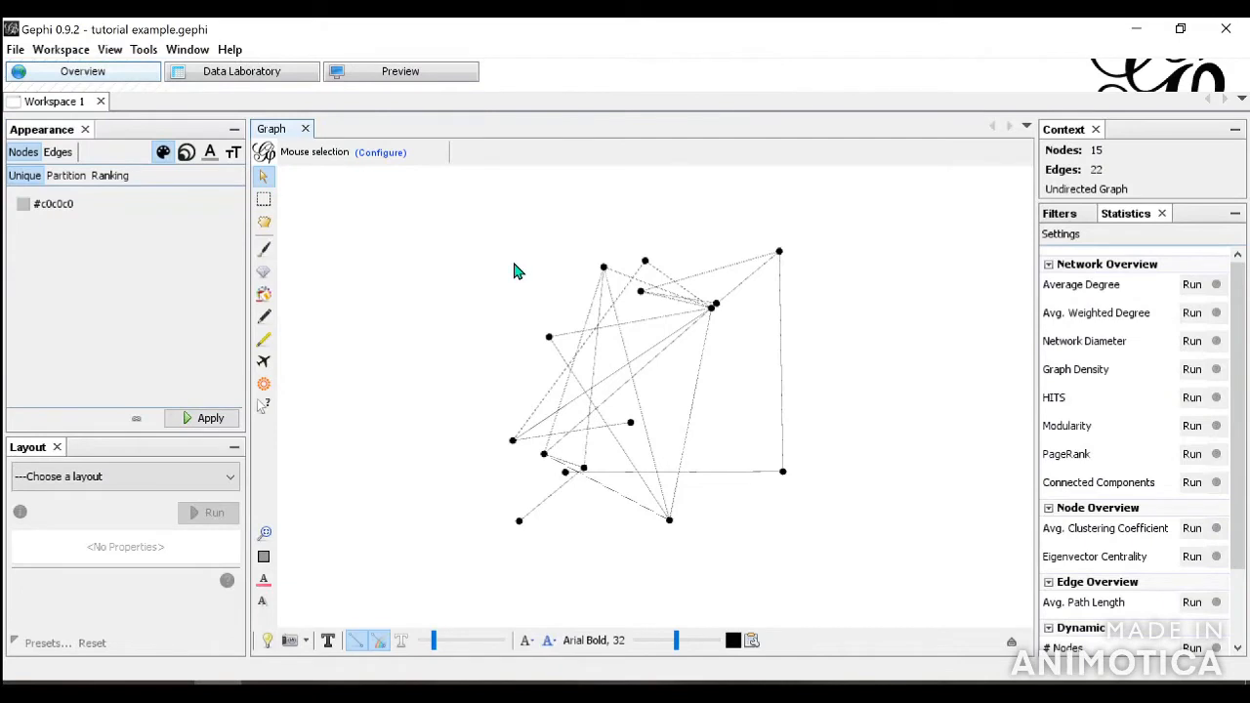
pyautogui.moveTo(891, 275)
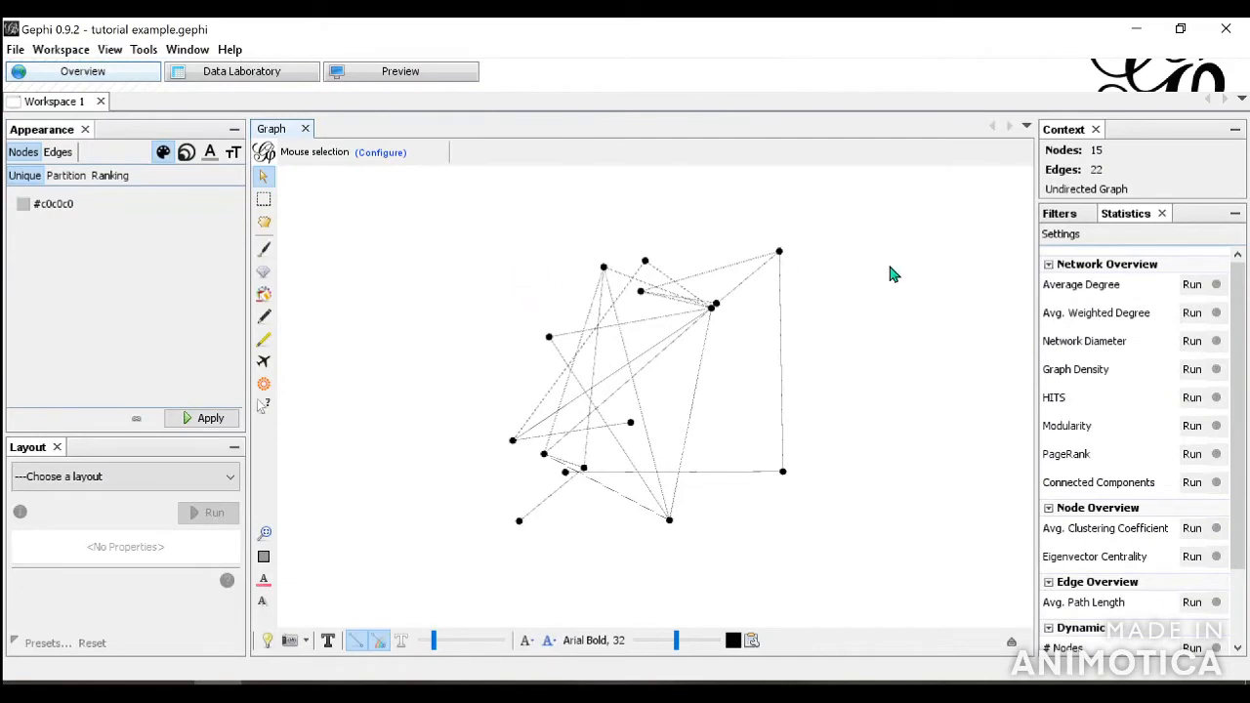
pyautogui.moveTo(1084, 166)
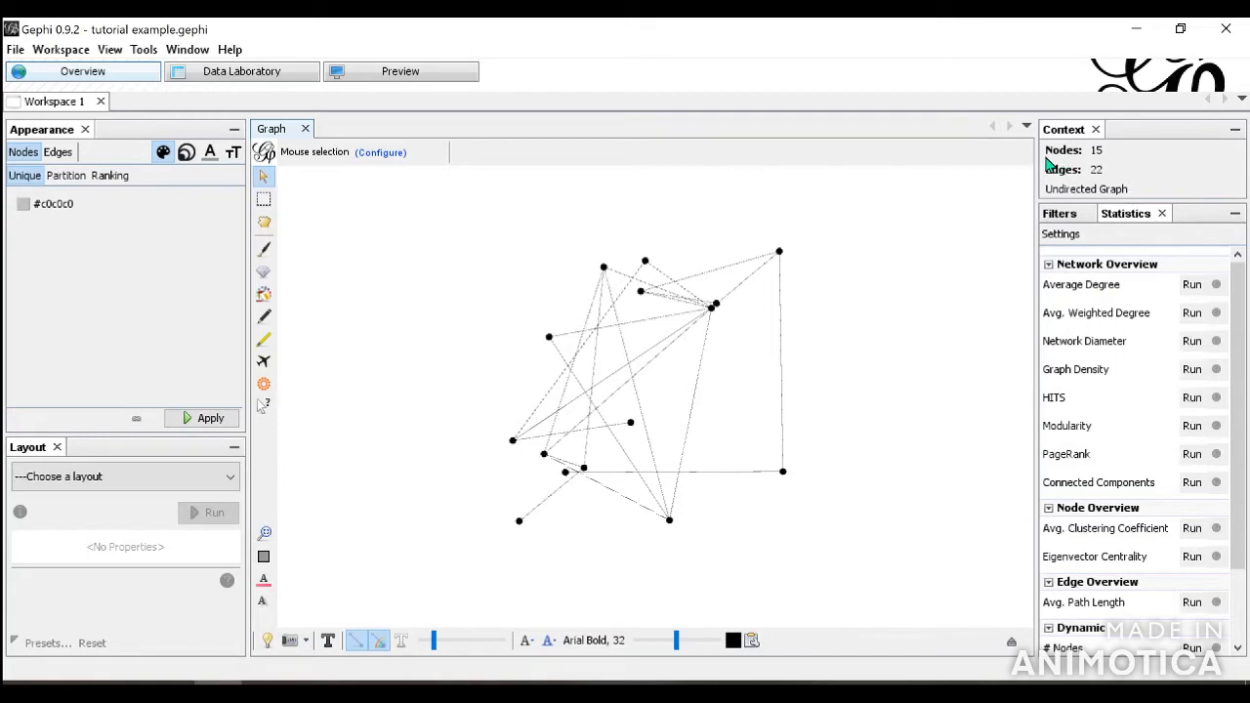
pyautogui.moveTo(1068, 195)
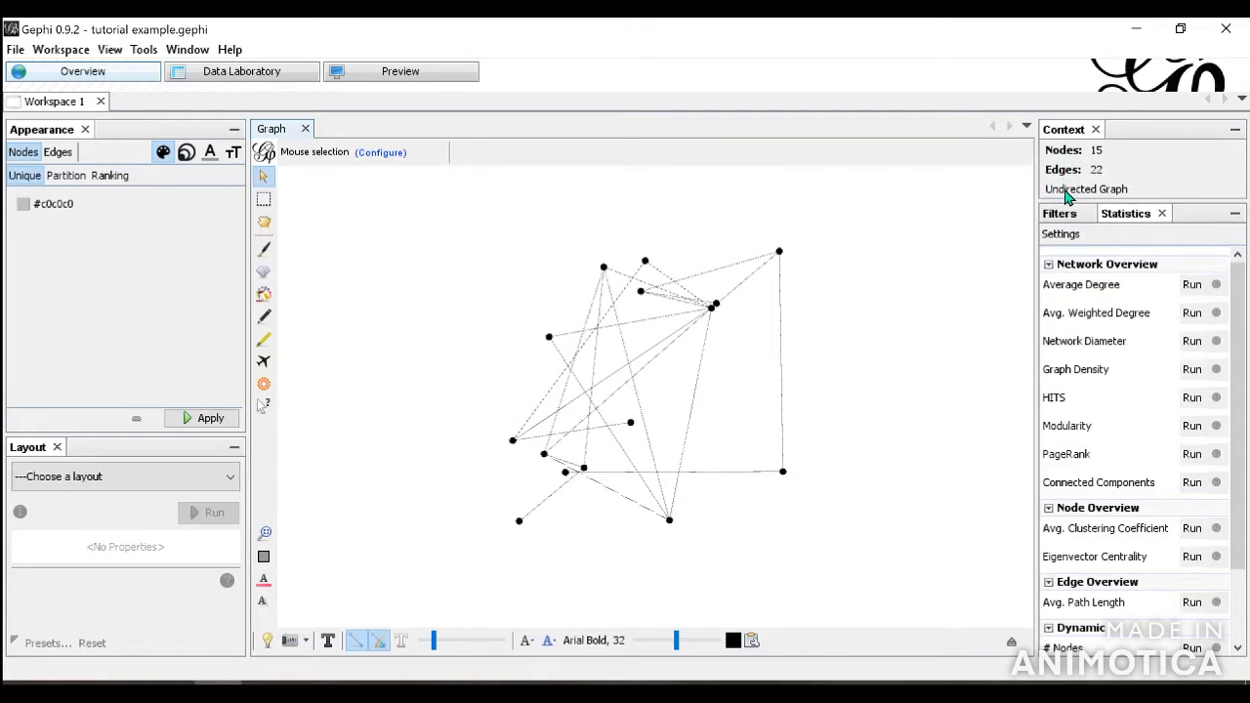
pyautogui.moveTo(1081, 202)
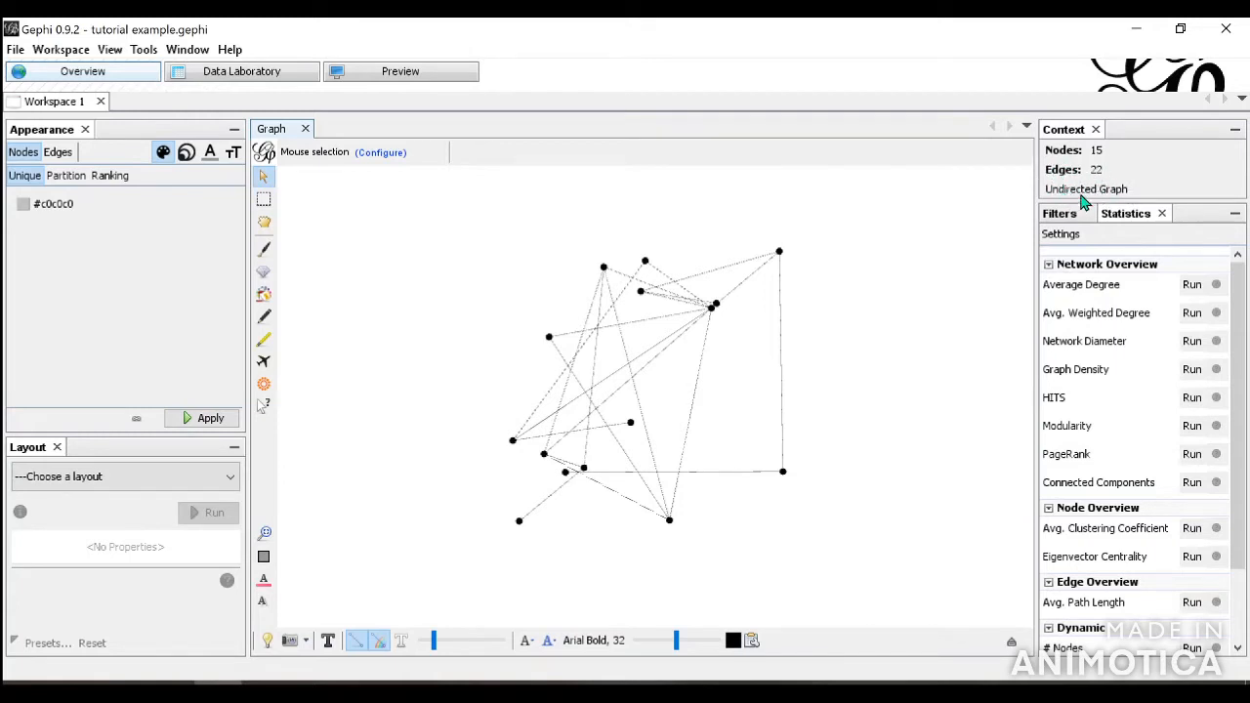
# Step: Look at the Filters library, then switch the right panel to Statistics
pyautogui.click(1059, 213)
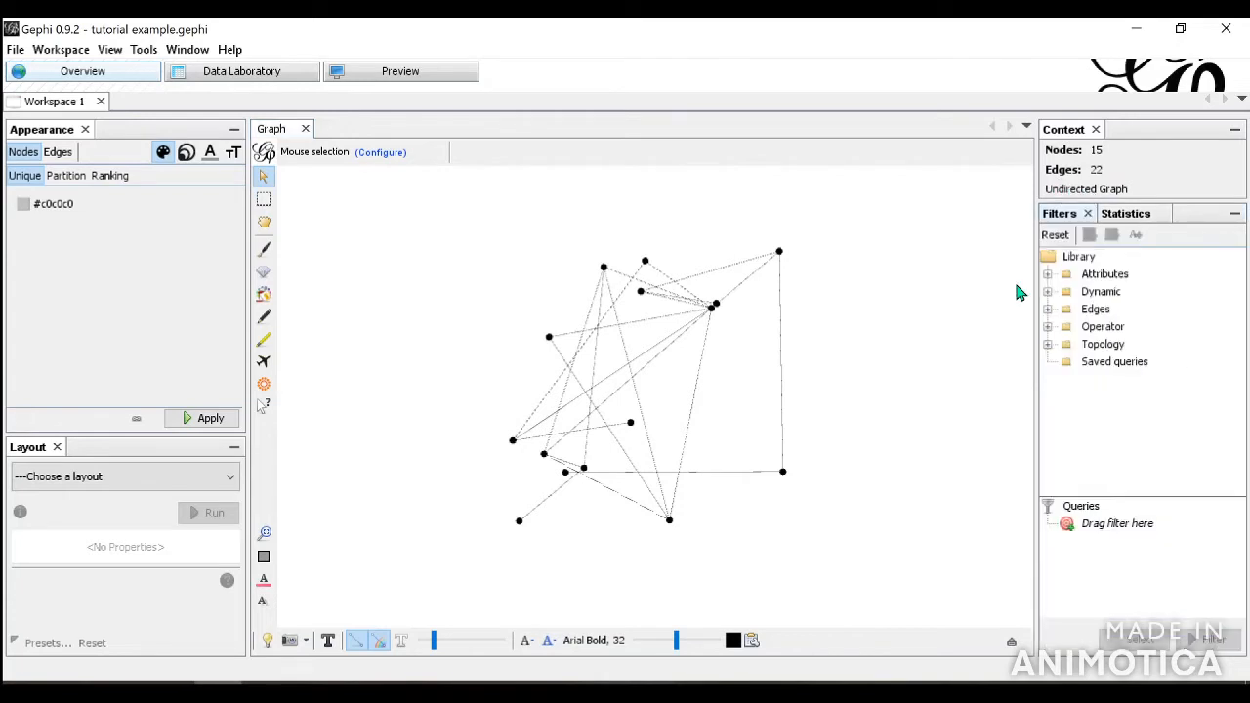
pyautogui.moveTo(1060, 222)
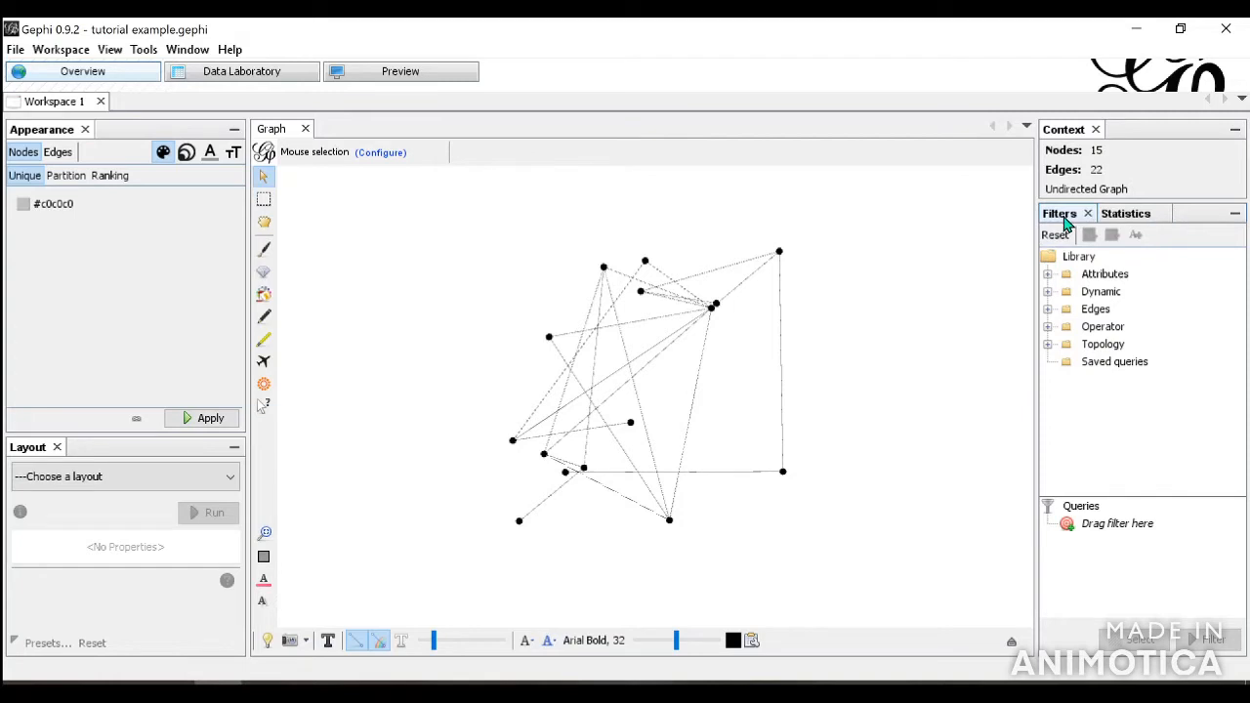
pyautogui.moveTo(1097, 283)
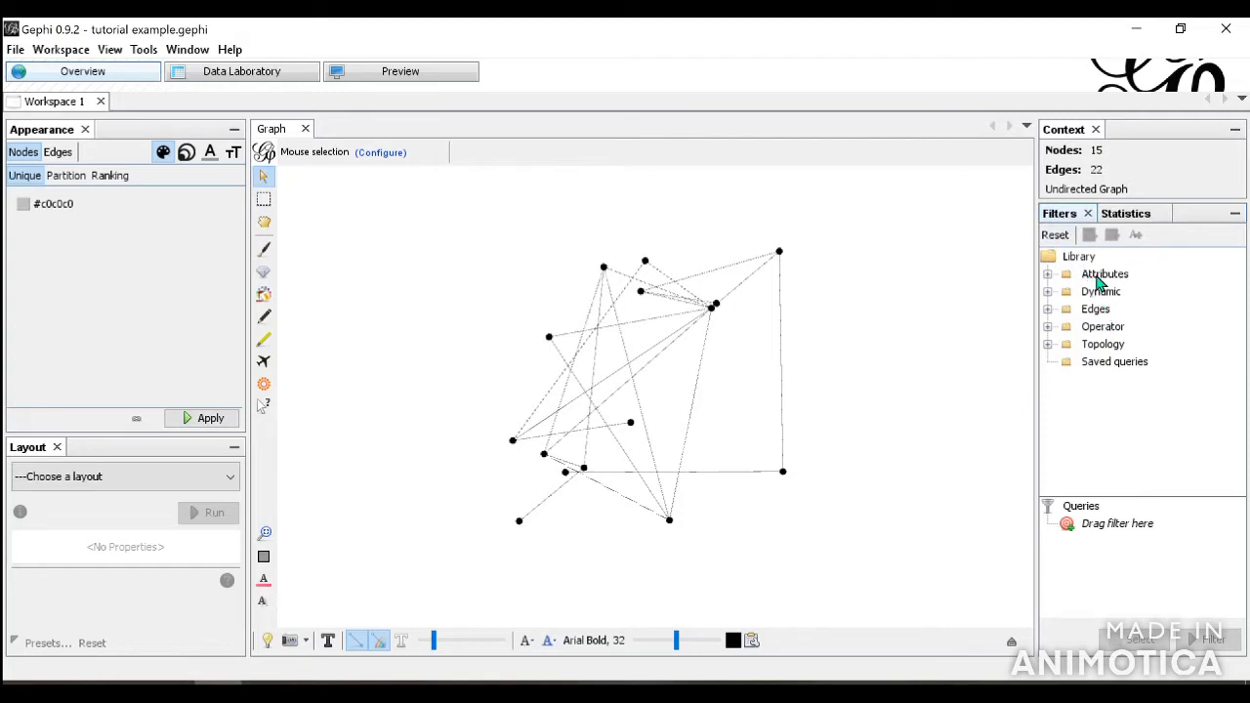
pyautogui.moveTo(857, 301)
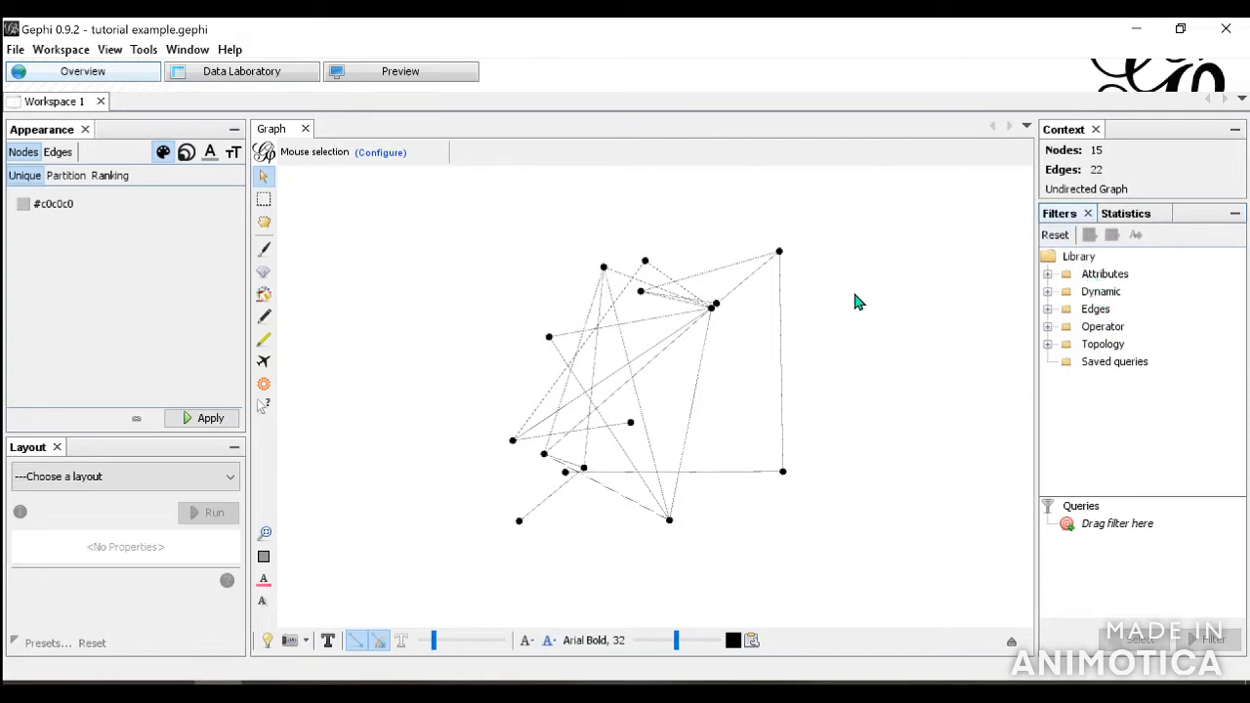
pyautogui.moveTo(1111, 244)
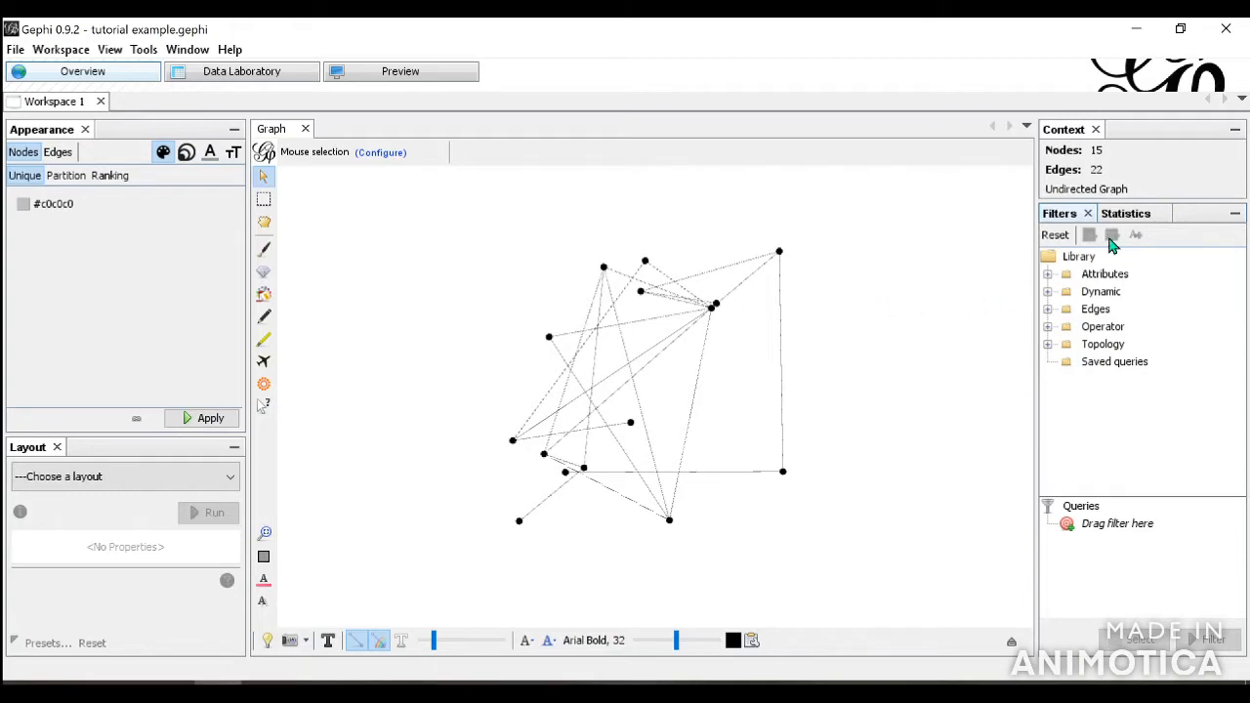
pyautogui.click(1125, 213)
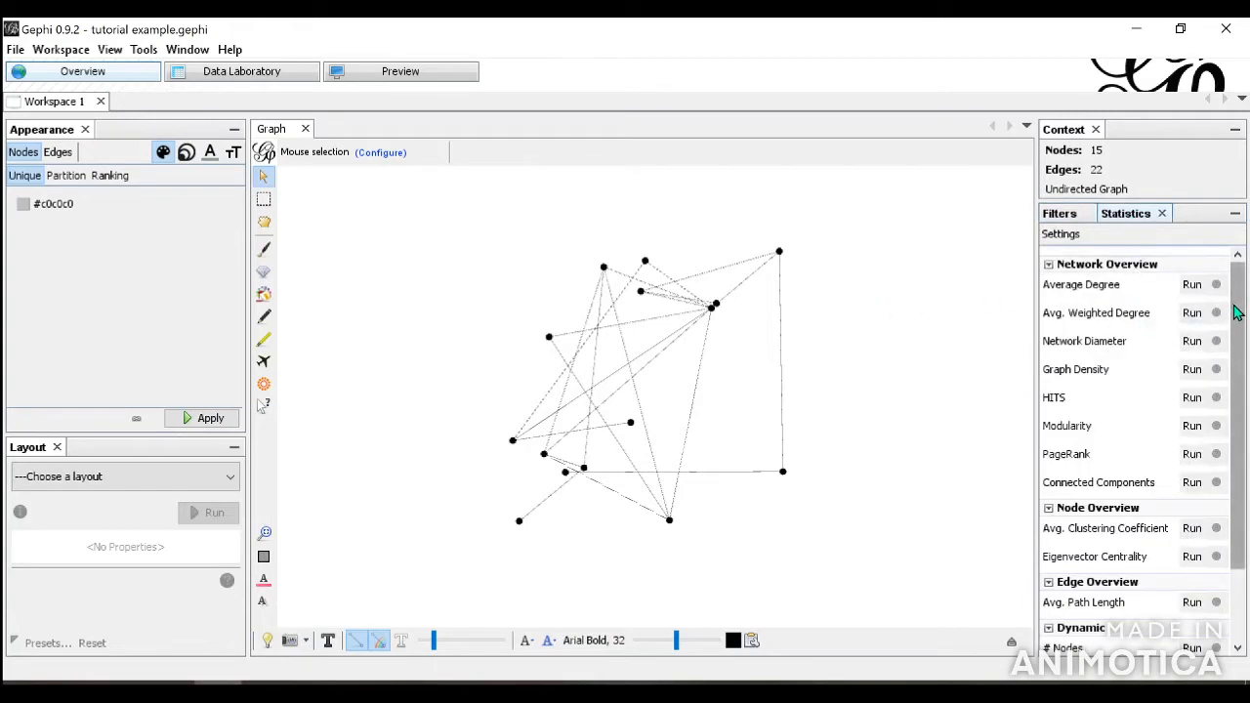
pyautogui.scroll(-3)
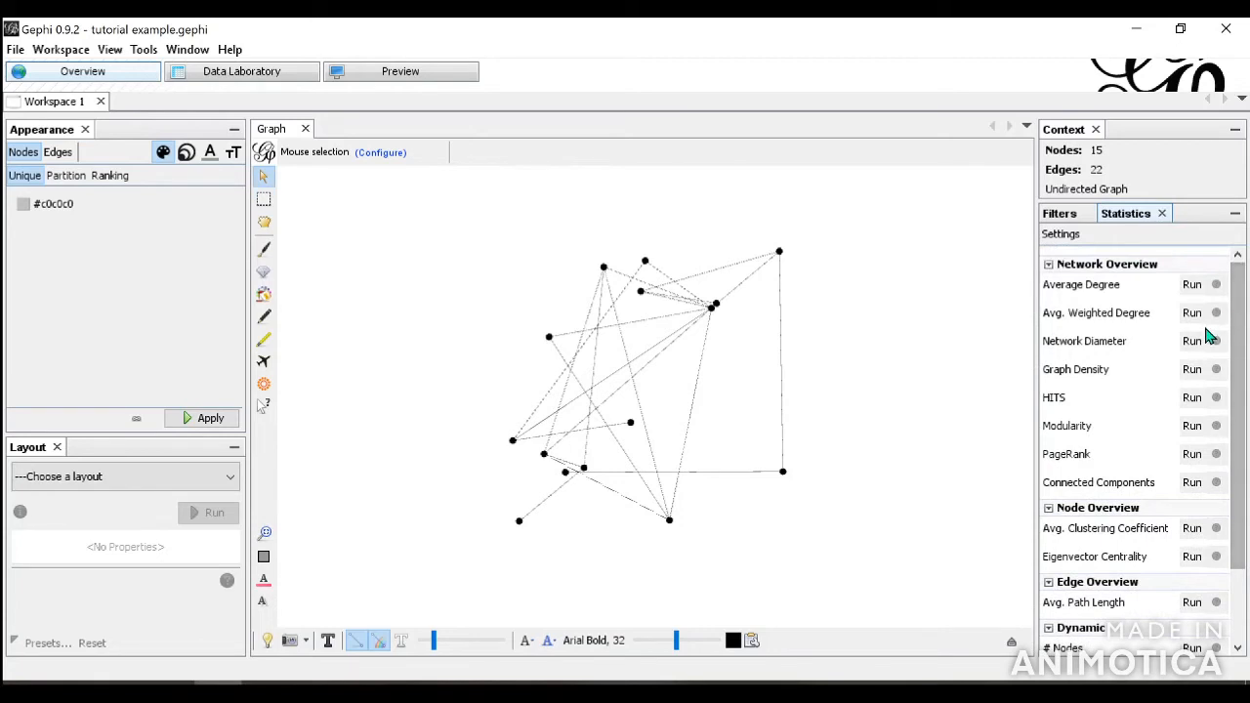
pyautogui.moveTo(862, 511)
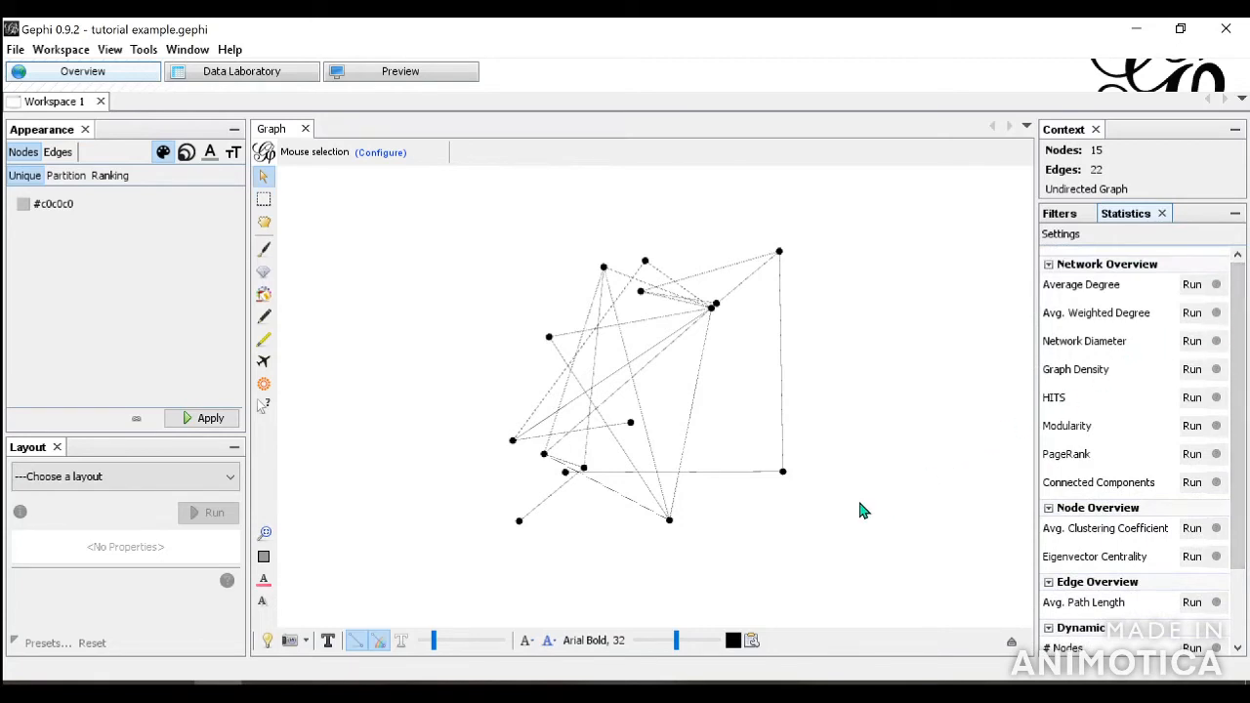
pyautogui.moveTo(146, 180)
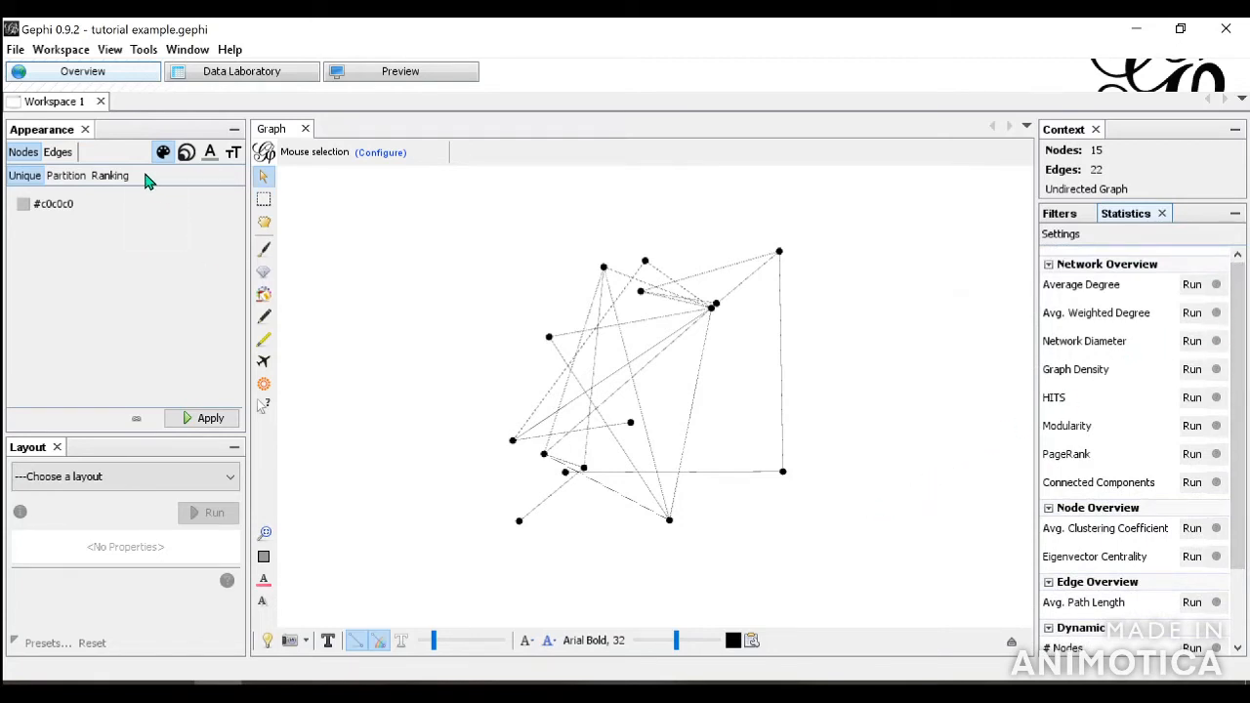
pyautogui.moveTo(88, 233)
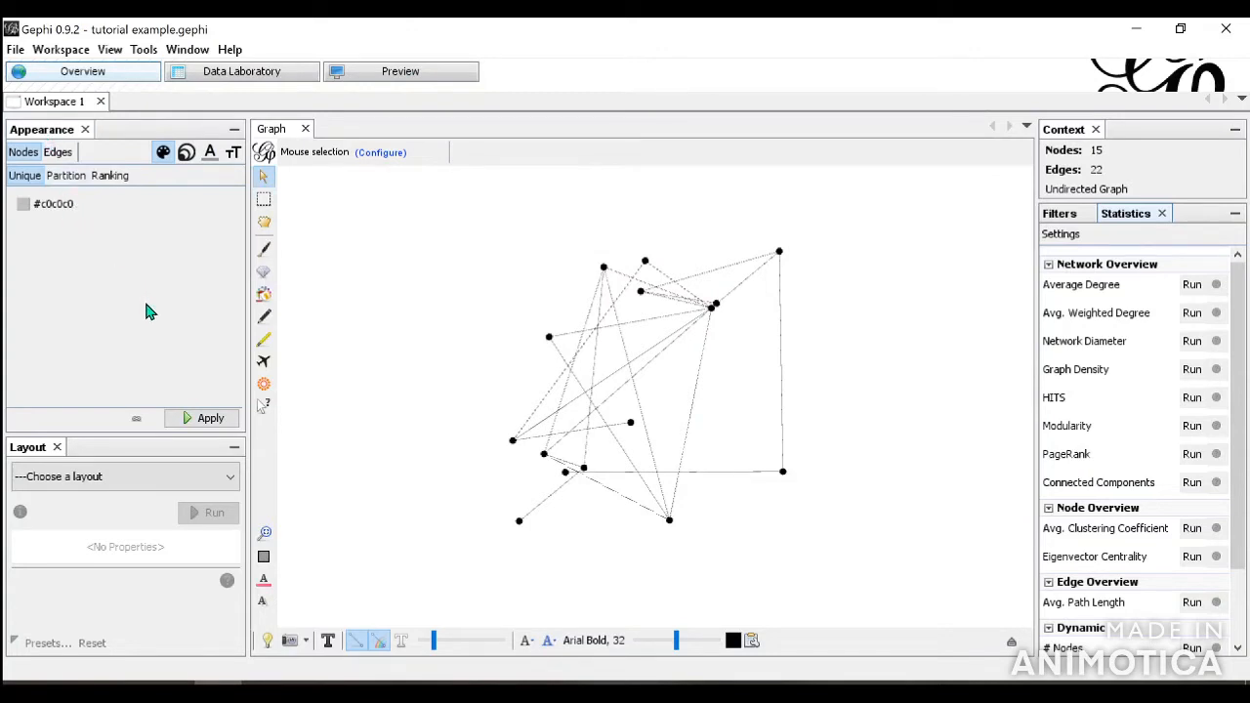
pyautogui.moveTo(144, 300)
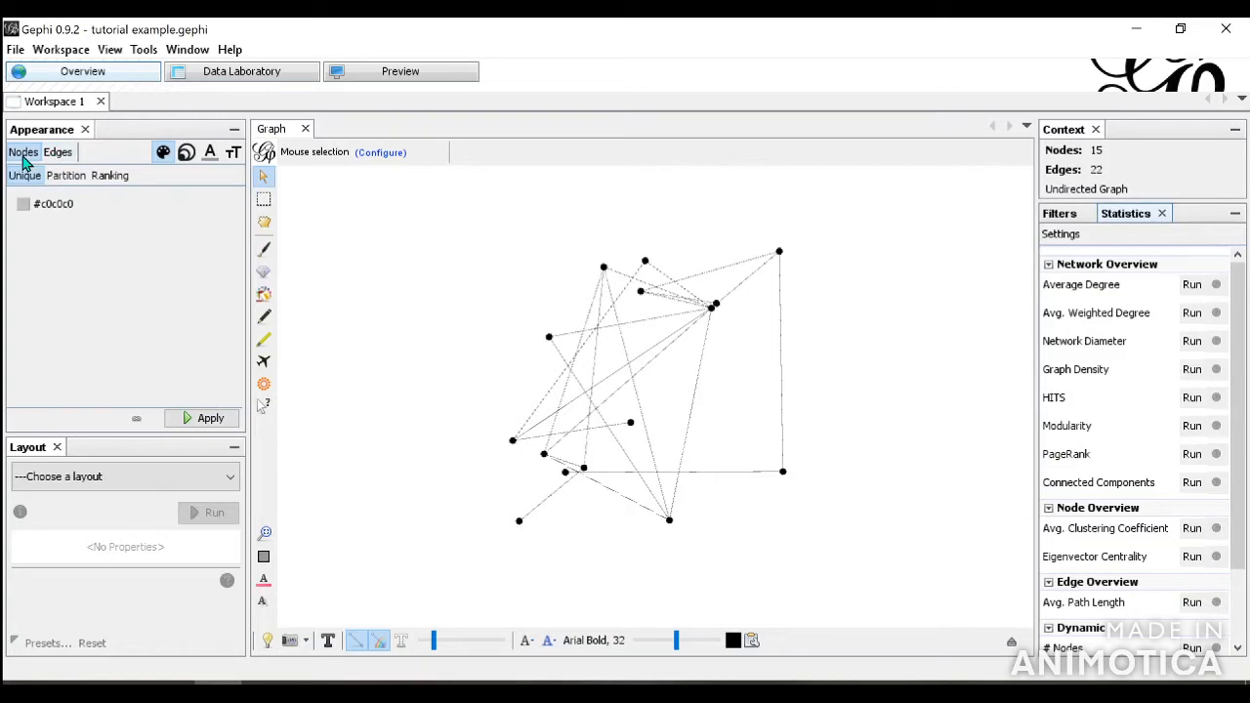
pyautogui.moveTo(163, 152)
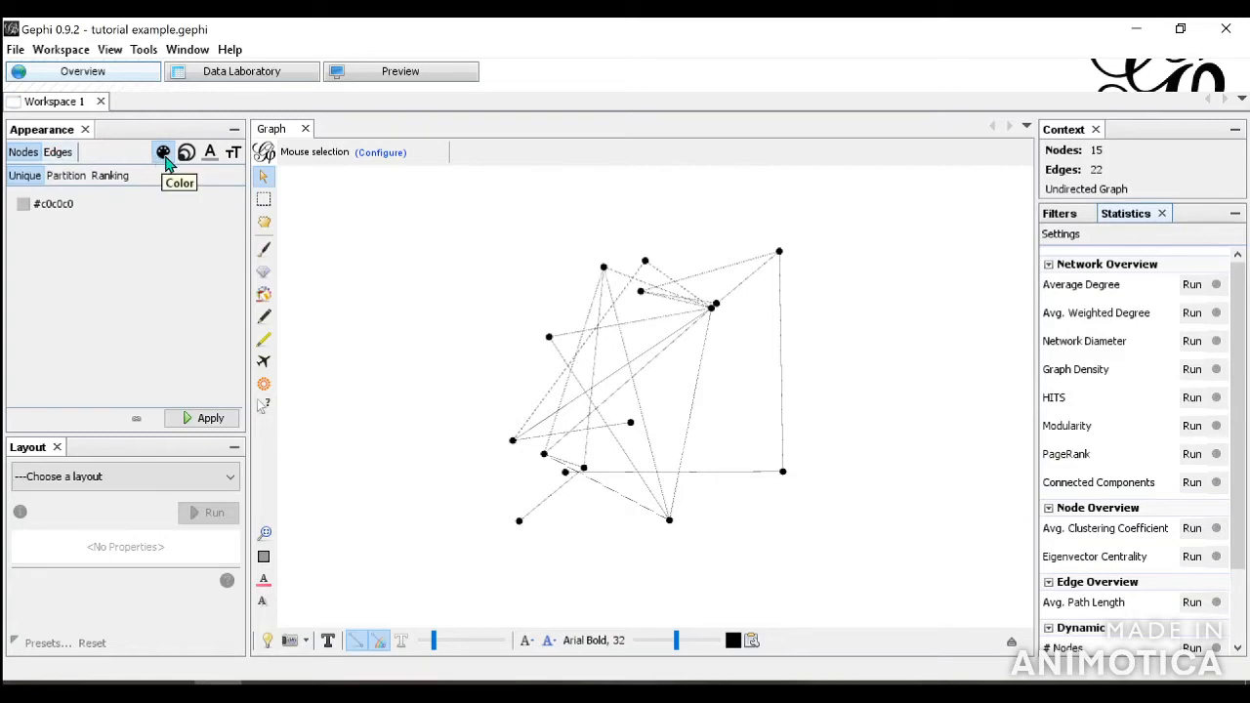
pyautogui.moveTo(209, 152)
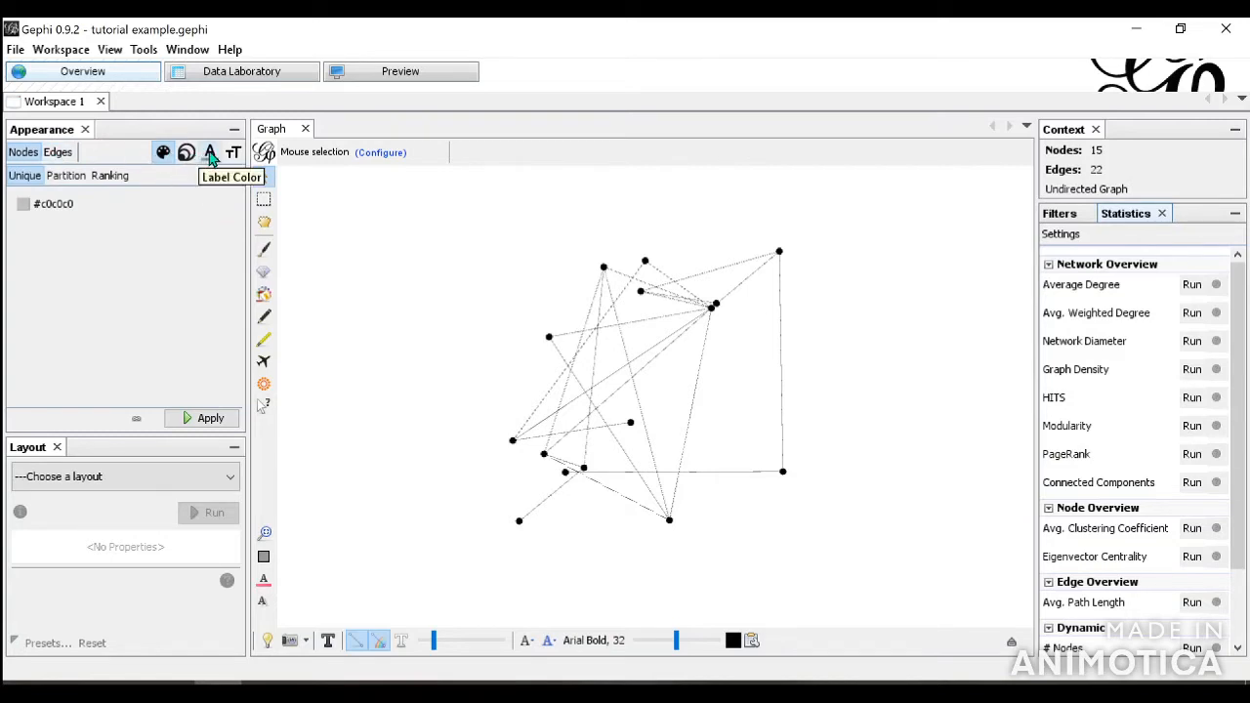
pyautogui.moveTo(191, 187)
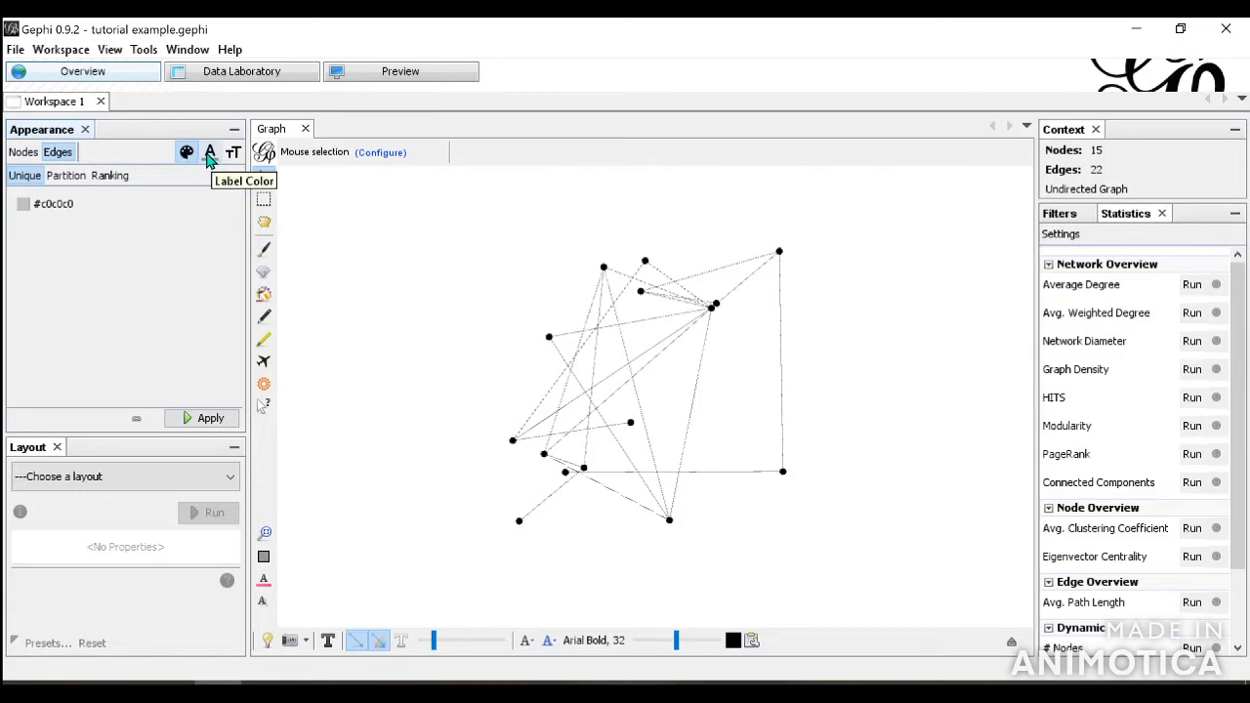
pyautogui.moveTo(233, 152)
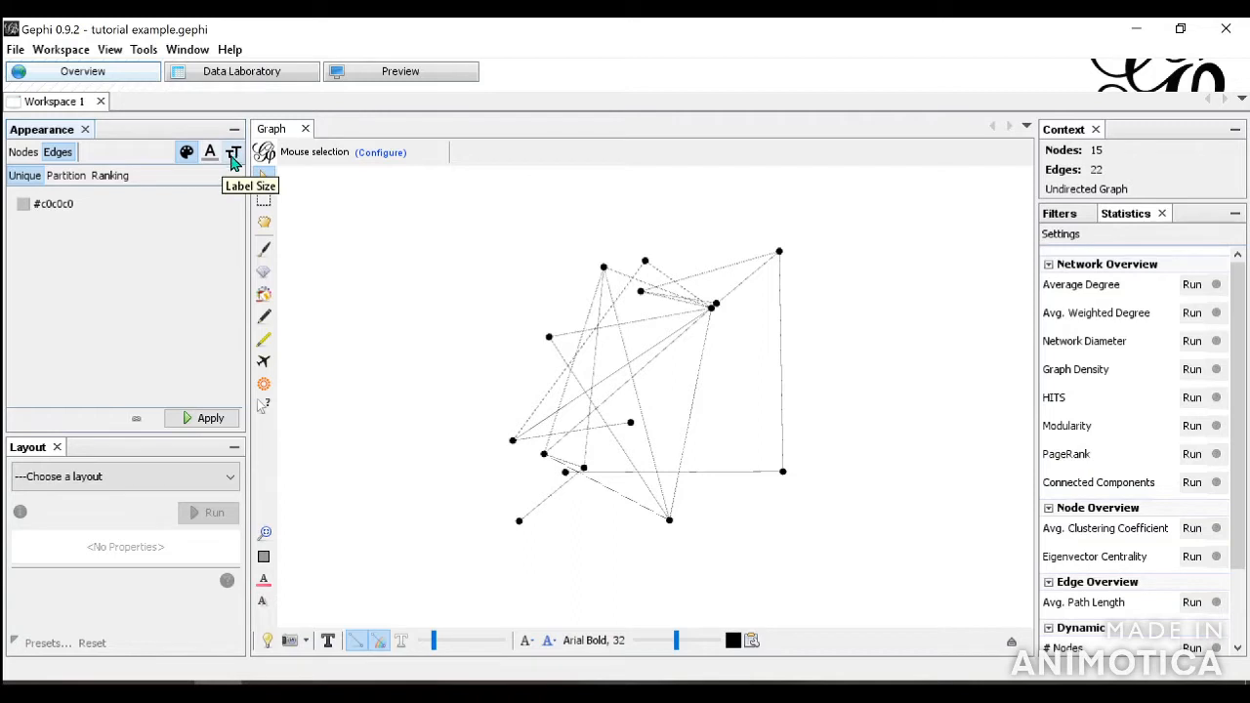
pyautogui.moveTo(88, 191)
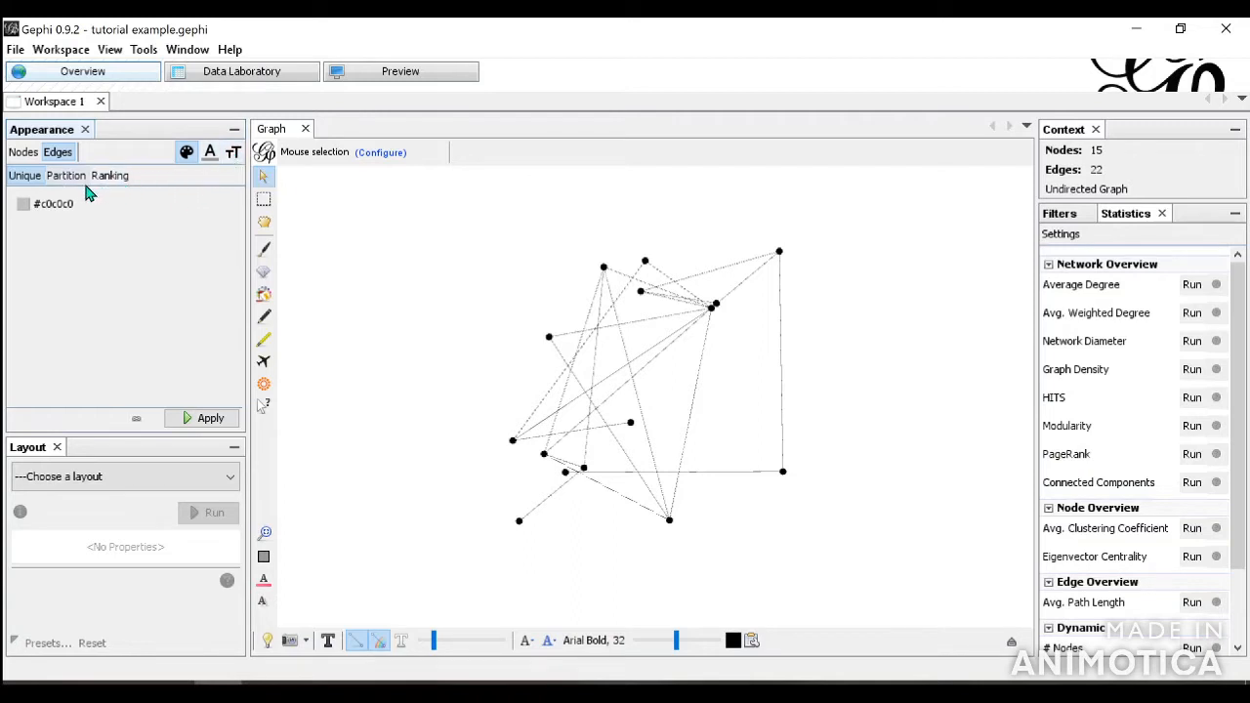
pyautogui.moveTo(188, 152)
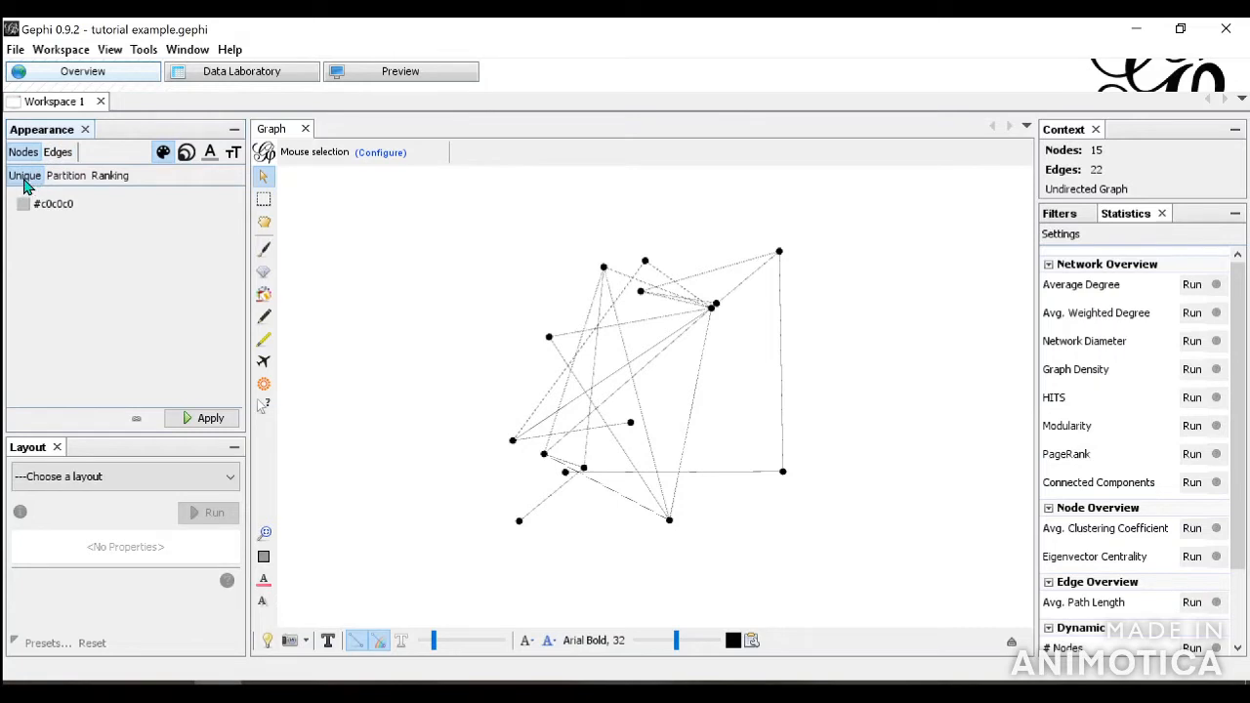
pyautogui.moveTo(110, 175)
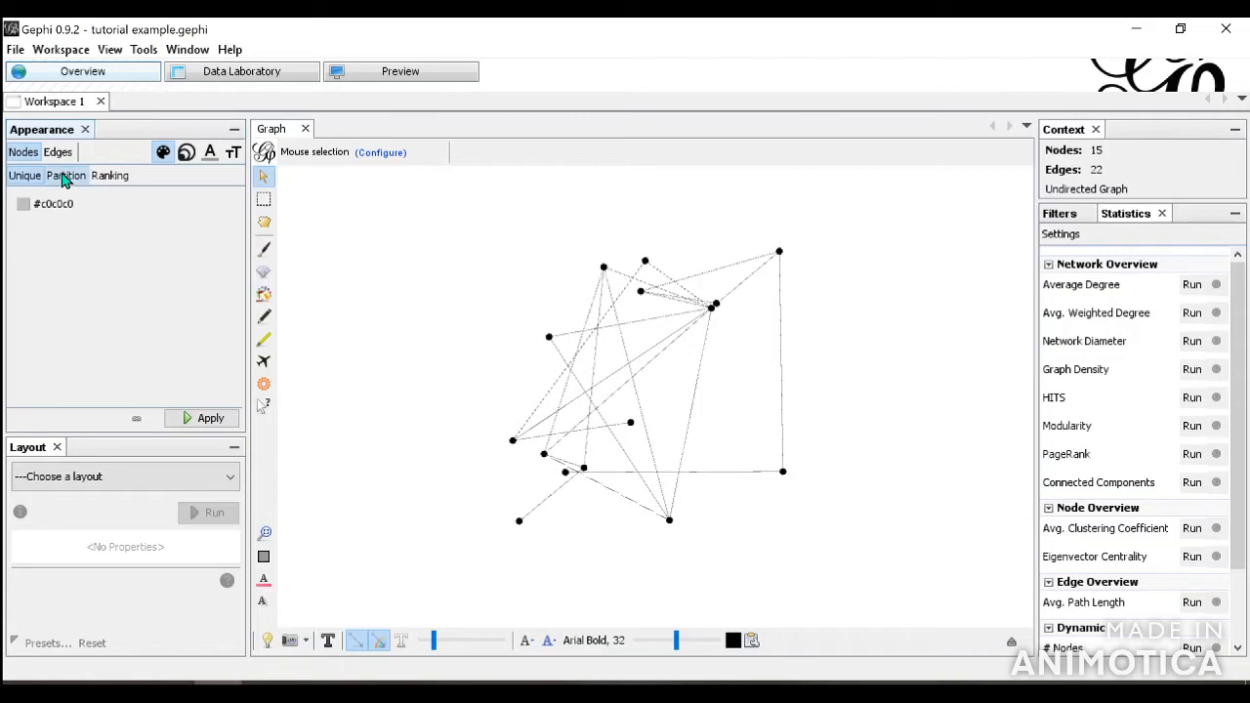
# Step: Partition node colours by gender: M pink (53.33%), F green (46.67%)
pyautogui.click(66, 175)
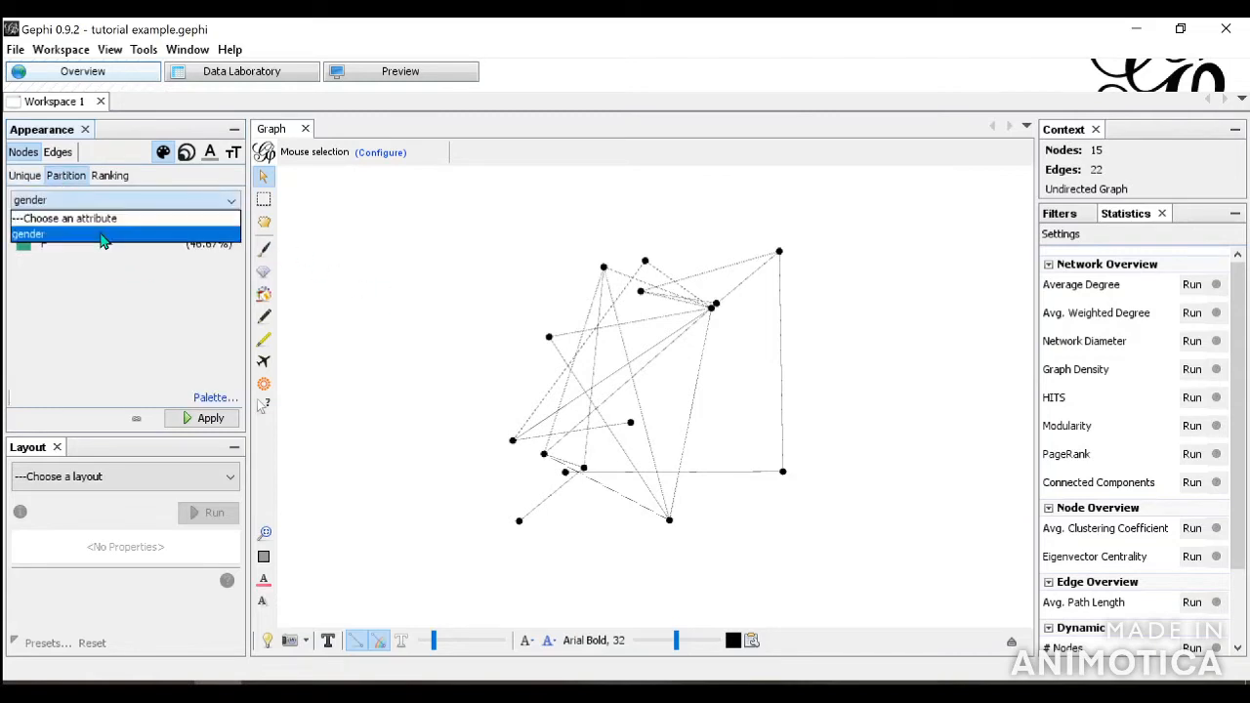
pyautogui.click(28, 234)
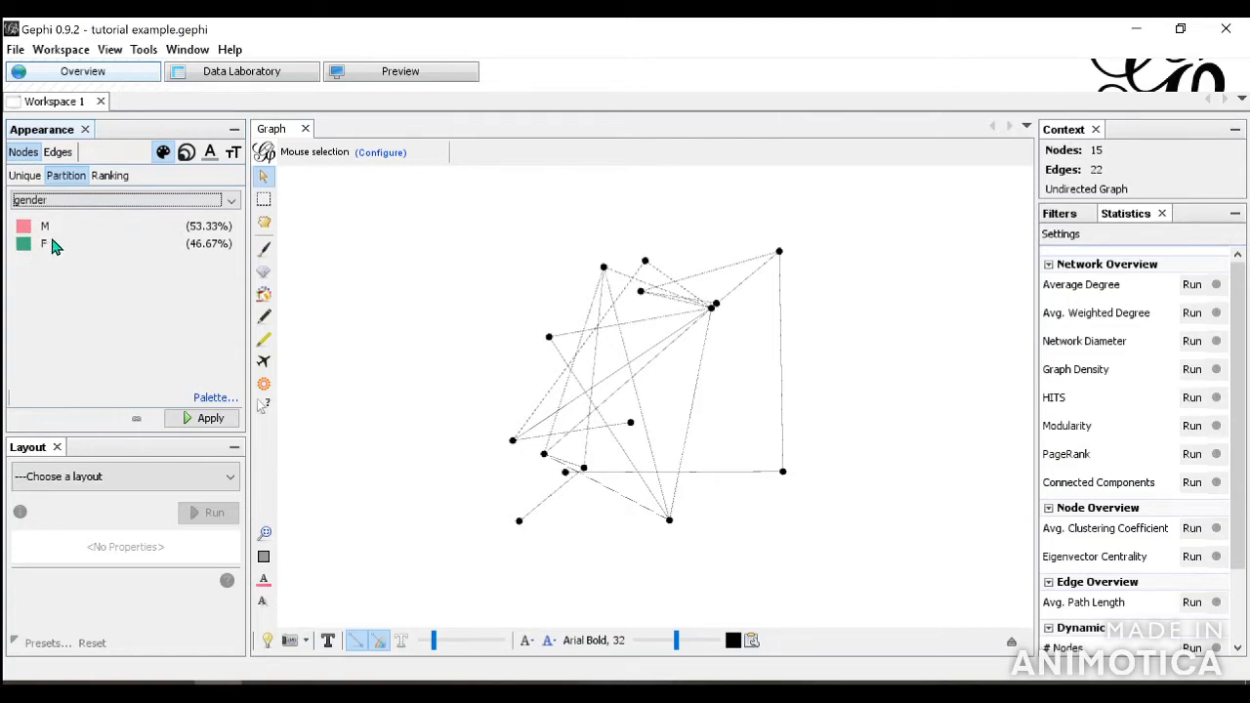
pyautogui.click(201, 417)
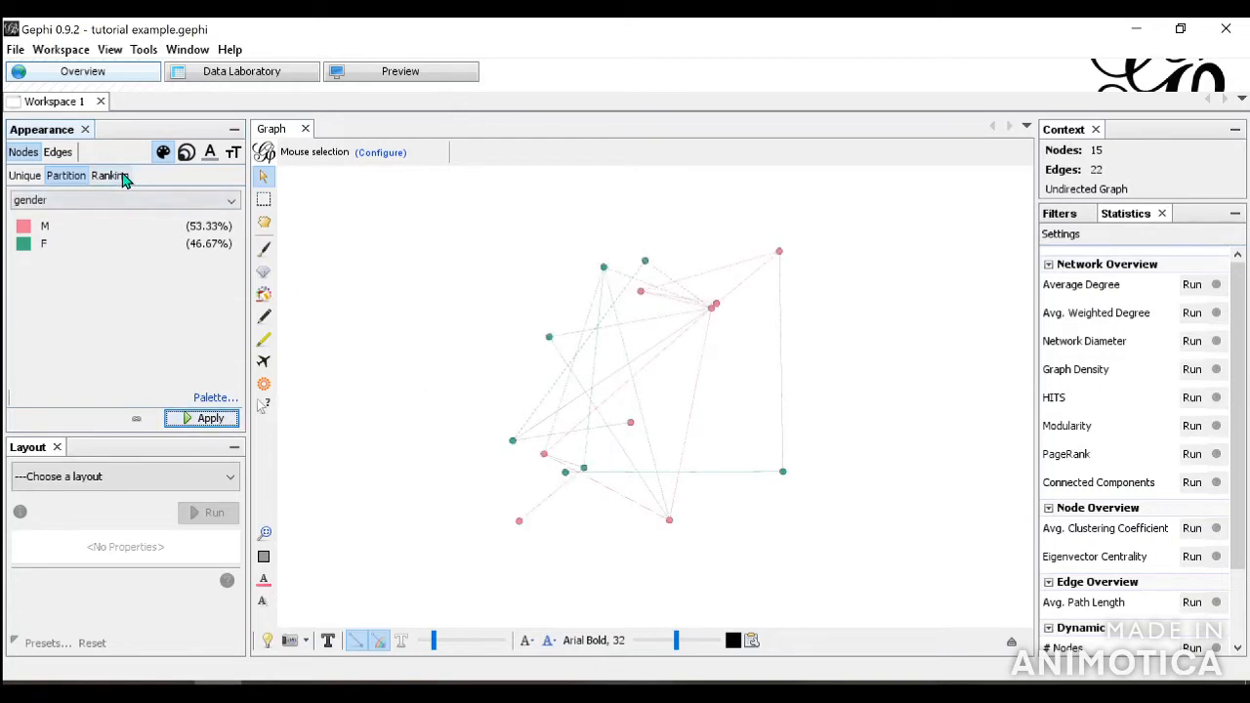
pyautogui.click(110, 174)
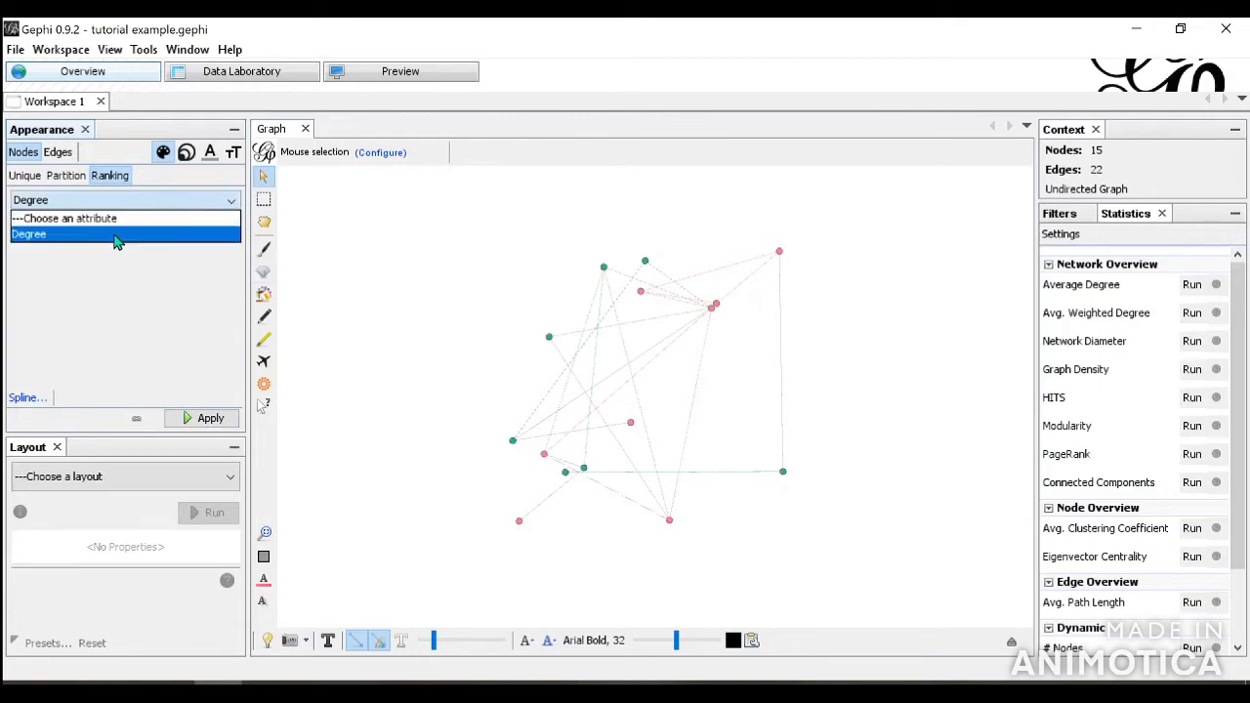
# Step: Rank node colours by Degree with a red-to-green gradient
pyautogui.click(28, 234)
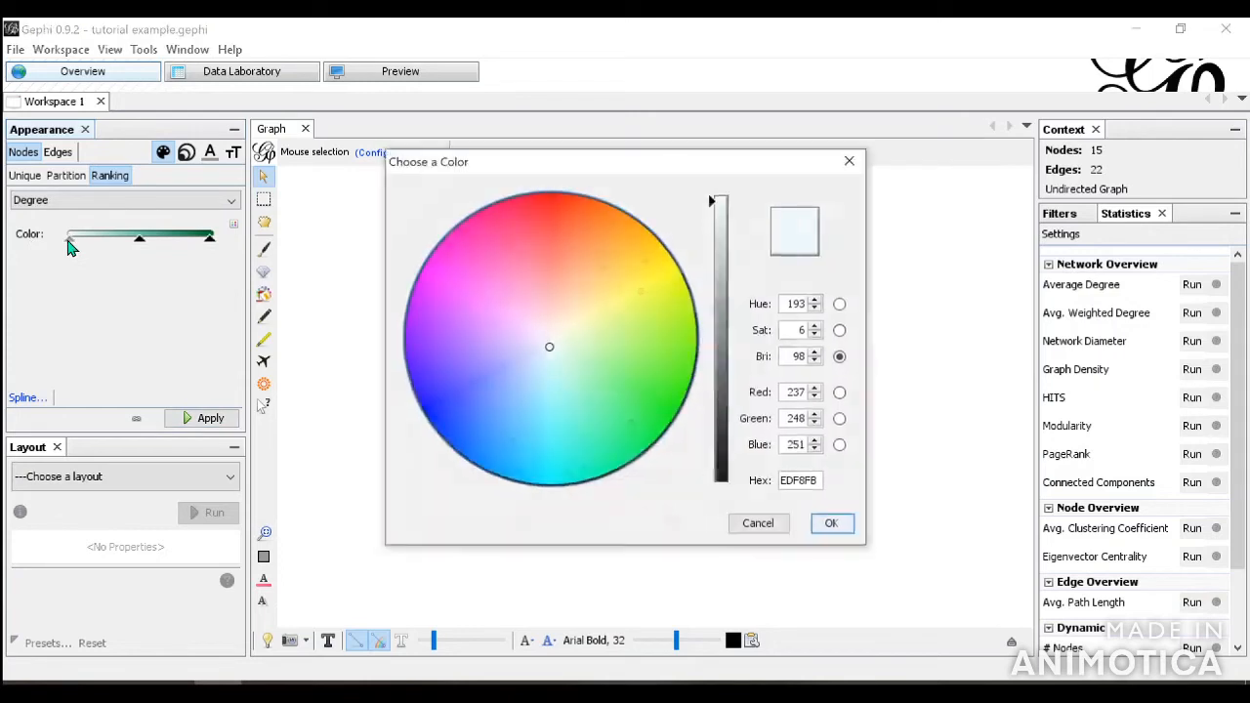
pyautogui.click(555, 202)
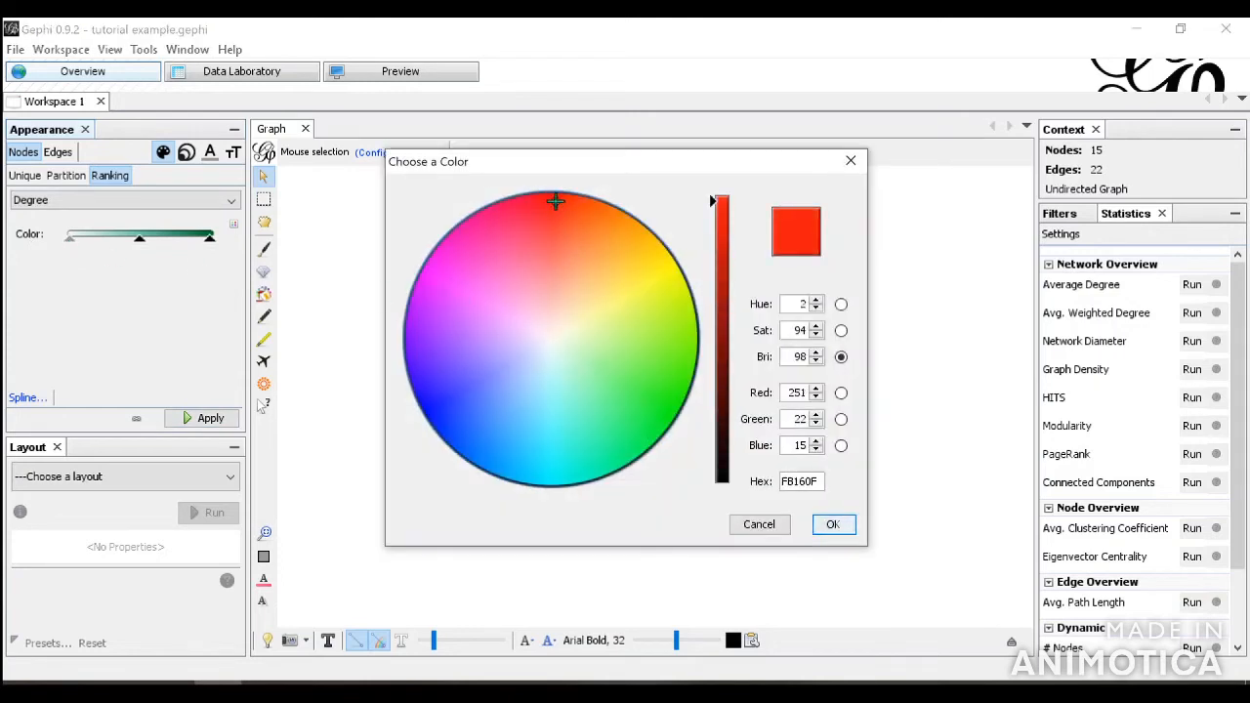
pyautogui.click(833, 524)
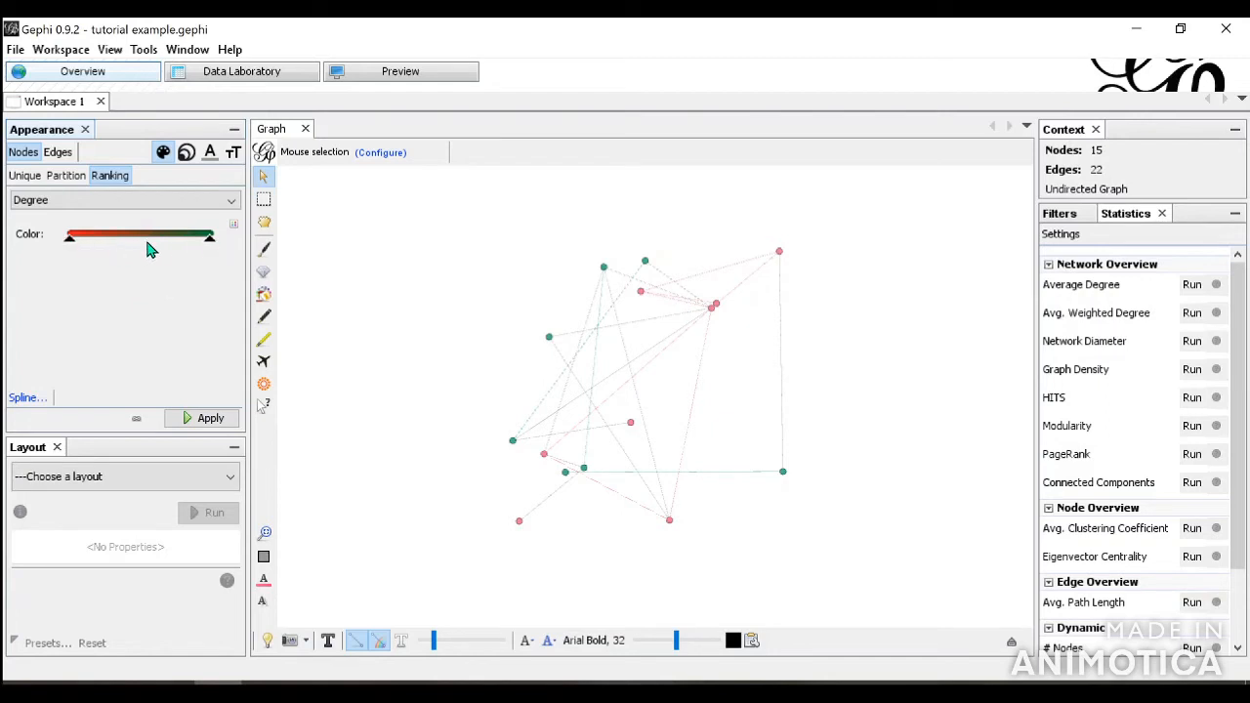
pyautogui.moveTo(71, 268)
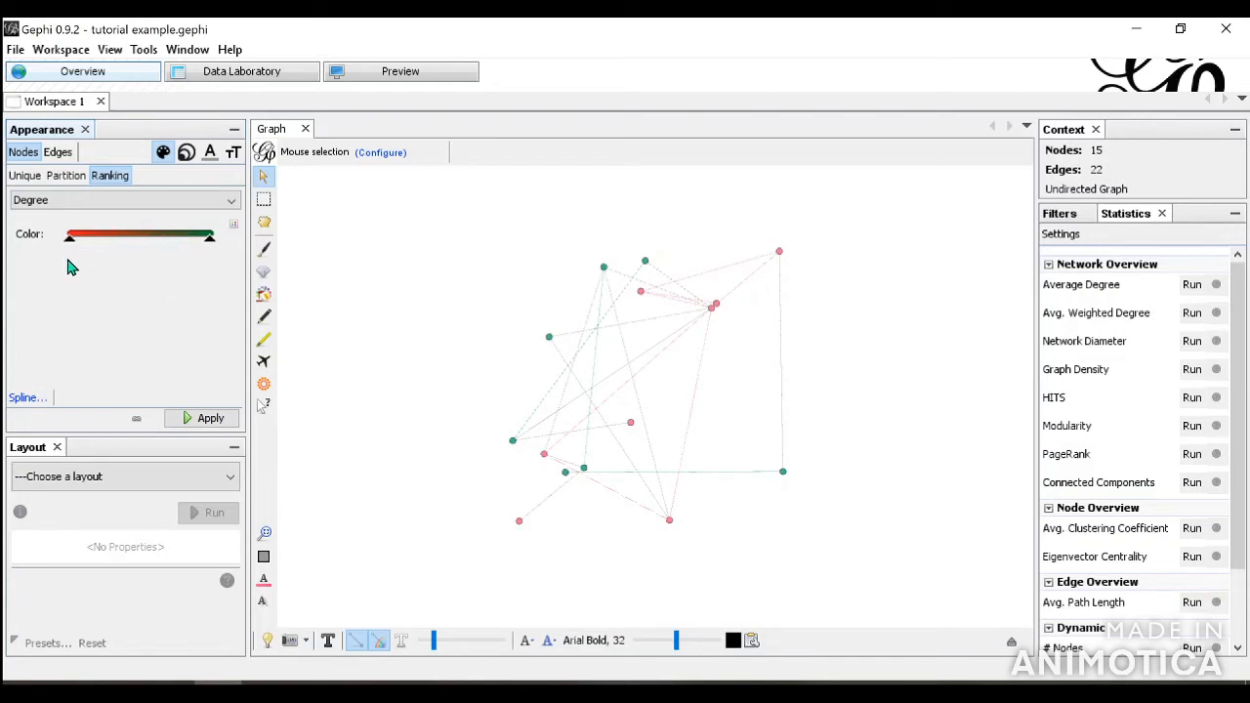
pyautogui.moveTo(213, 249)
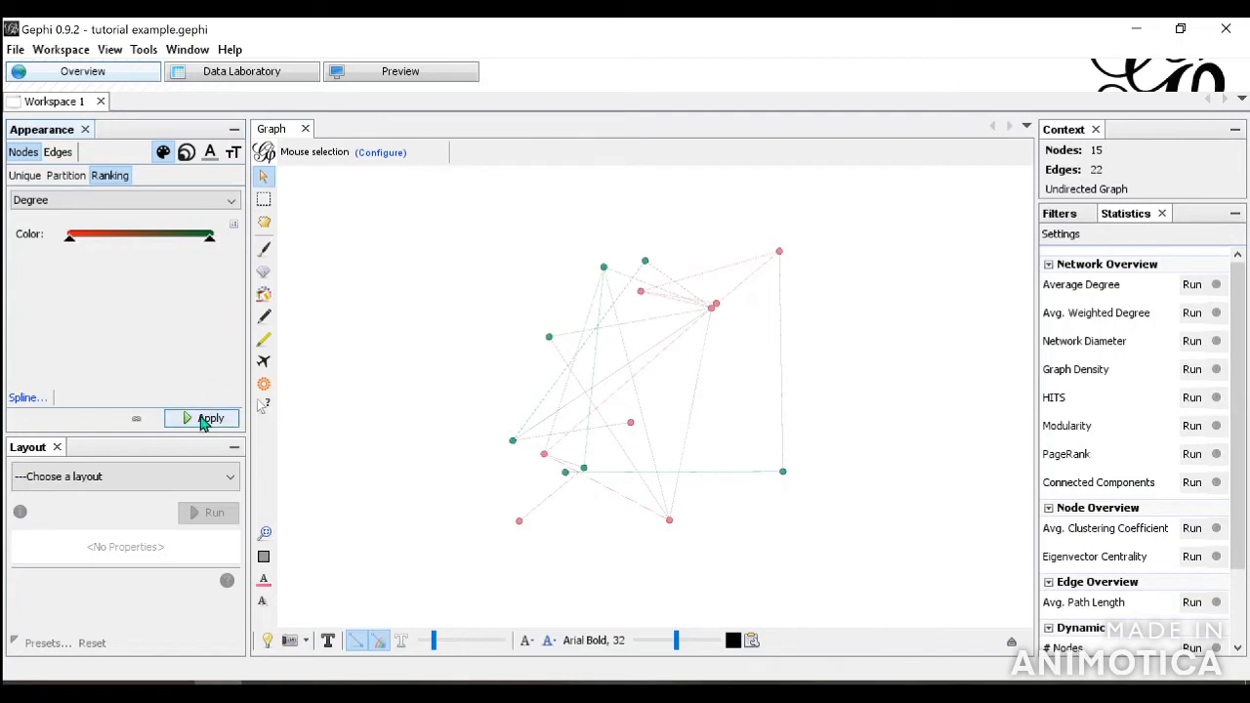
pyautogui.click(203, 418)
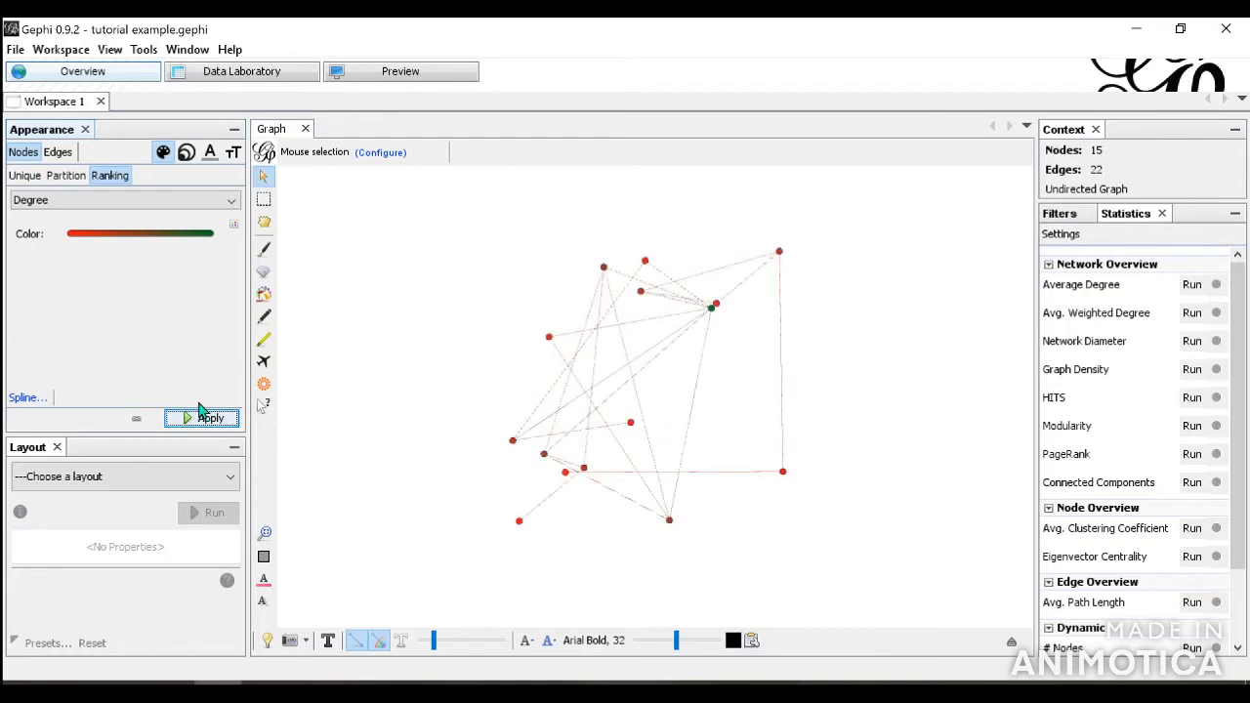
# Step: Colour all nodes a single dark navy #0e0052
pyautogui.click(24, 175)
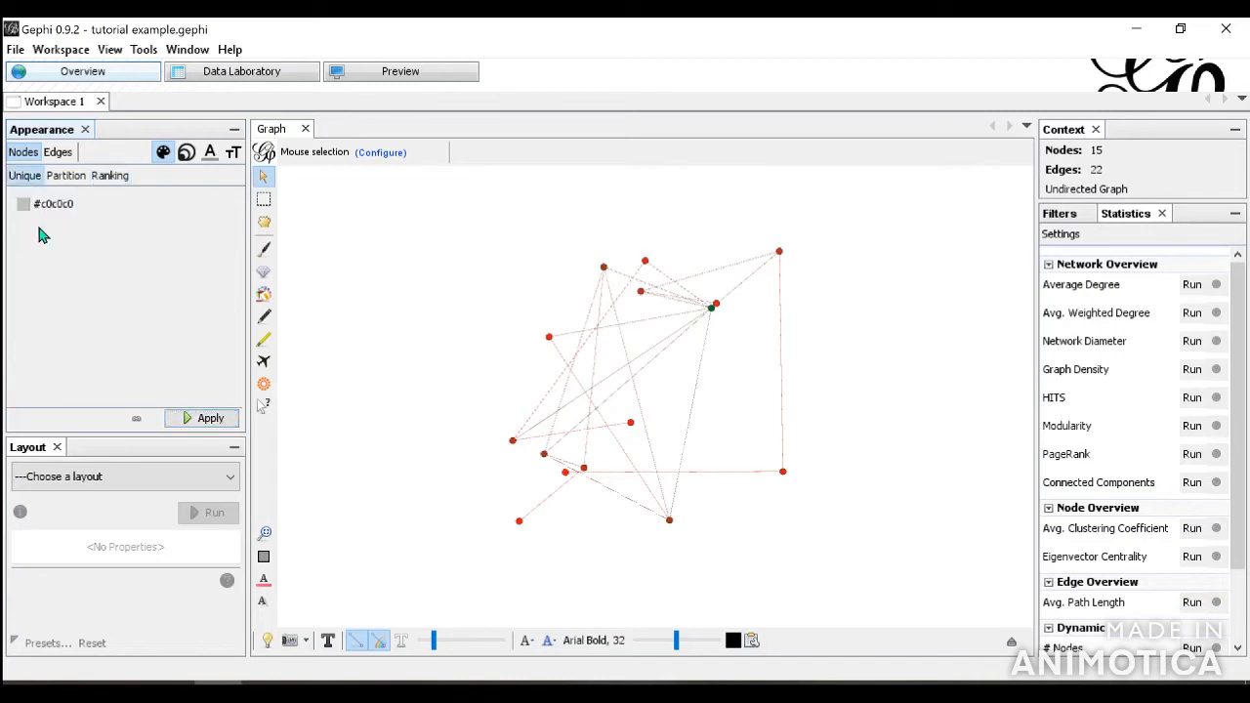
pyautogui.click(23, 203)
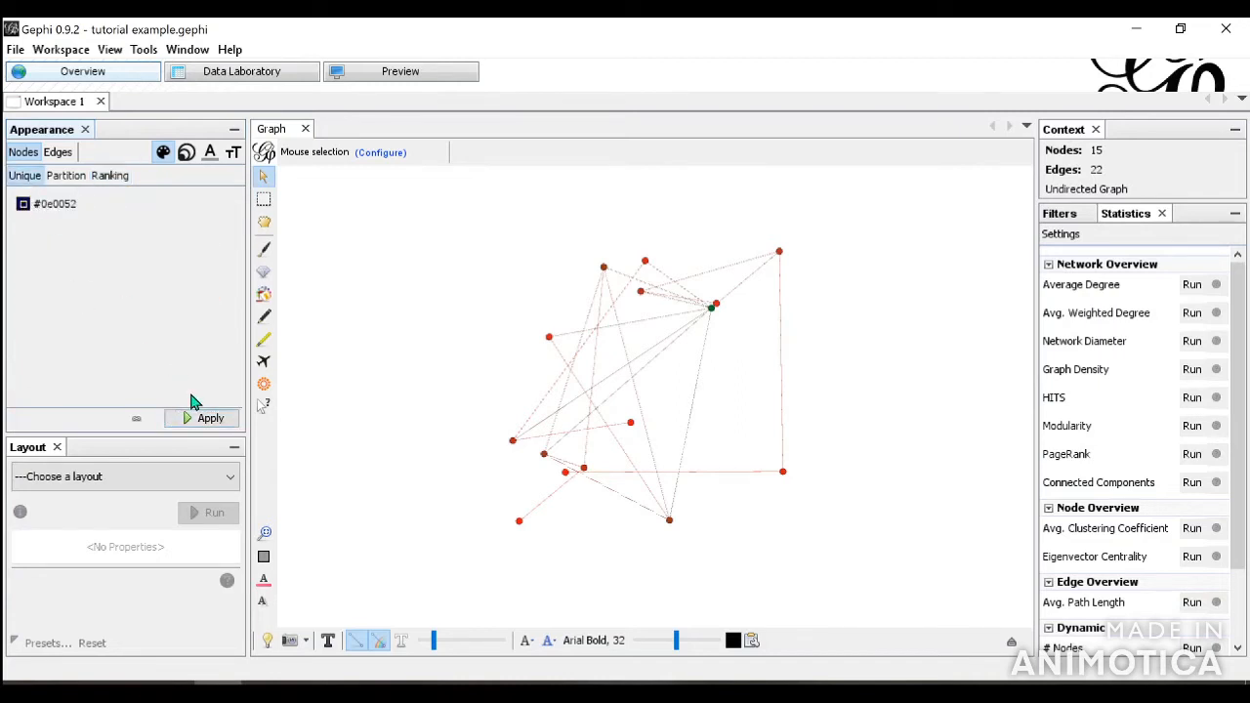
pyautogui.click(210, 418)
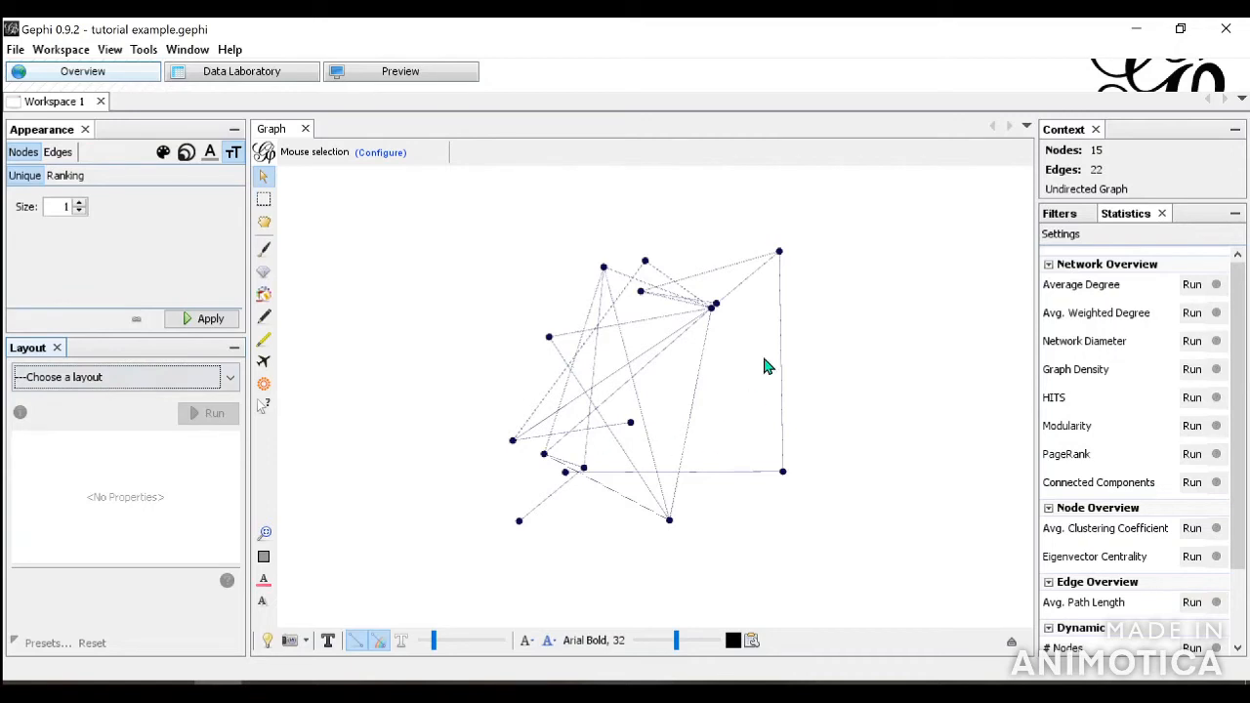
# Step: Run Force Atlas with repulsion strength 5000, stopping once the nodes spread out
pyautogui.click(124, 377)
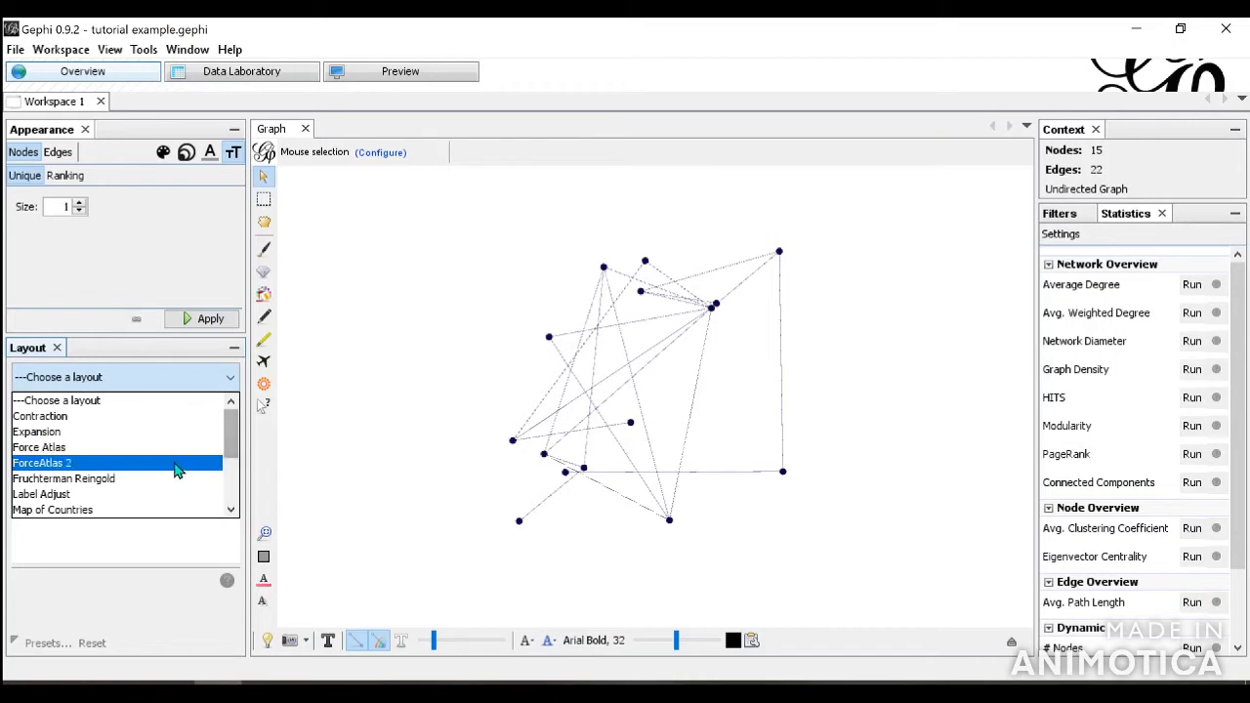
pyautogui.click(39, 447)
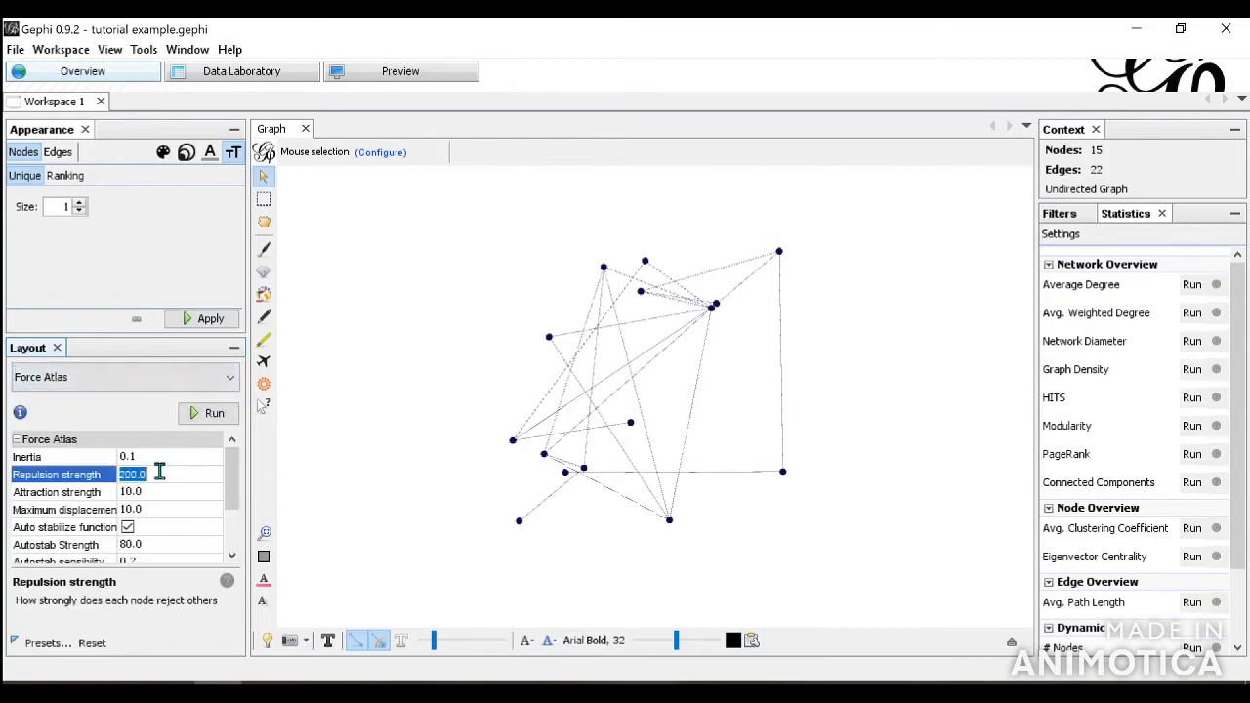
pyautogui.click(208, 412)
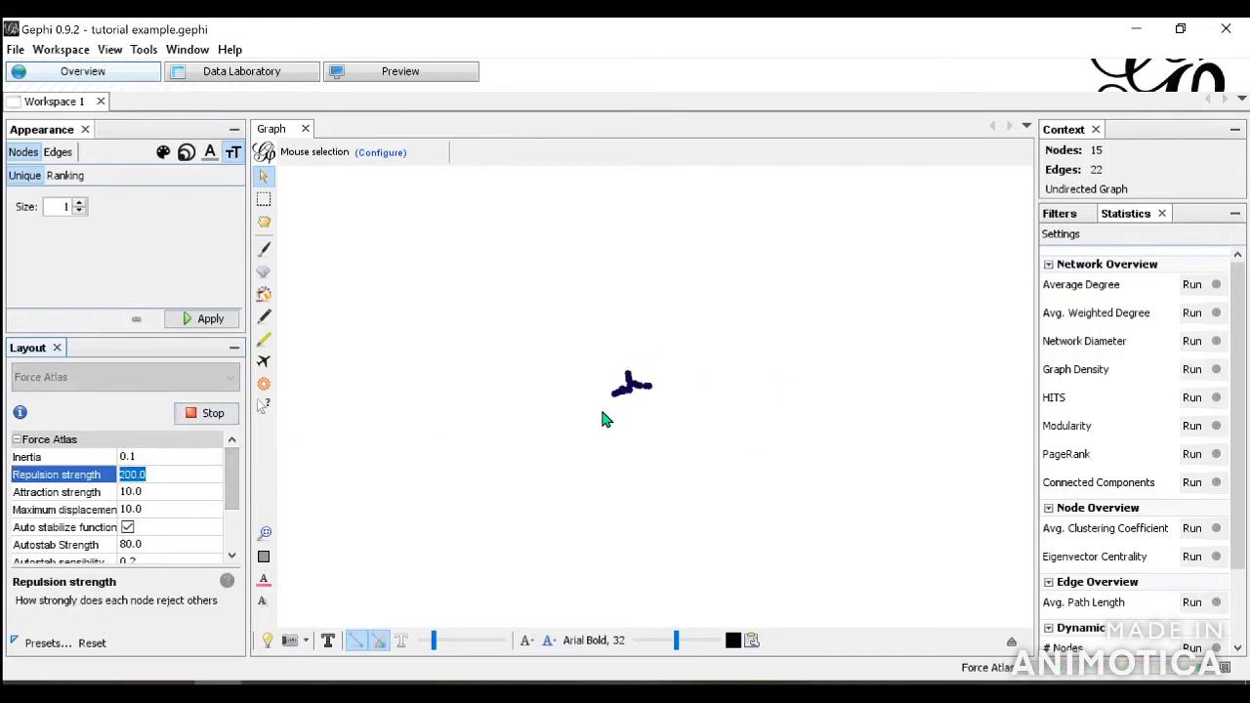
pyautogui.write('2000')
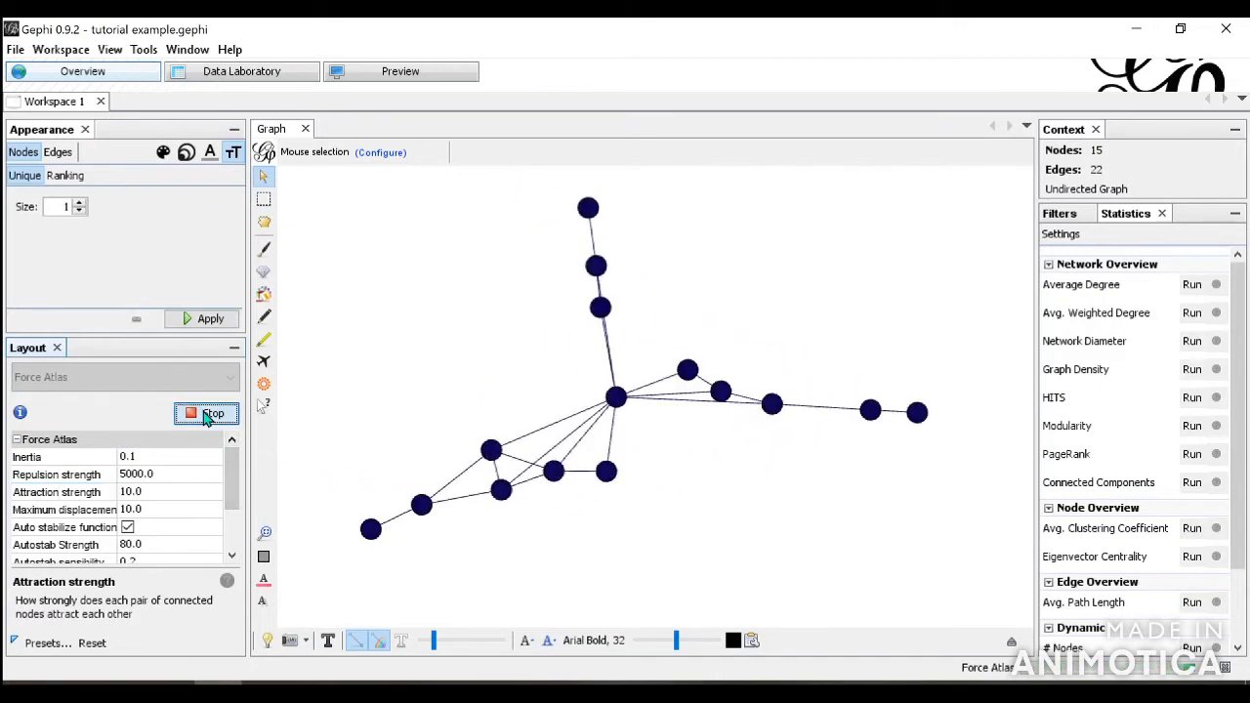
pyautogui.click(212, 413)
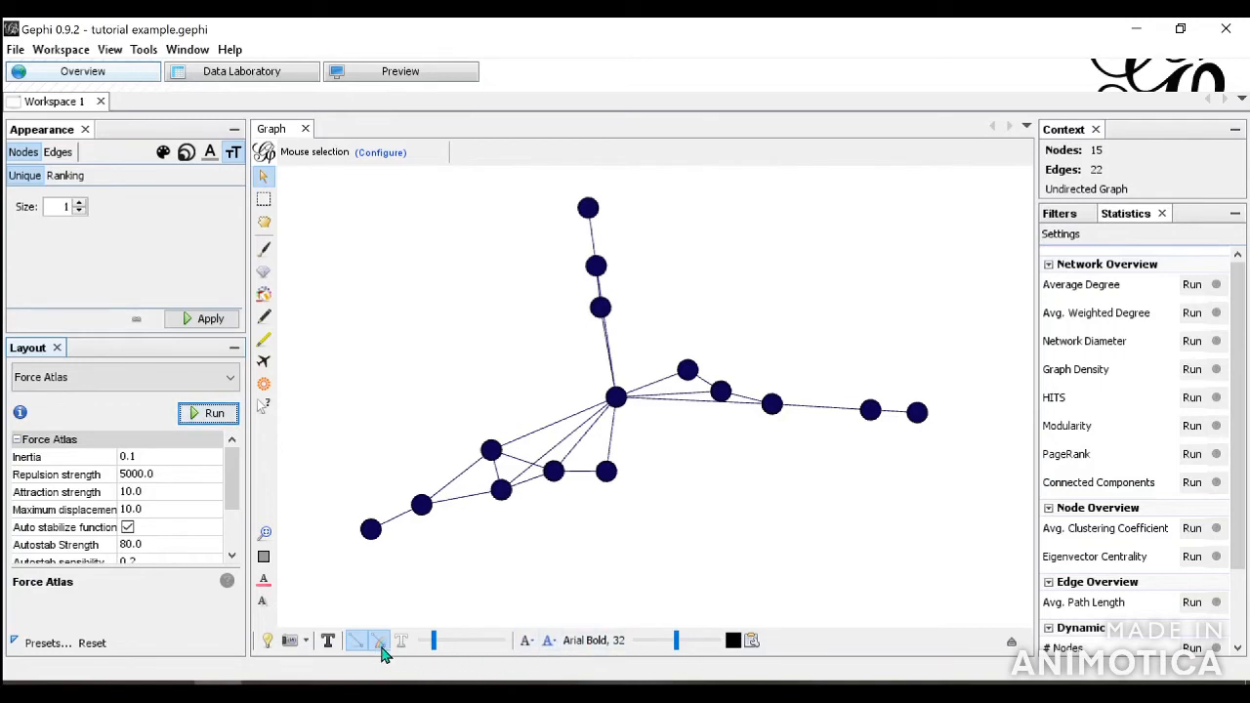
pyautogui.moveTo(445, 659)
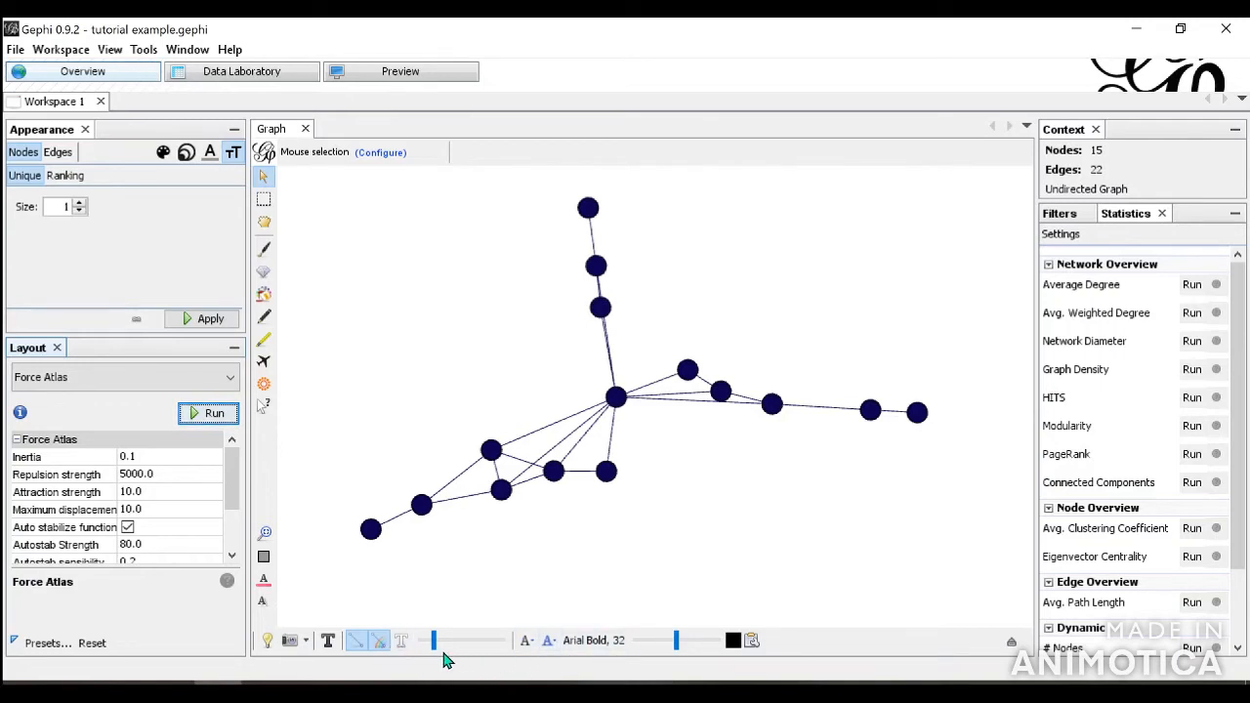
# Step: Turn on node name labels and thicken the edges with the weight slider
pyautogui.click(328, 639)
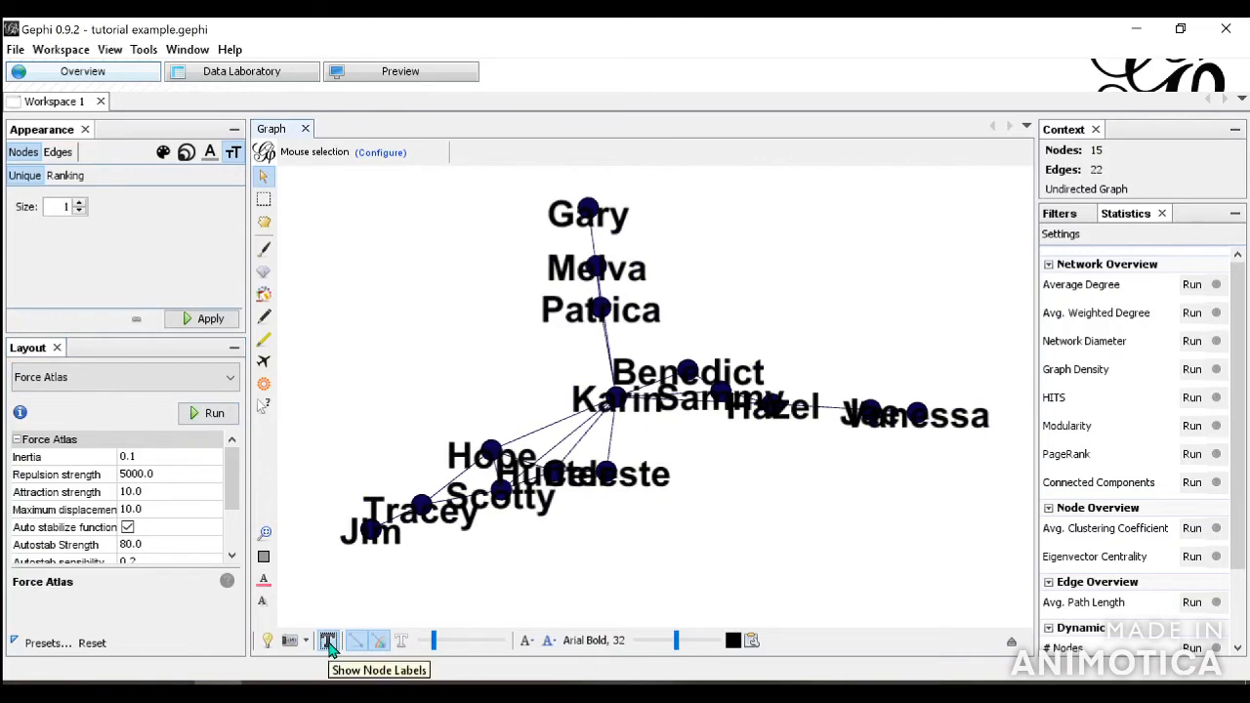
pyautogui.click(328, 641)
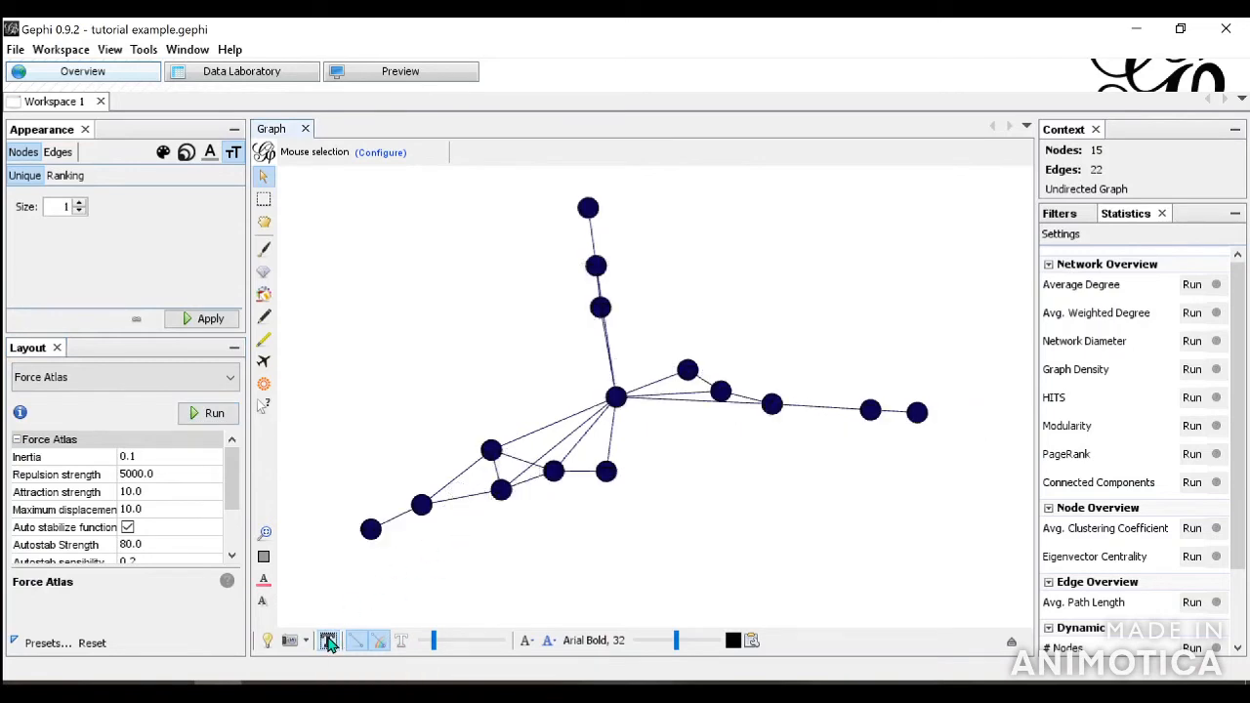
pyautogui.click(328, 639)
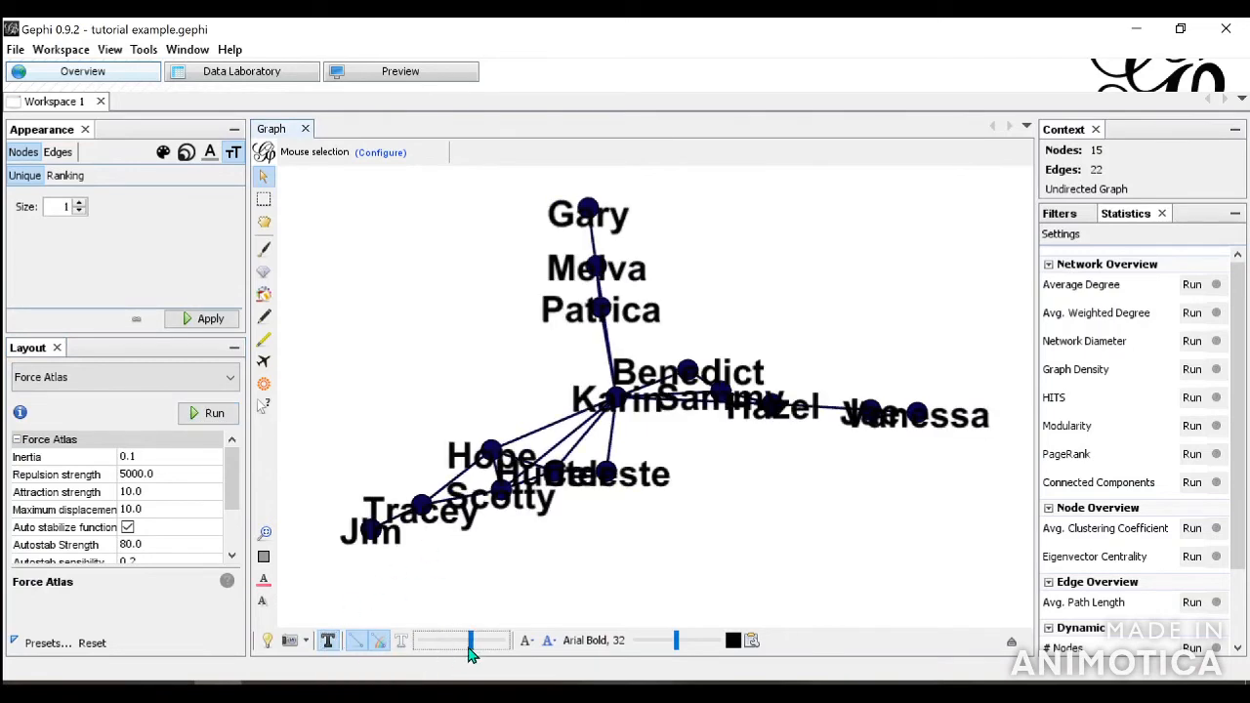
pyautogui.moveTo(473, 639); pyautogui.dragTo(429, 639)
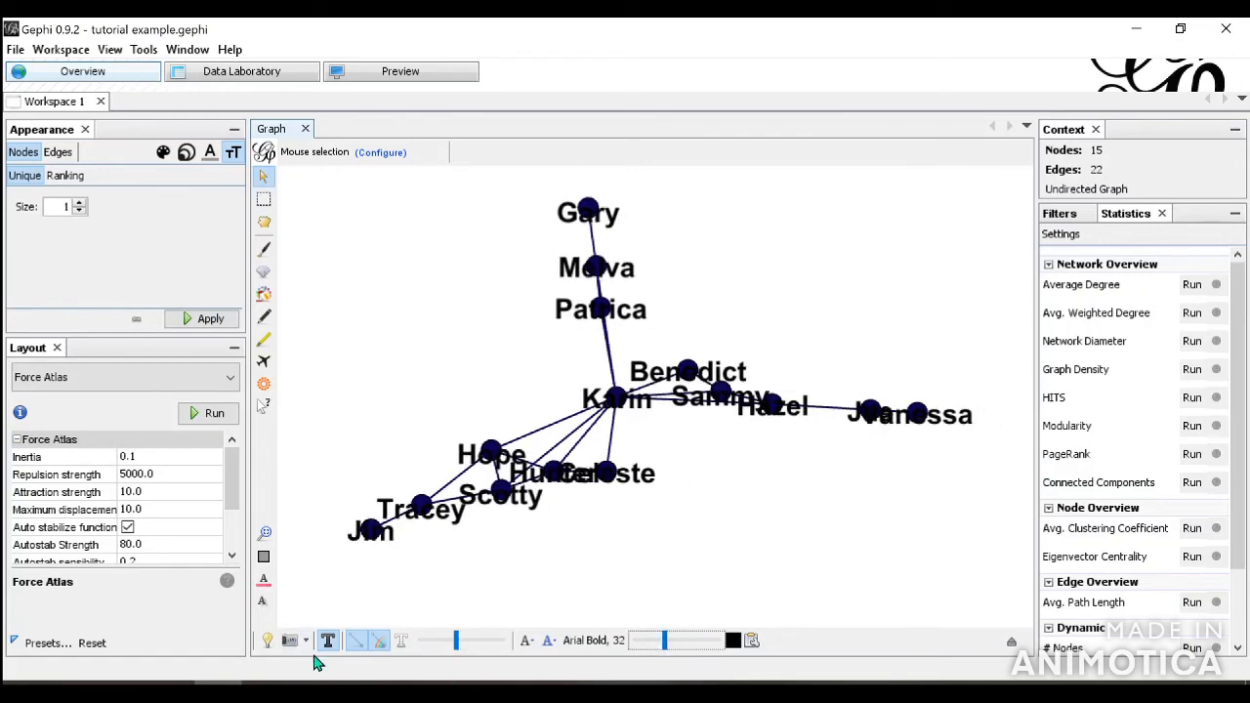
pyautogui.moveTo(289, 641)
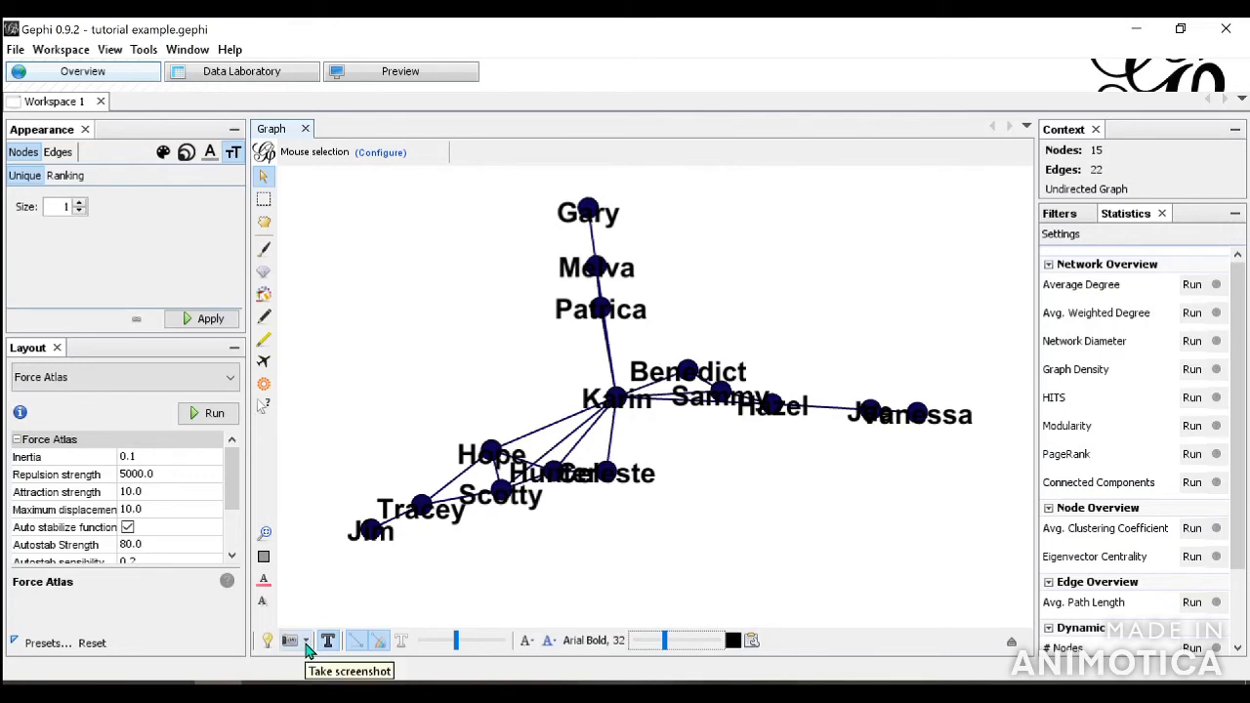
pyautogui.moveTo(542, 515)
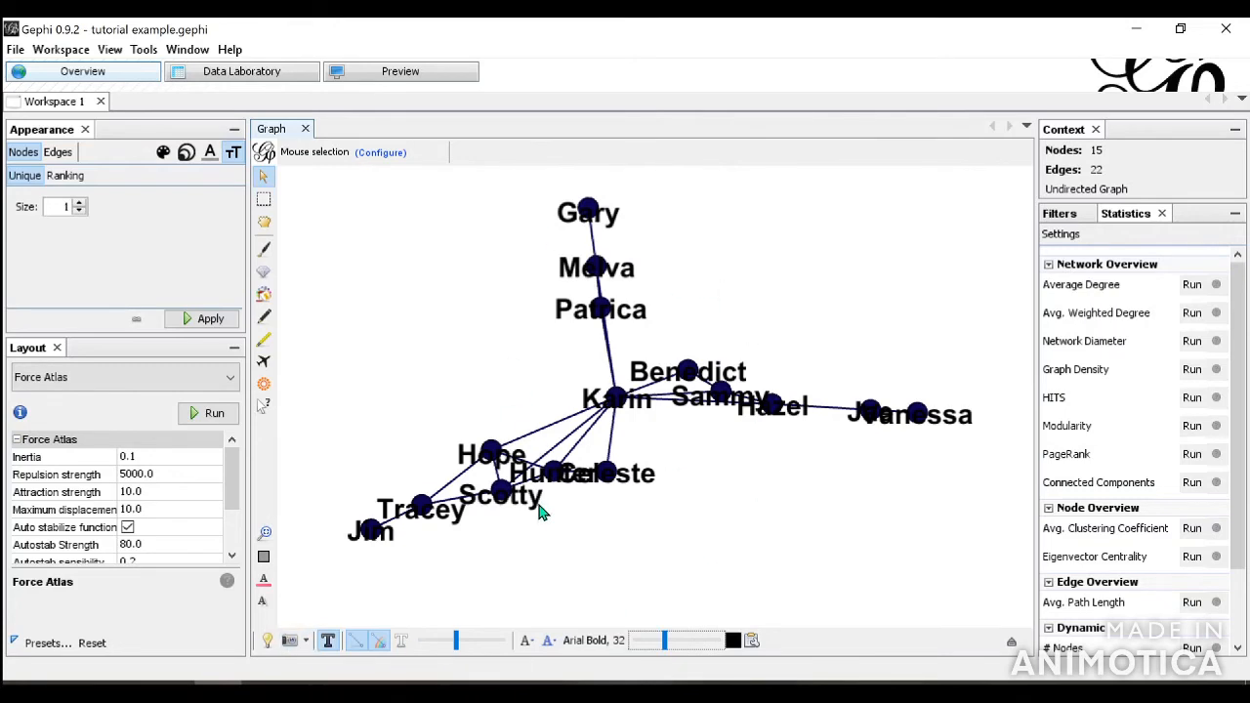
pyautogui.moveTo(314, 552)
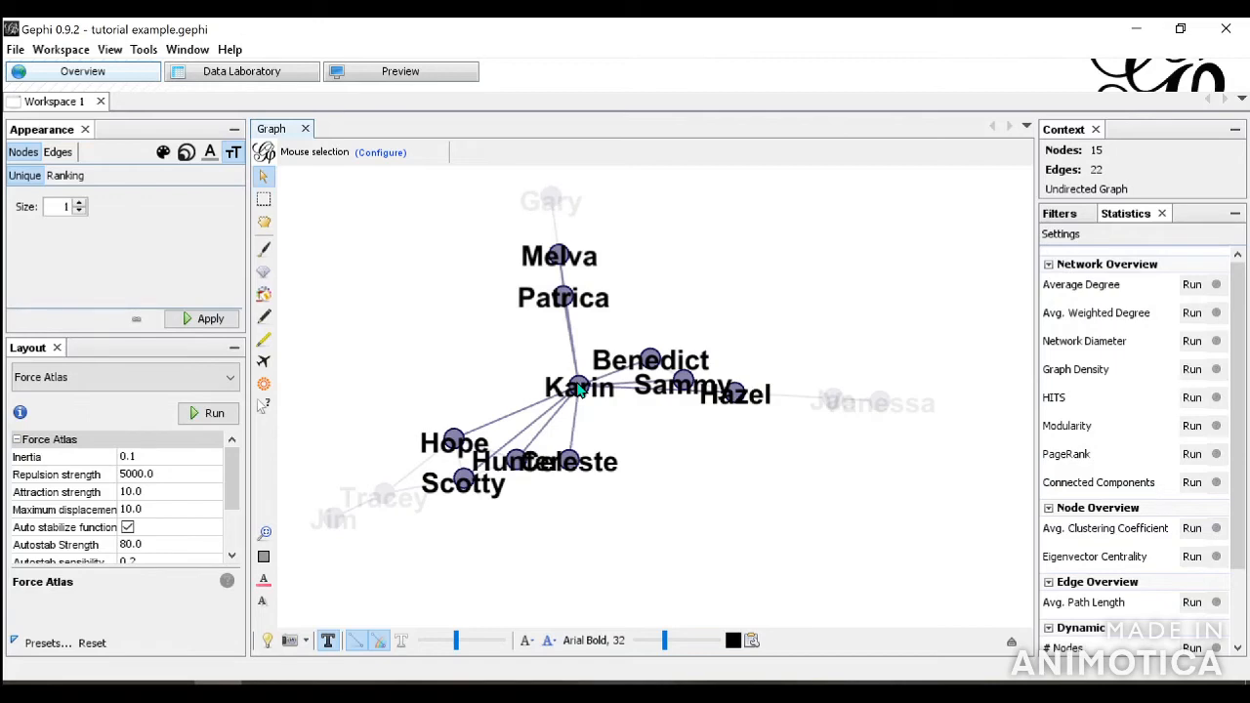
# Step: Box-select the nodes around Benedict and Sammy, then switch to the Drag tool
pyautogui.click(264, 199)
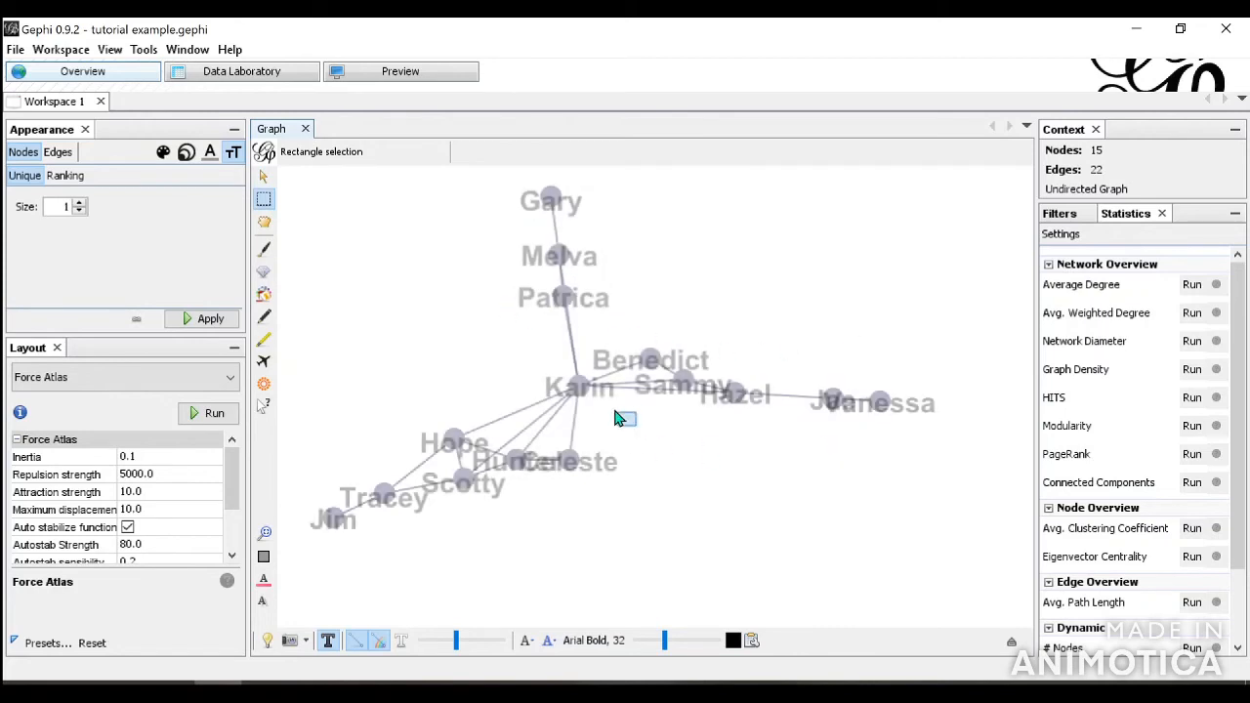
pyautogui.moveTo(625, 420); pyautogui.dragTo(894, 425)
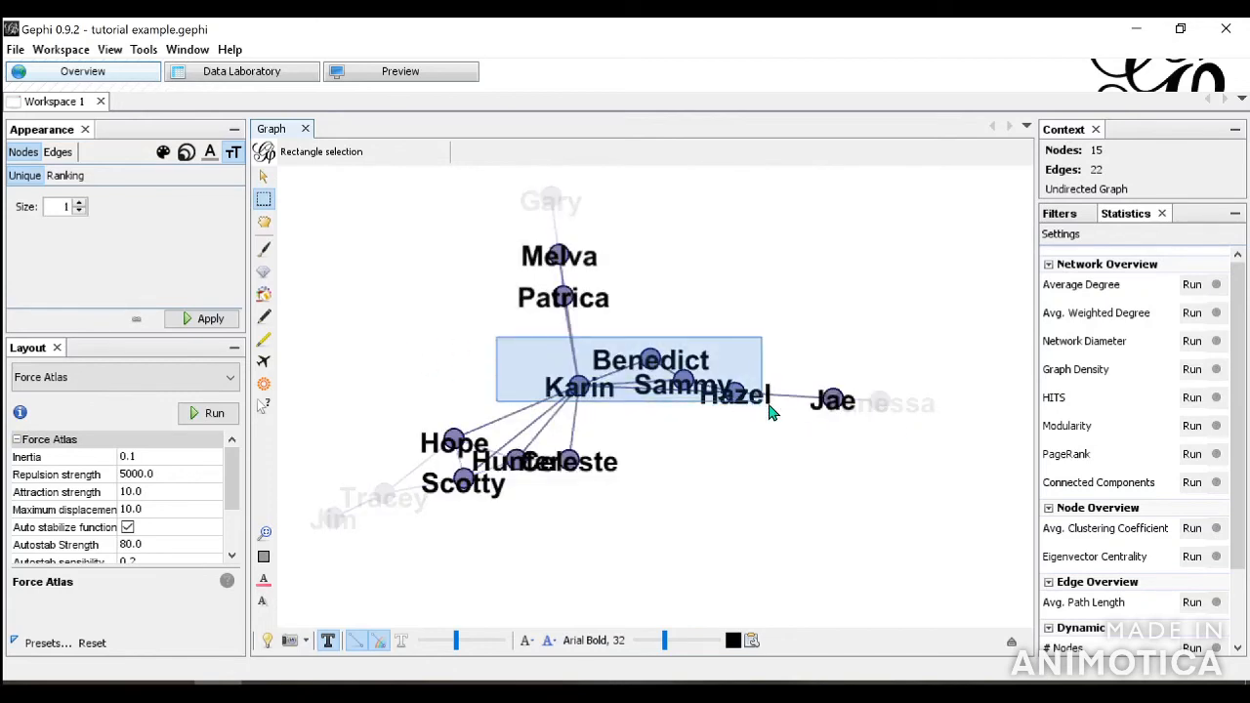
pyautogui.click(263, 223)
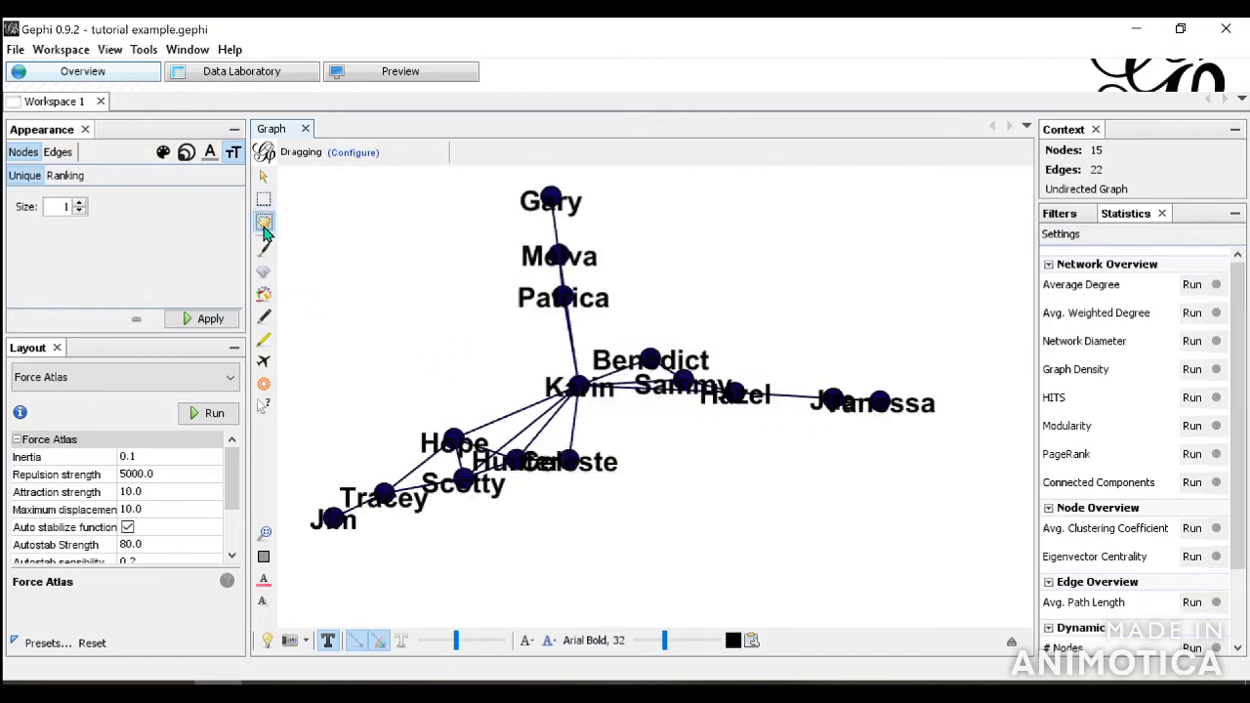
pyautogui.moveTo(264, 223)
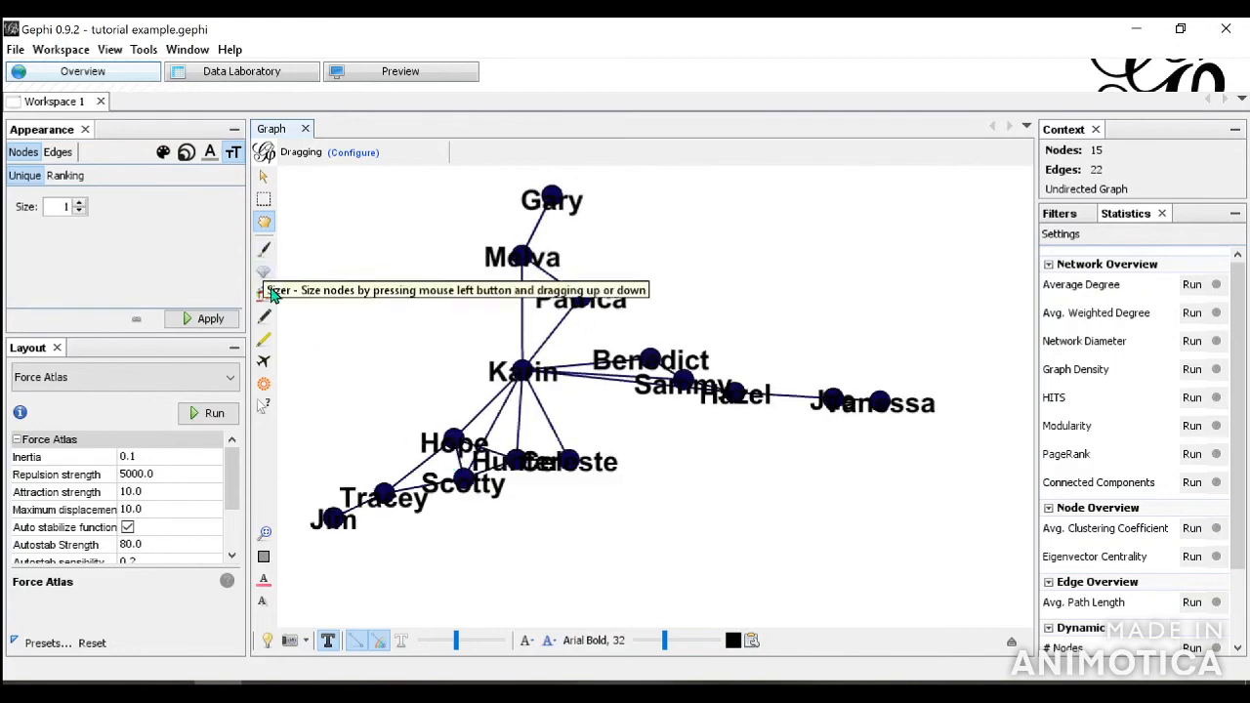
pyautogui.moveTo(272, 269)
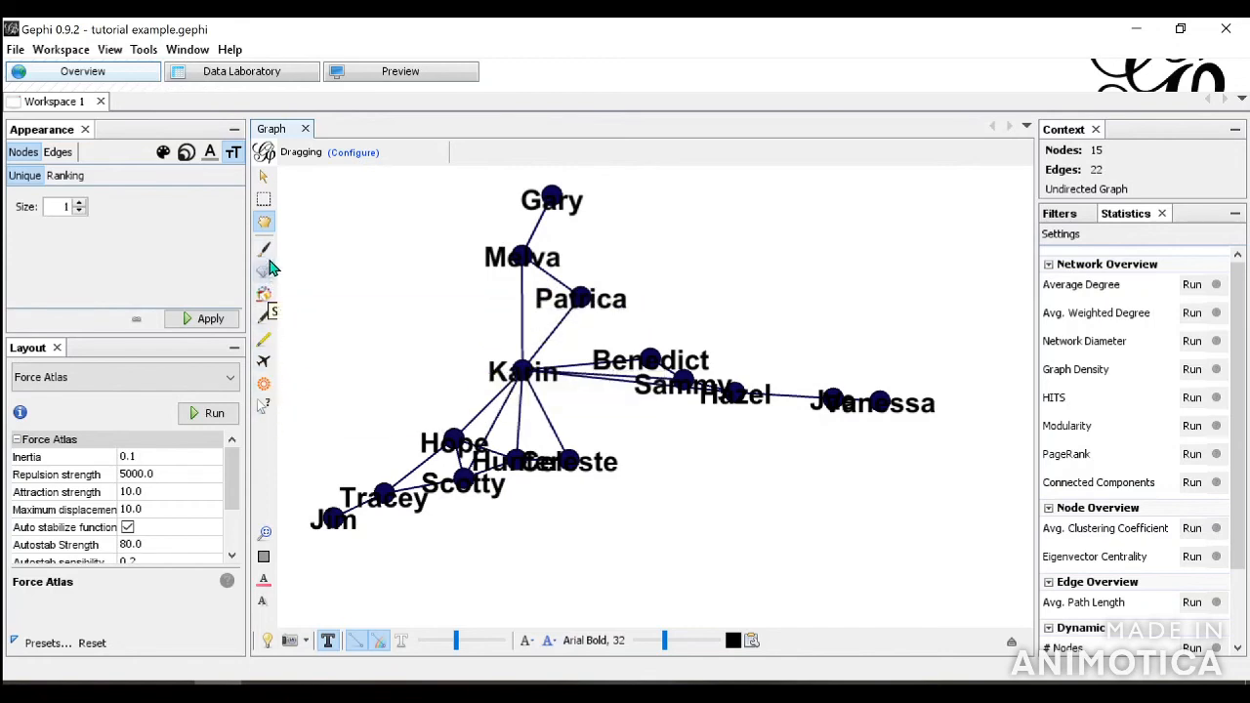
pyautogui.moveTo(264, 248)
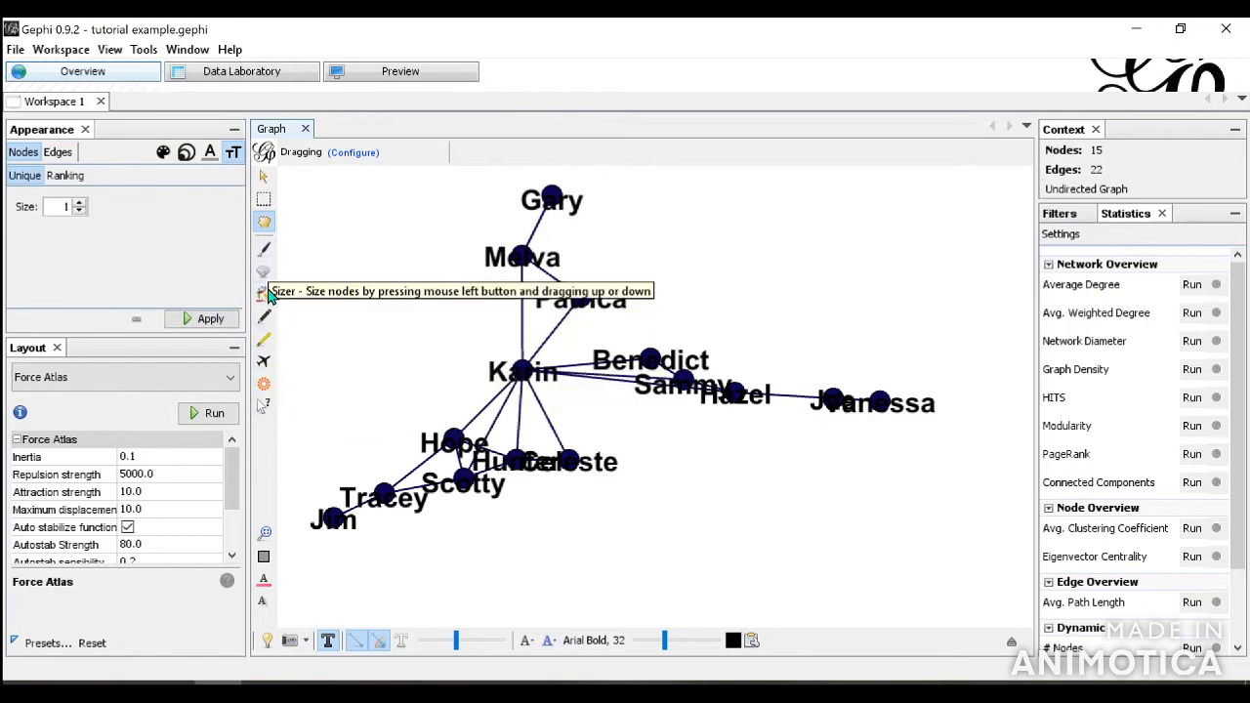
pyautogui.moveTo(264, 294)
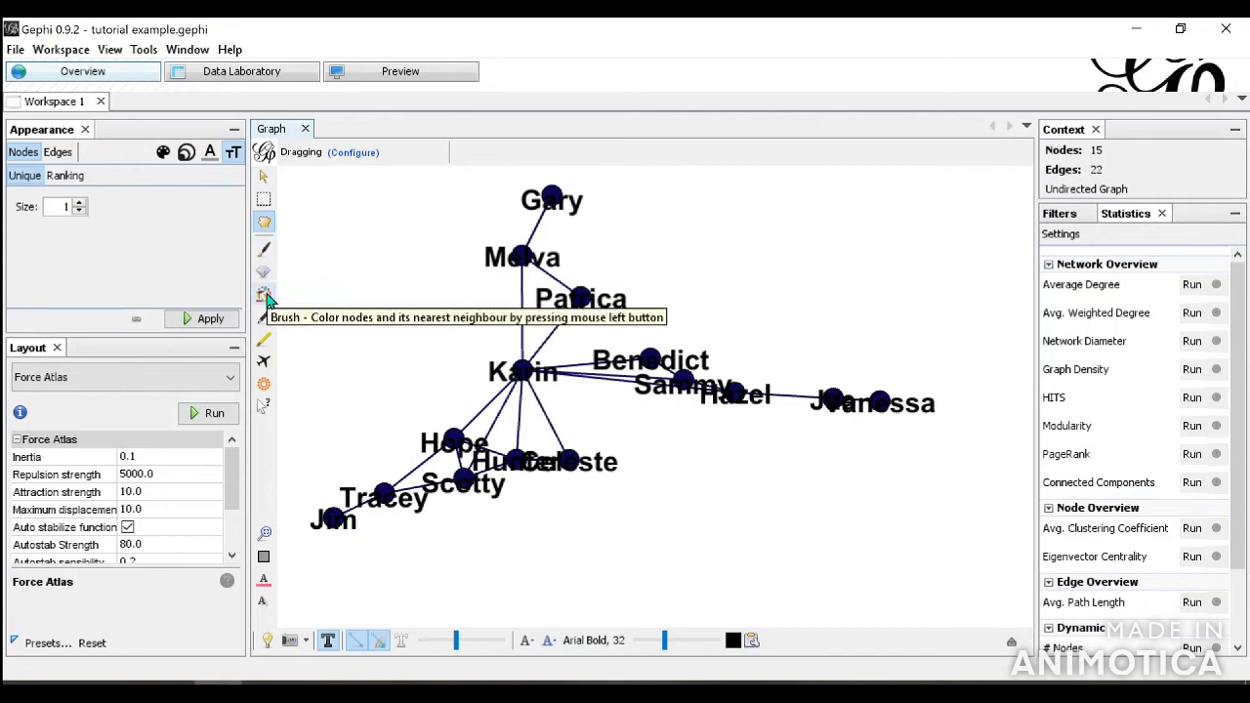
pyautogui.moveTo(264, 295)
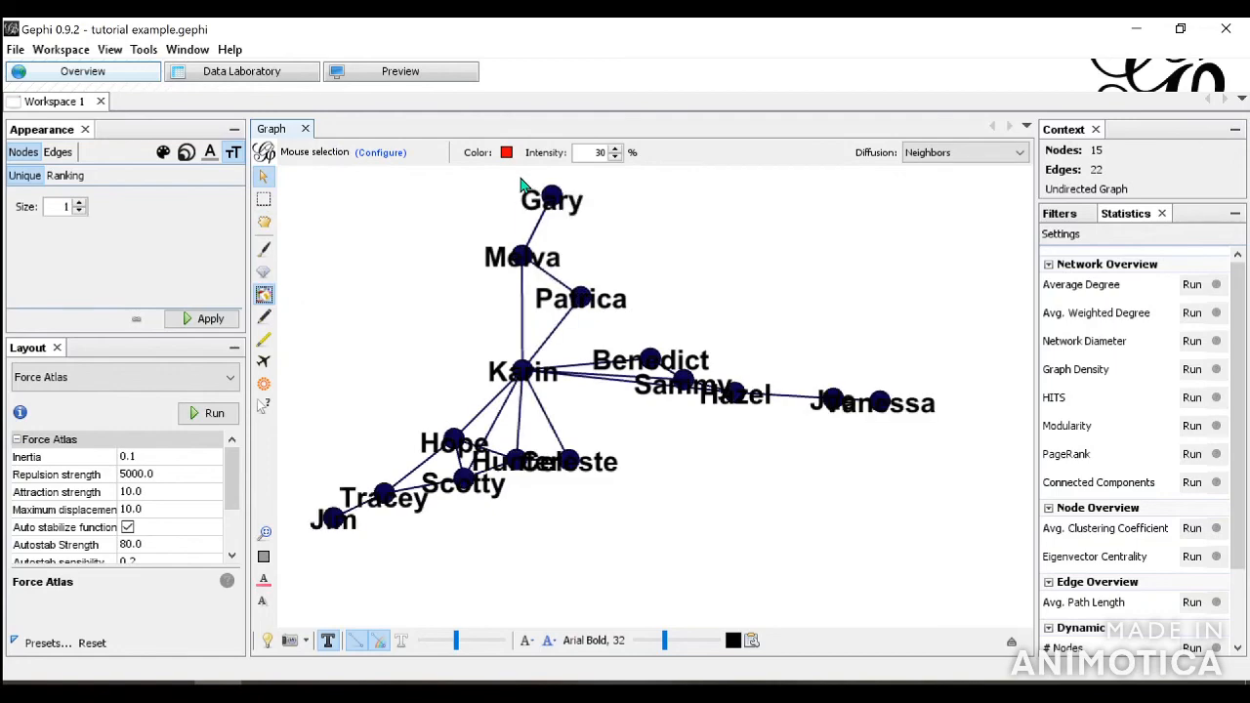
# Step: Brush Gary and its neighbours Melva, Patrica and Karin red
pyautogui.click(550, 195)
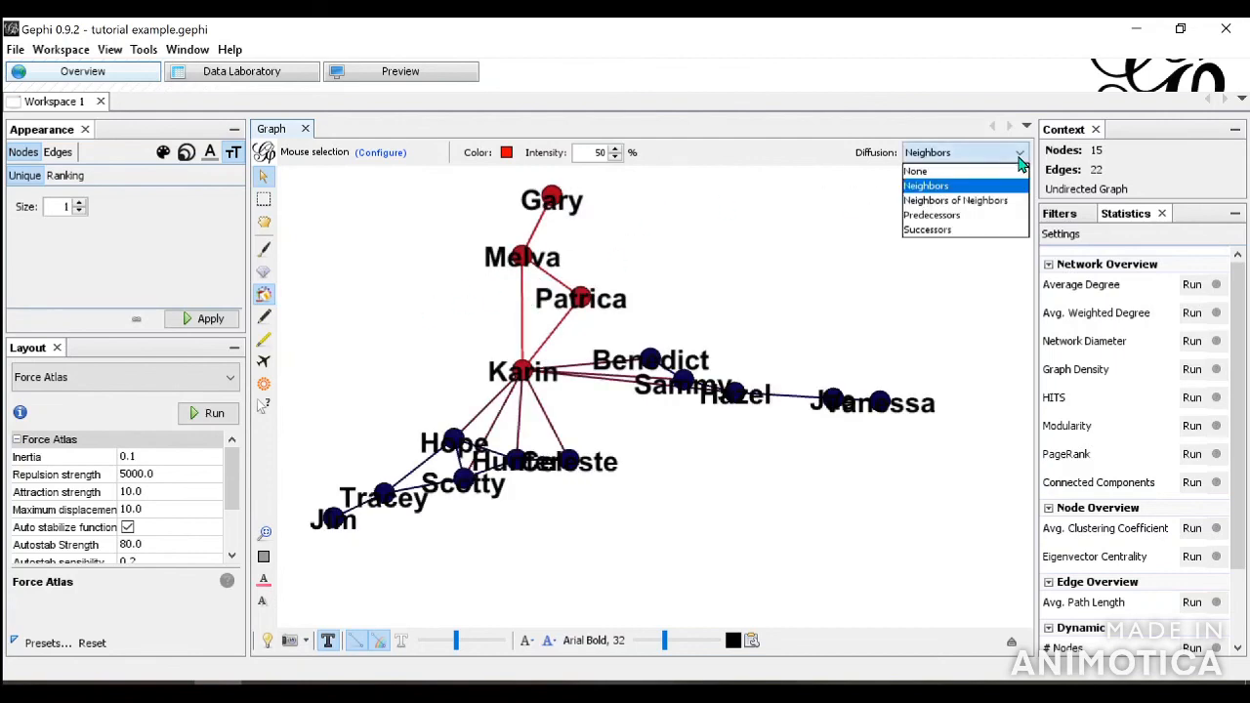
pyautogui.moveTo(981, 231)
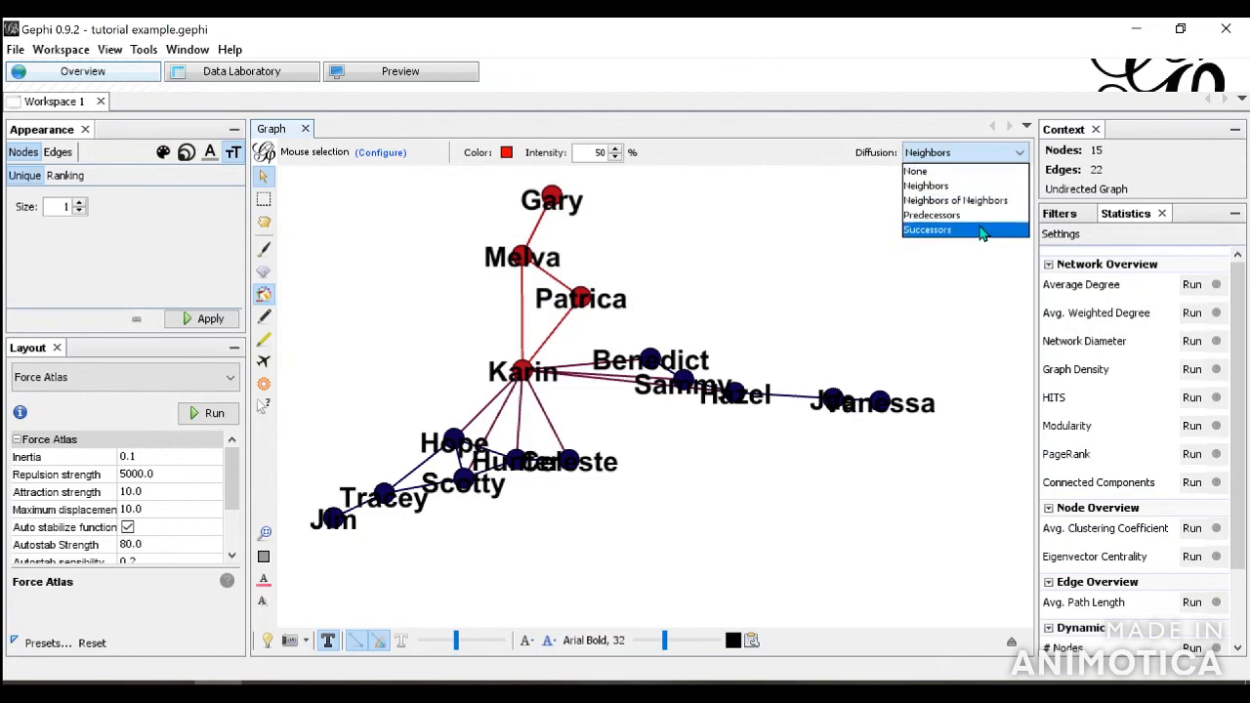
pyautogui.moveTo(948, 185)
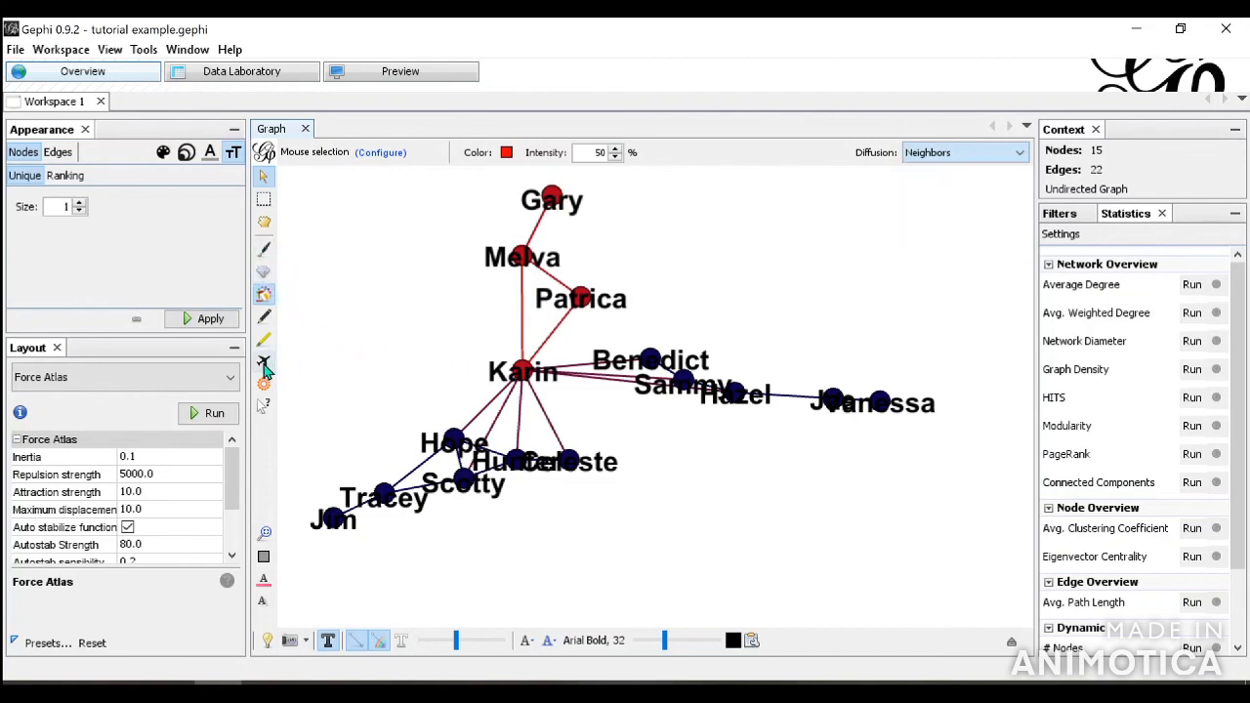
pyautogui.moveTo(263, 369)
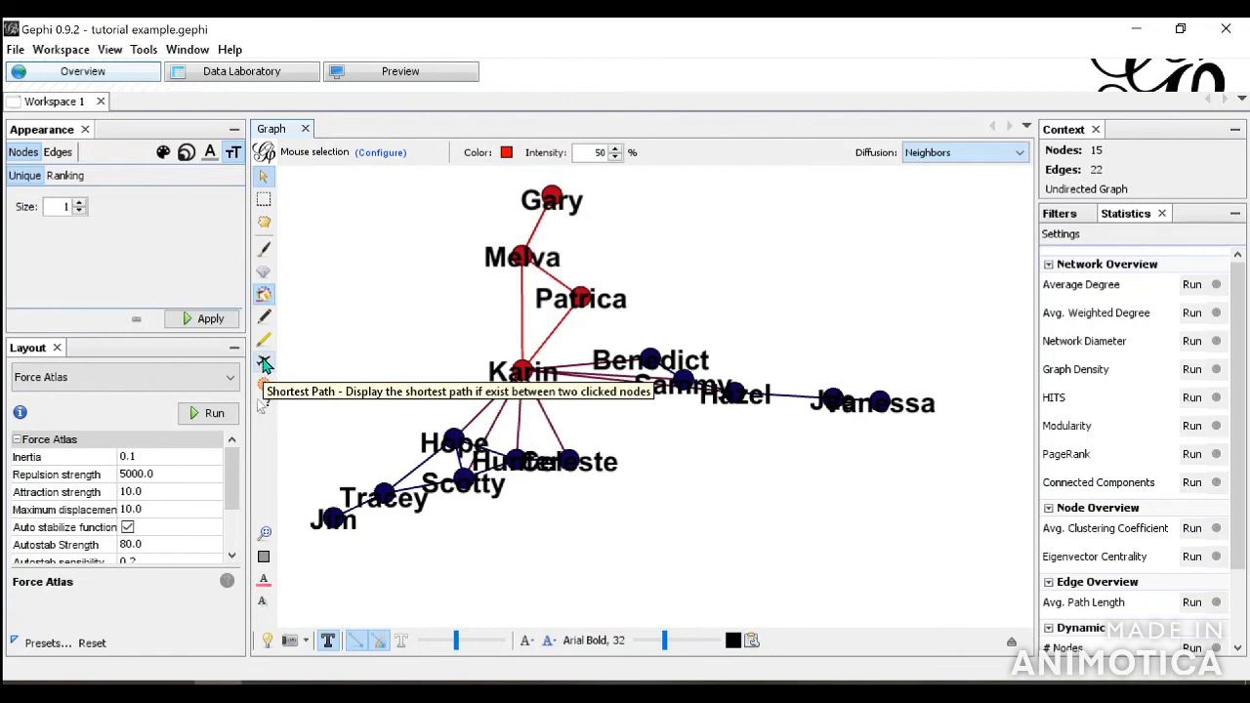
# Step: Switch to the Shortest Path tool to find the route from Jim to Benedict
pyautogui.click(264, 363)
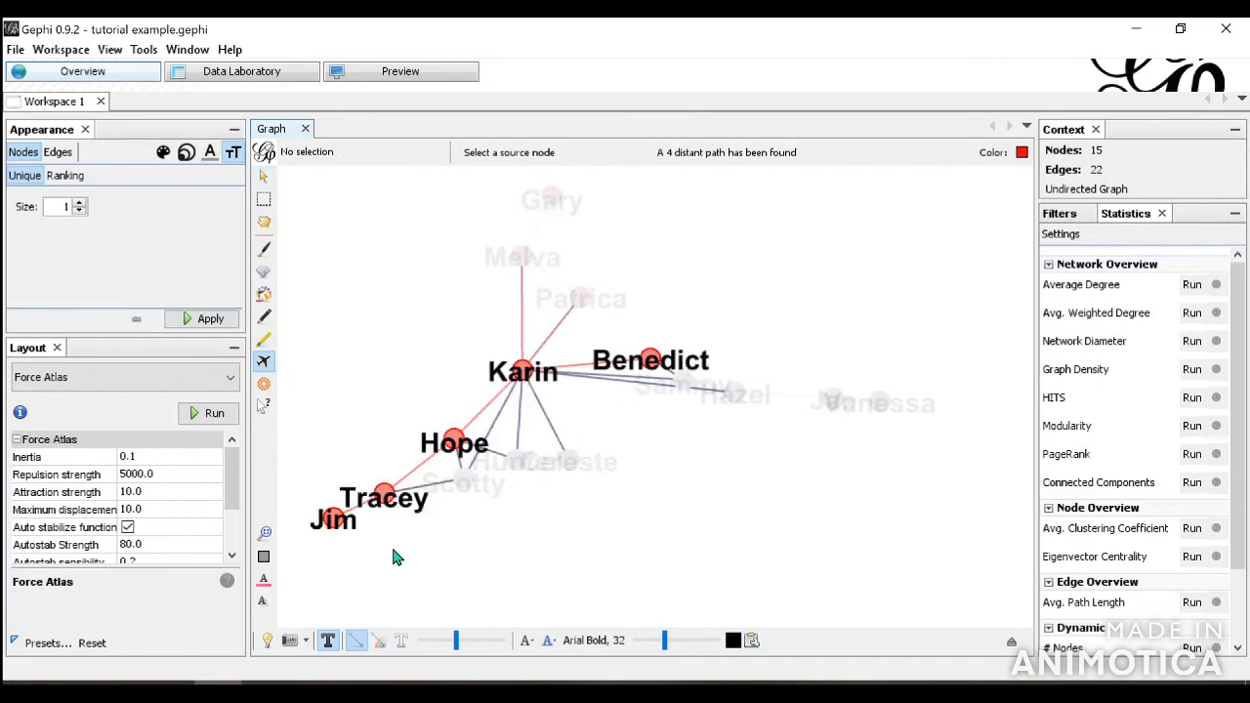
pyautogui.moveTo(276, 389)
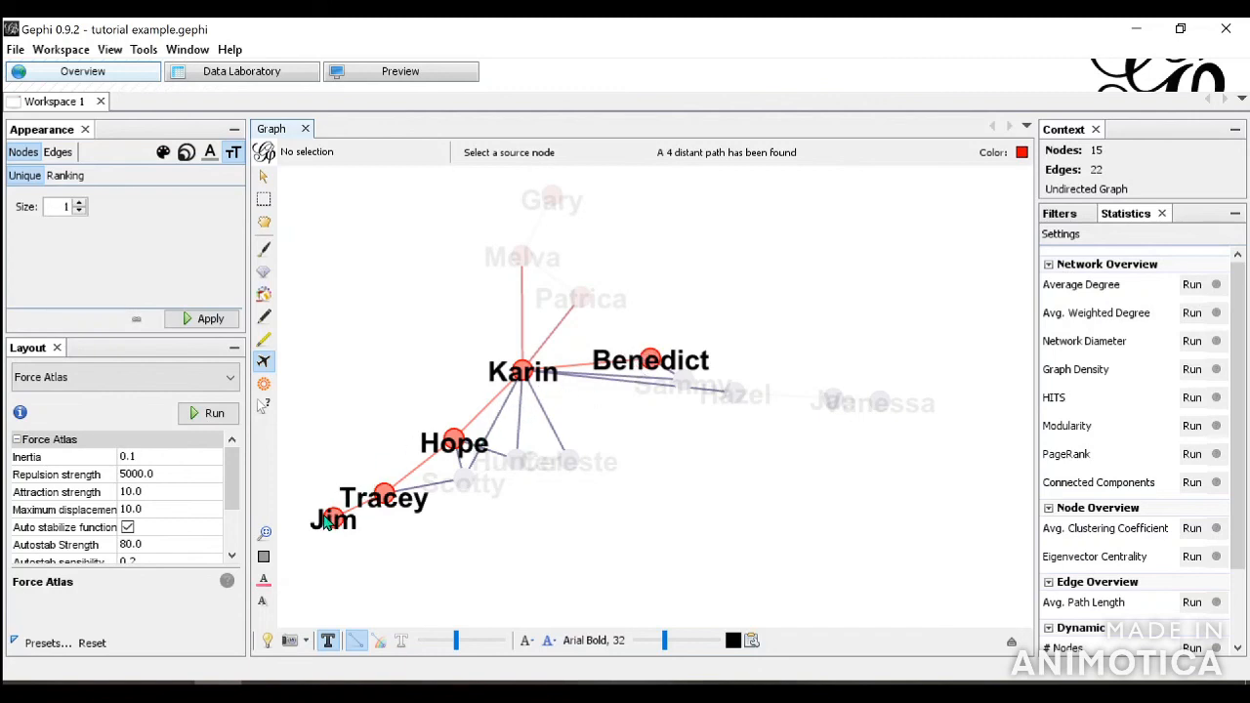
pyautogui.moveTo(632, 384)
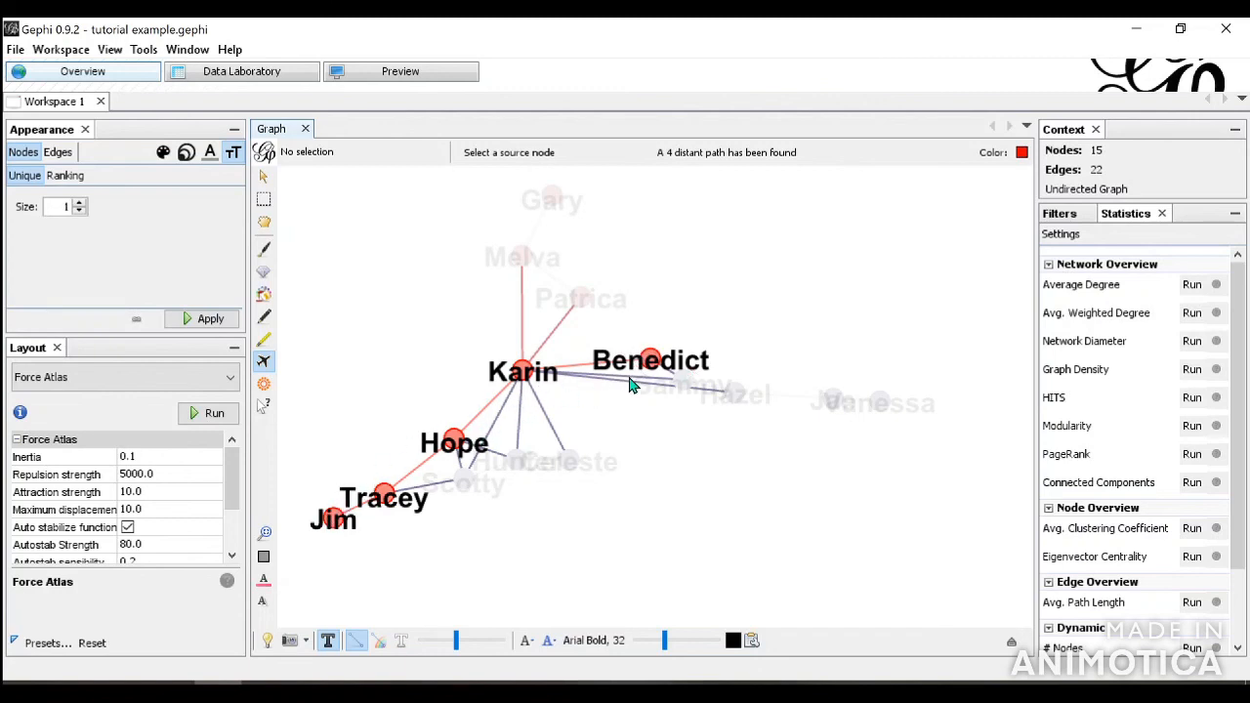
pyautogui.moveTo(435, 467)
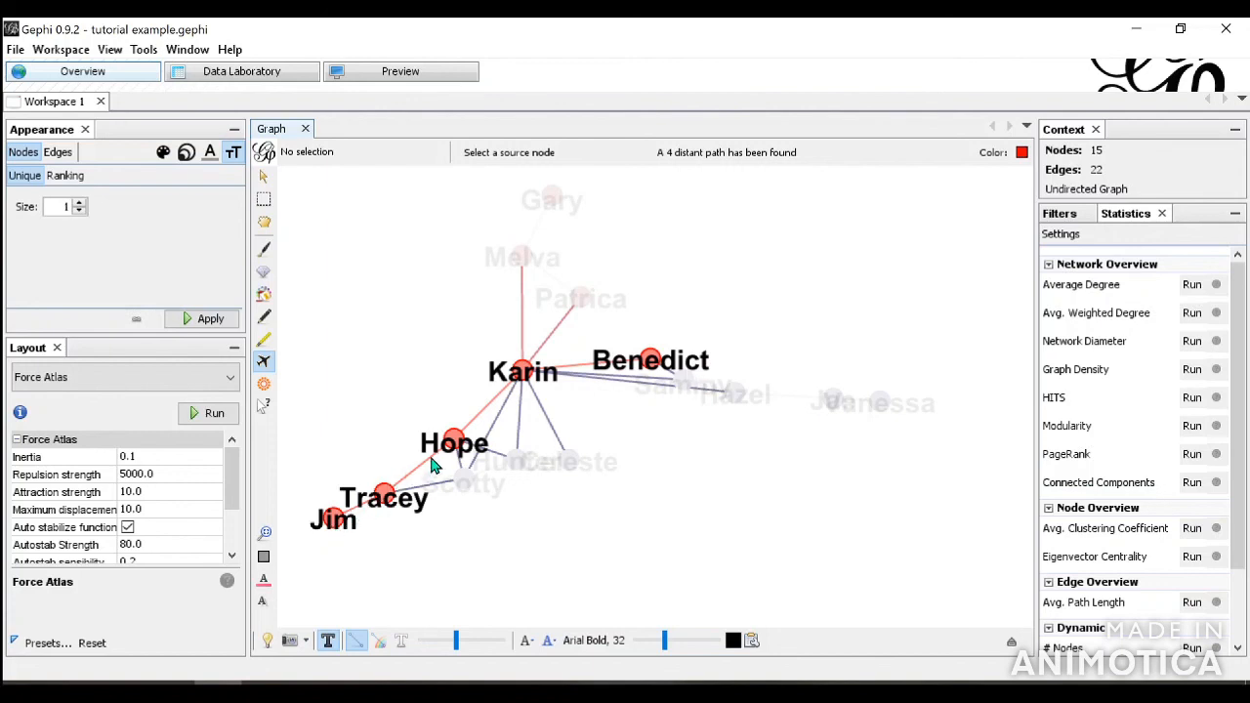
pyautogui.moveTo(437, 472)
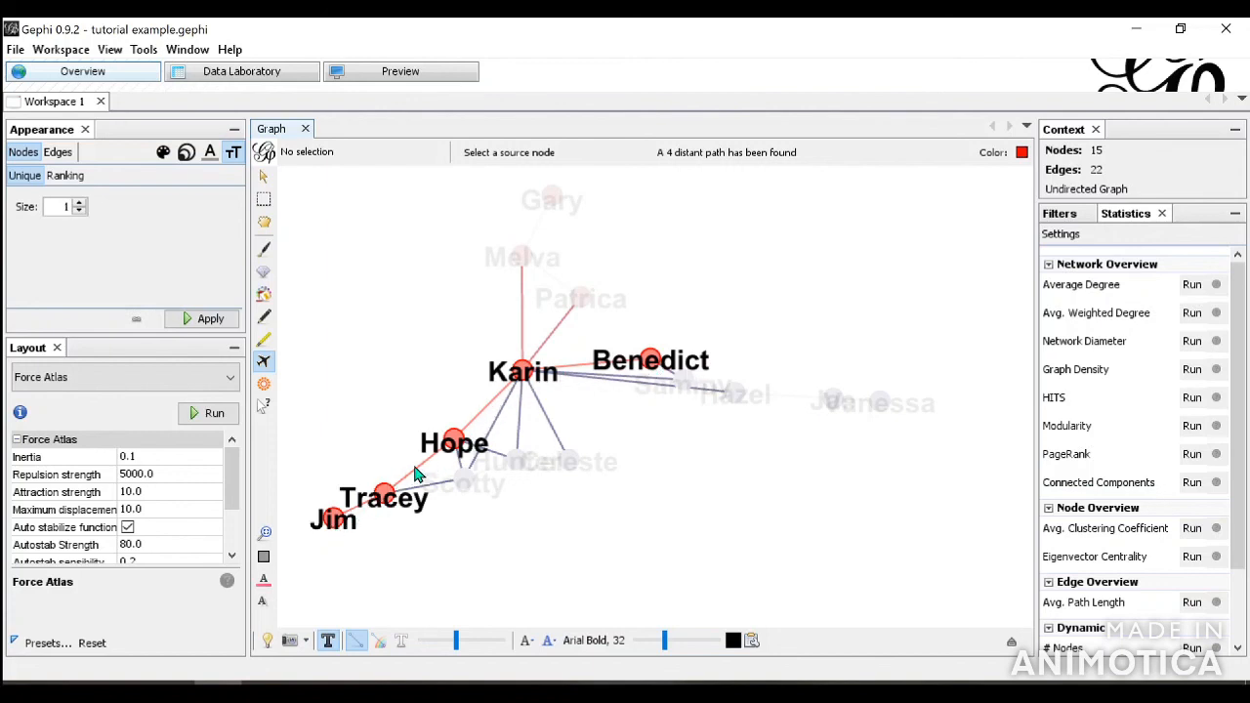
pyautogui.moveTo(762, 159)
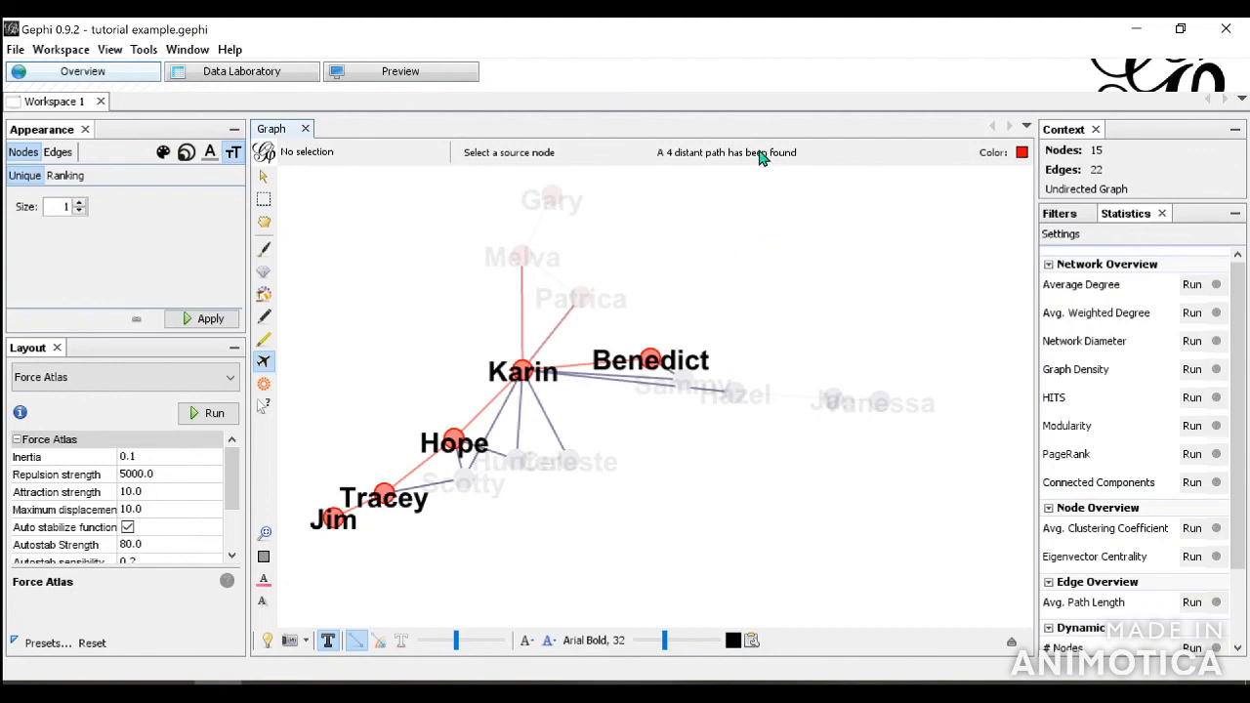